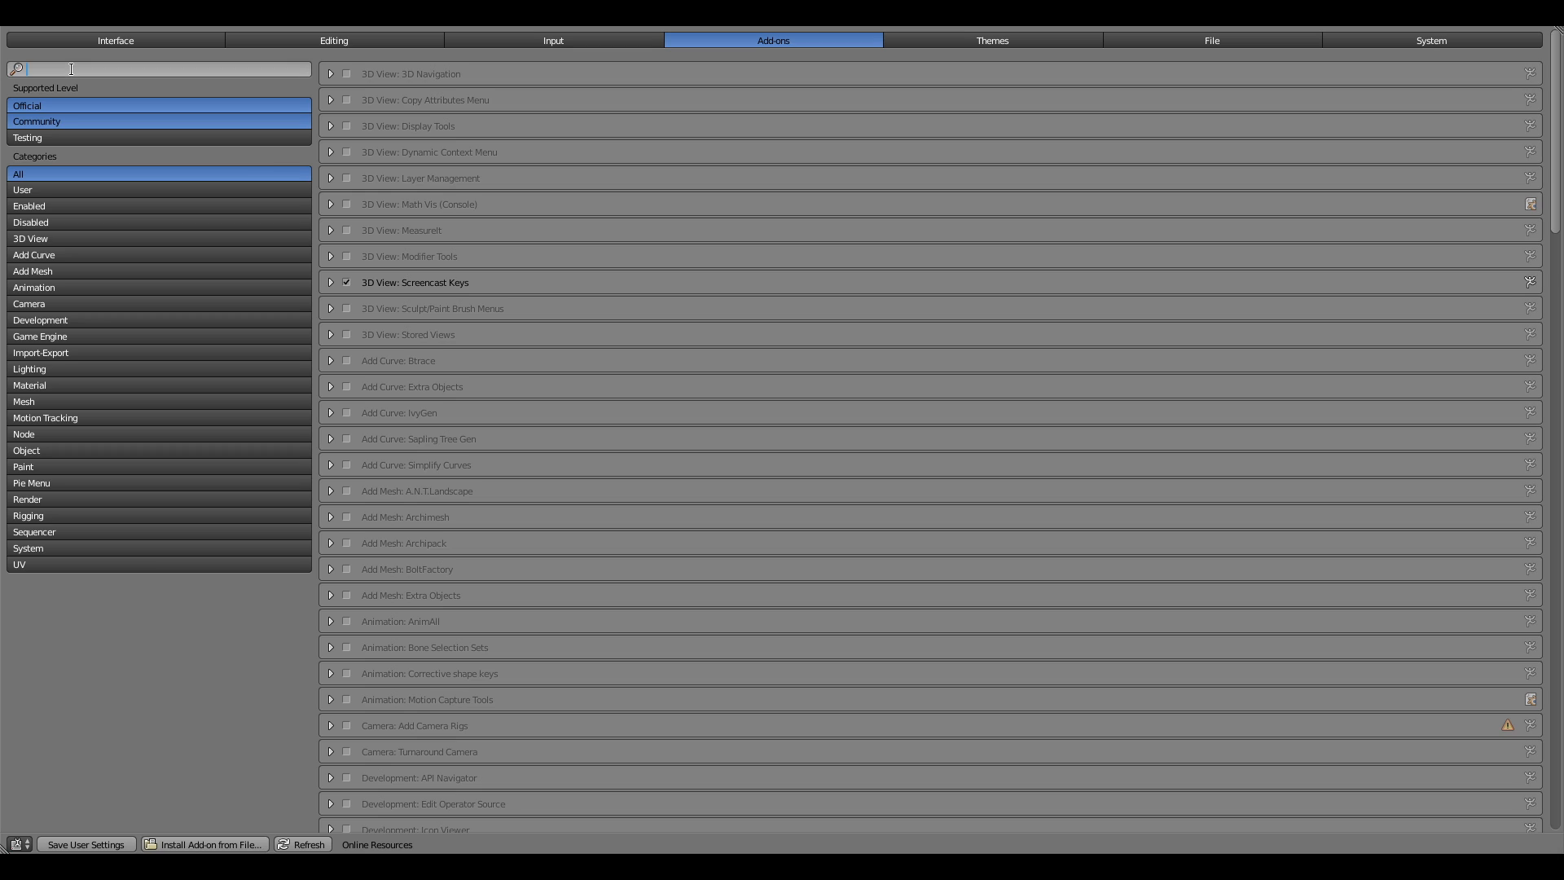
Filter add-ons by 'object' and enable 'Object: Add Advanced Objects'
text(object)
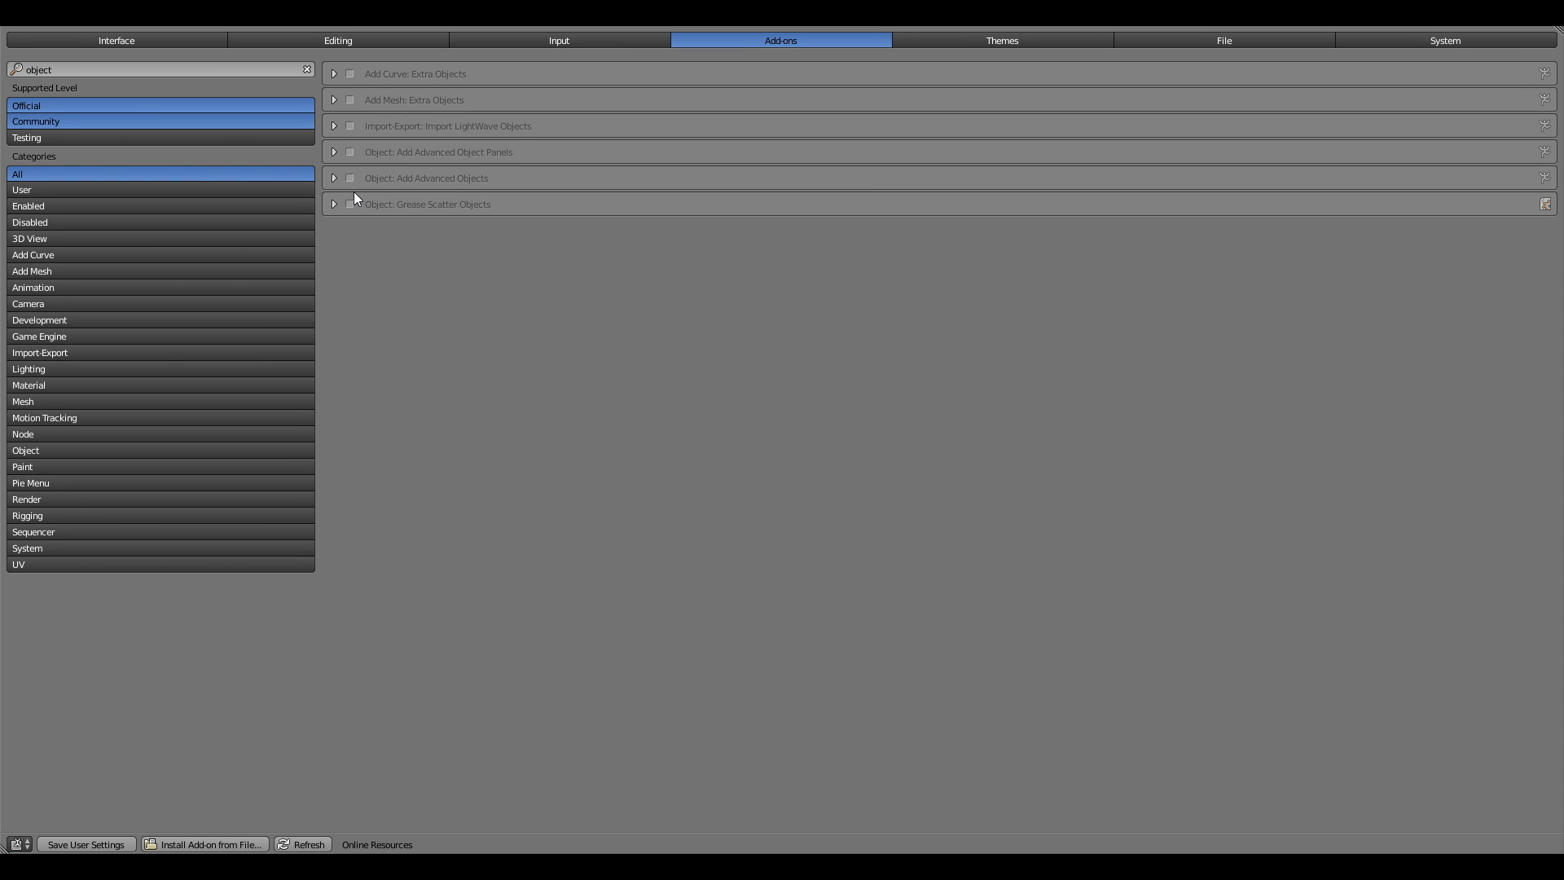
click(350, 177)
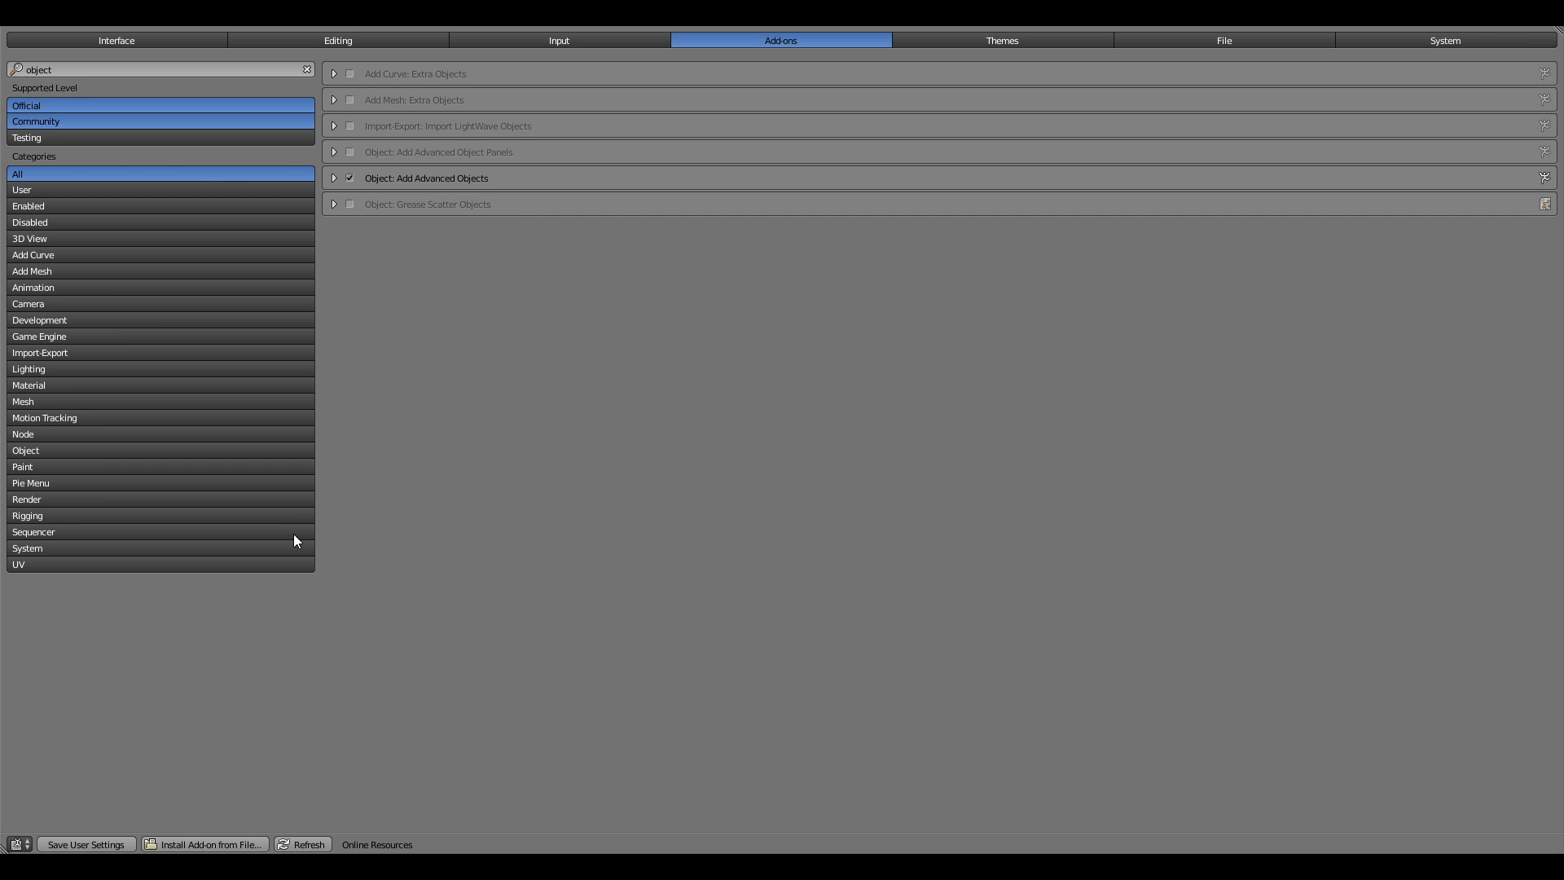
mouse_move(86, 844)
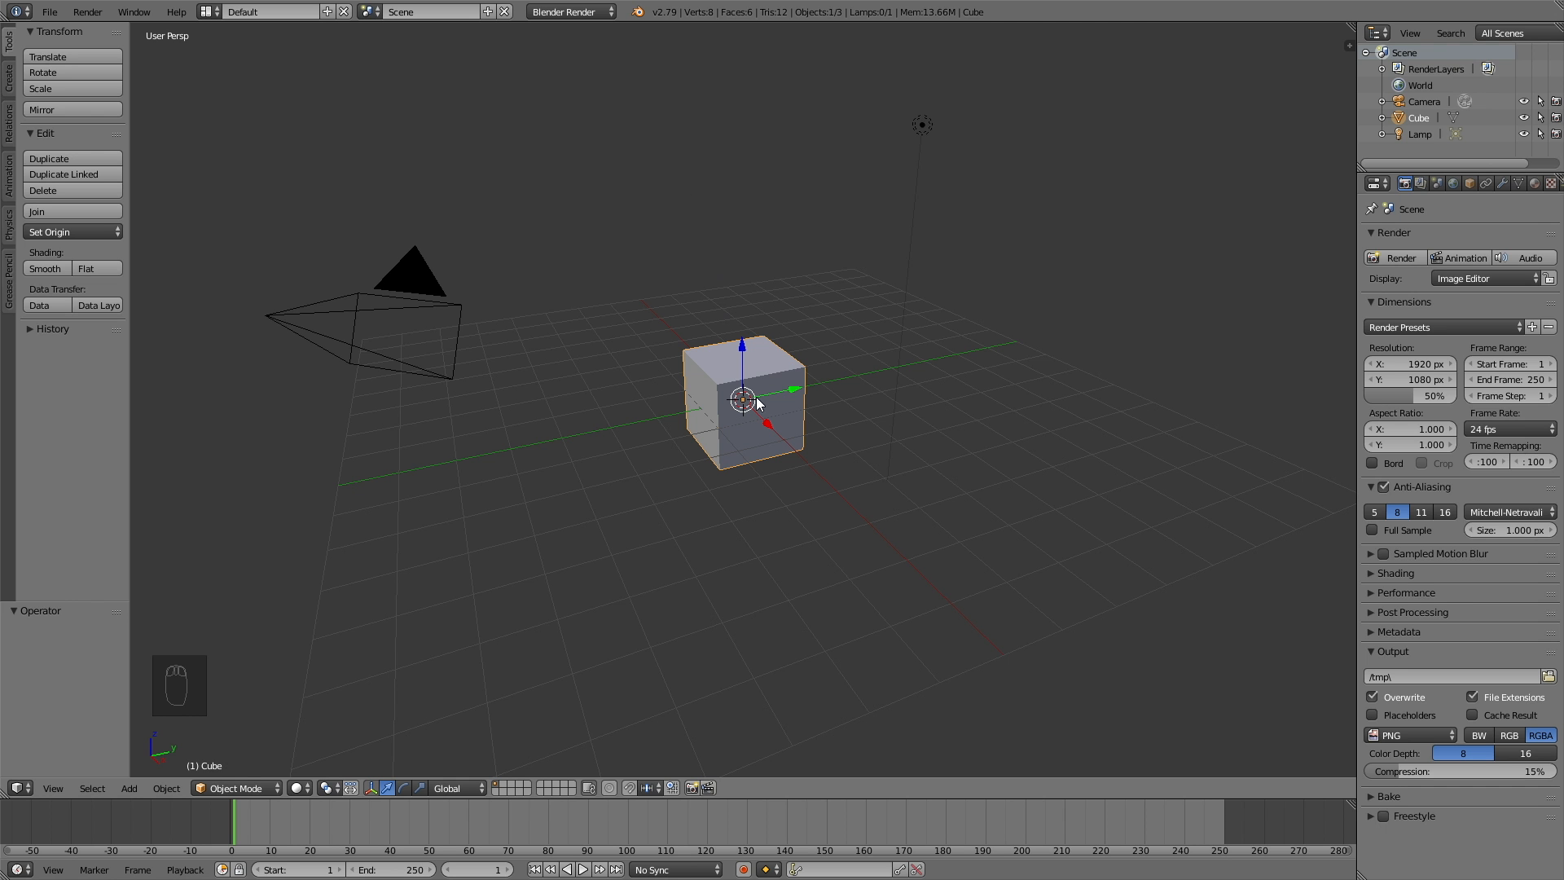
Delete the default cube and set the render engine to Cycles
key(x)
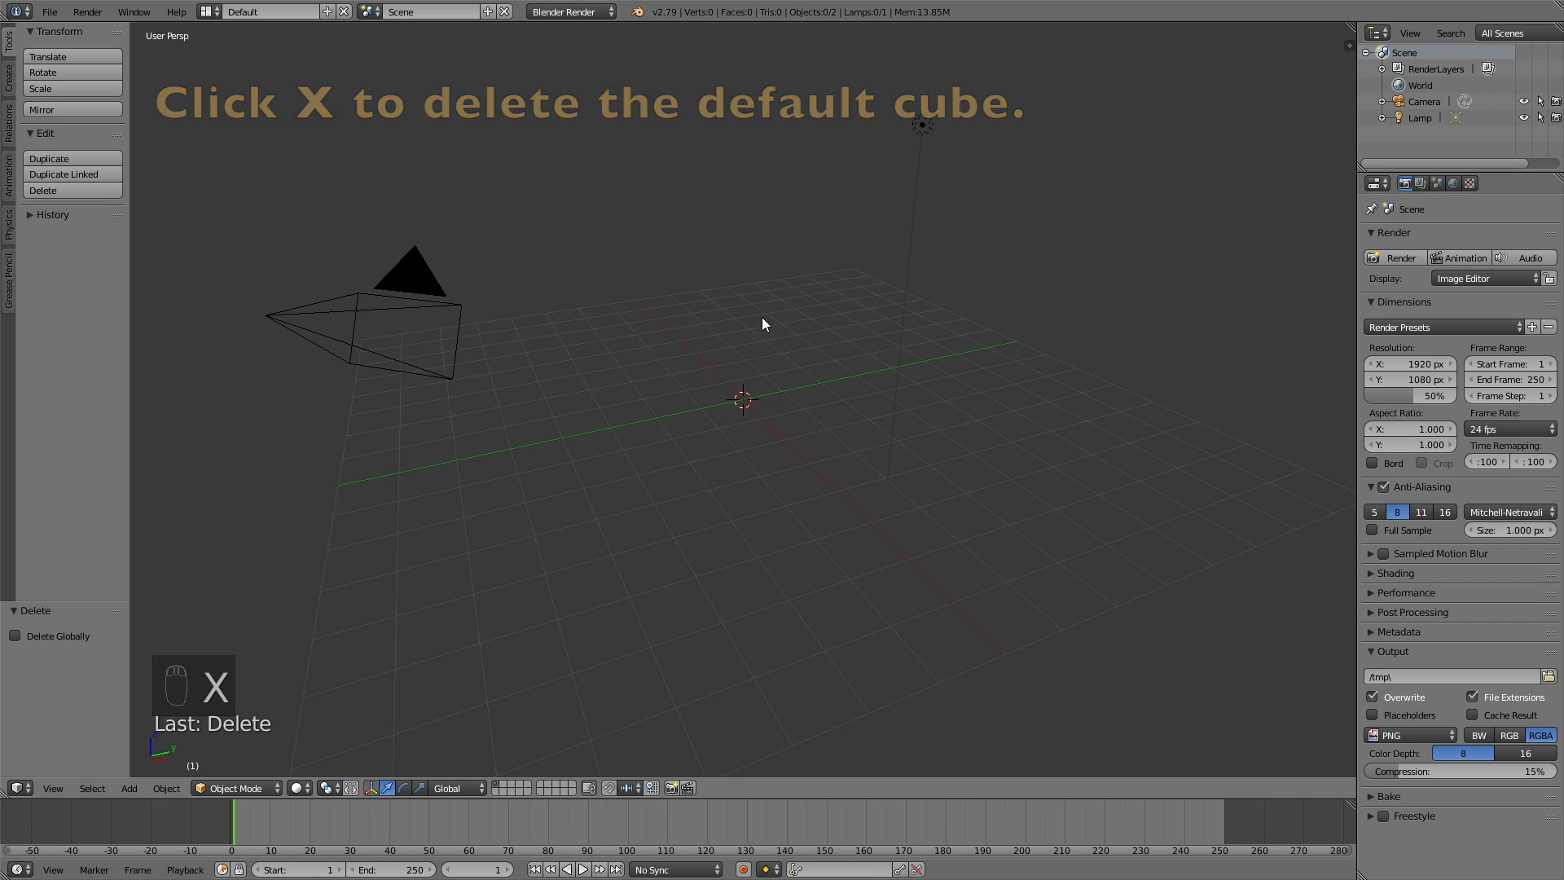
click(568, 11)
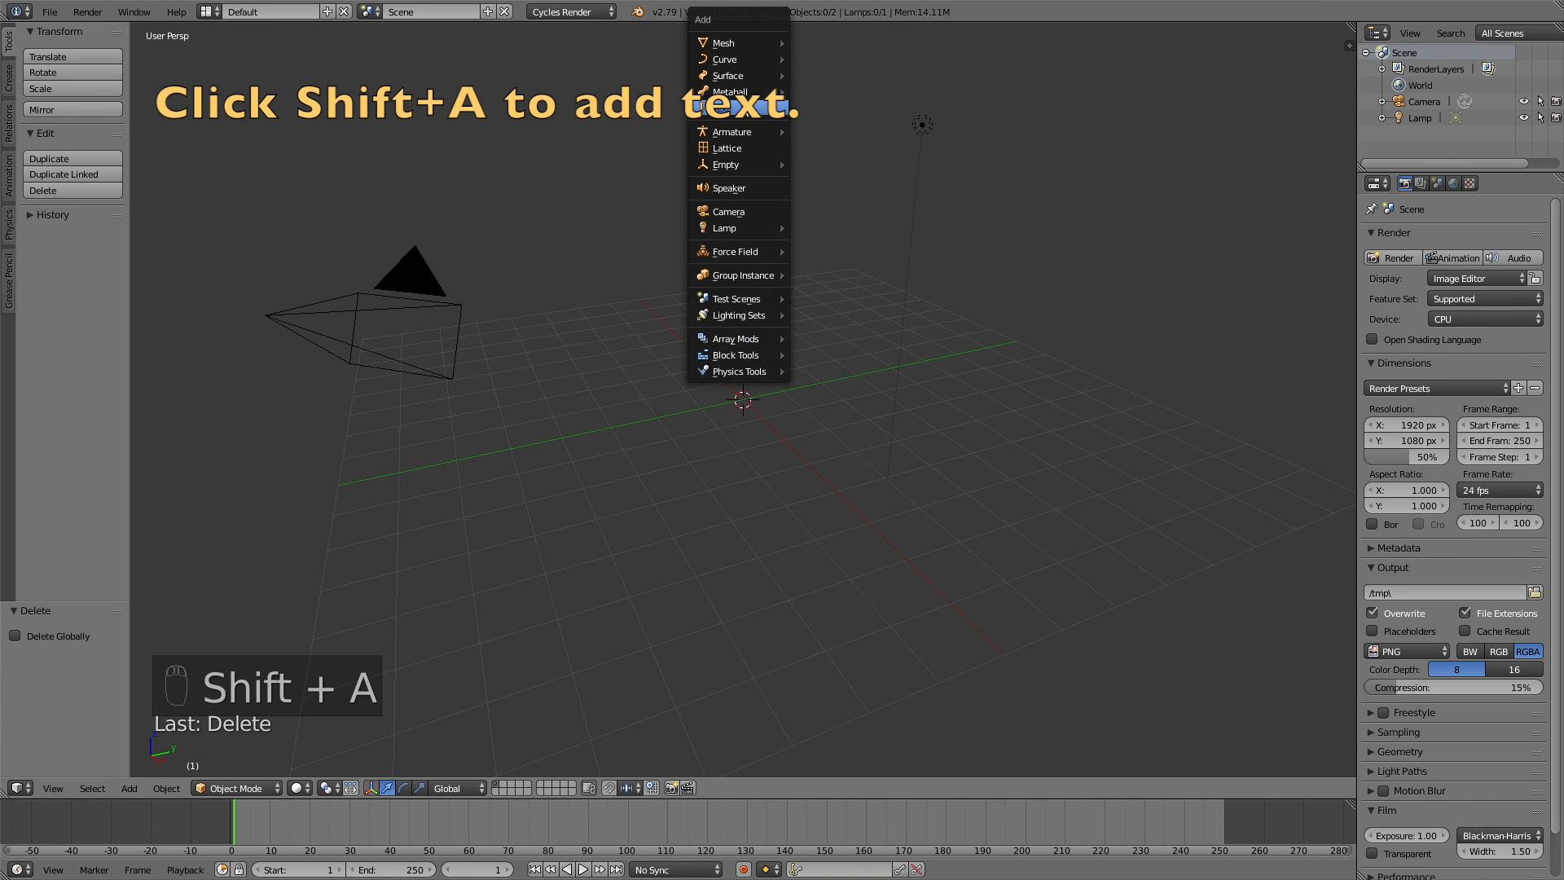
Add a text object, rotate it 90° about X, and scale it about 11.5 times
click(728, 103)
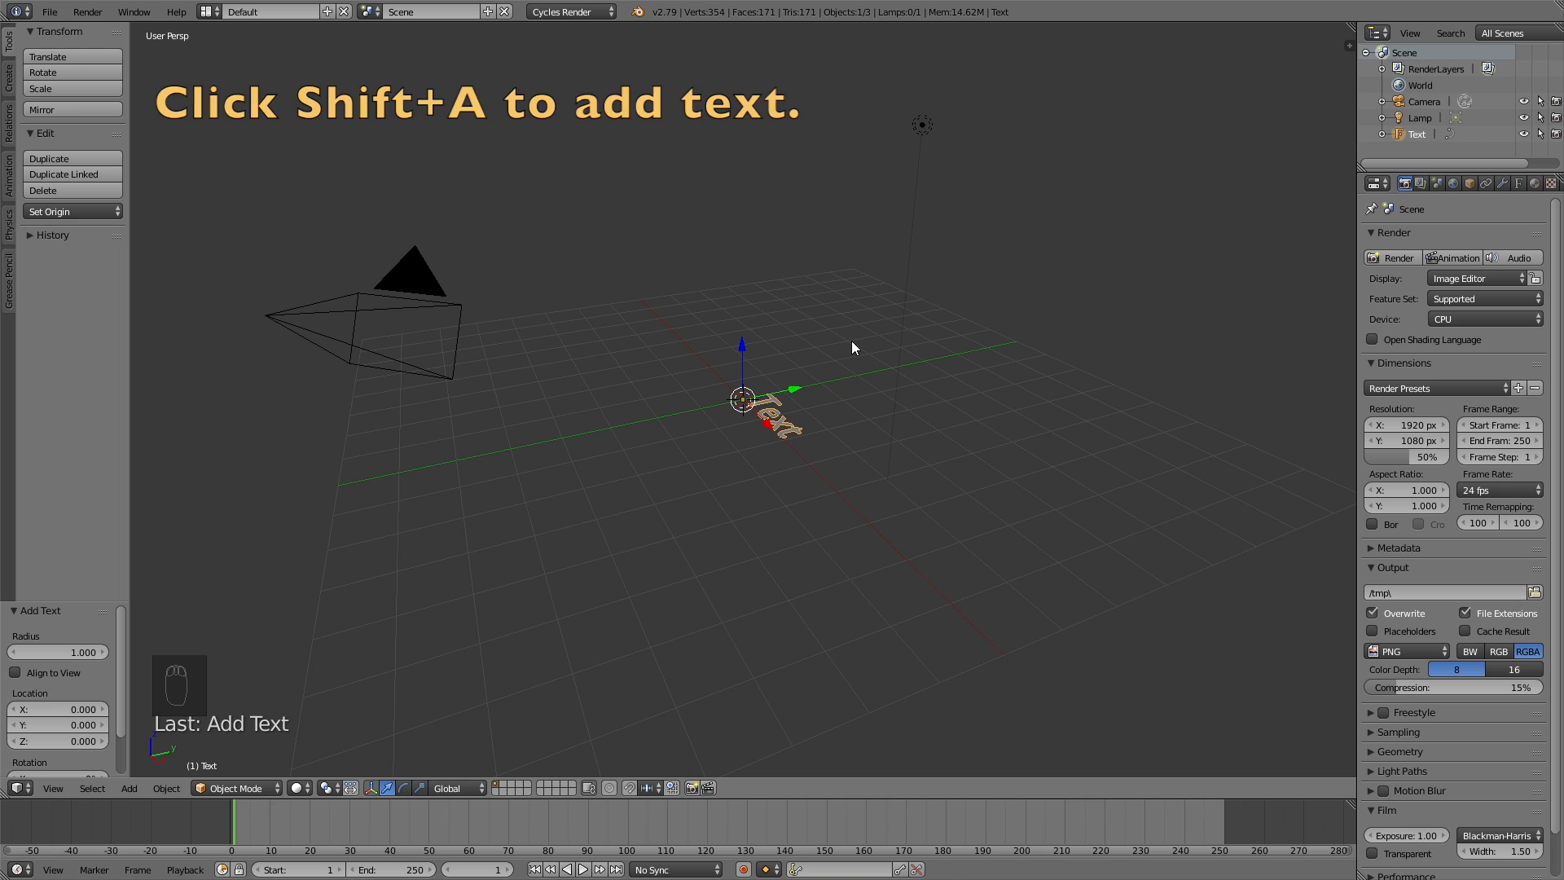
key(r)
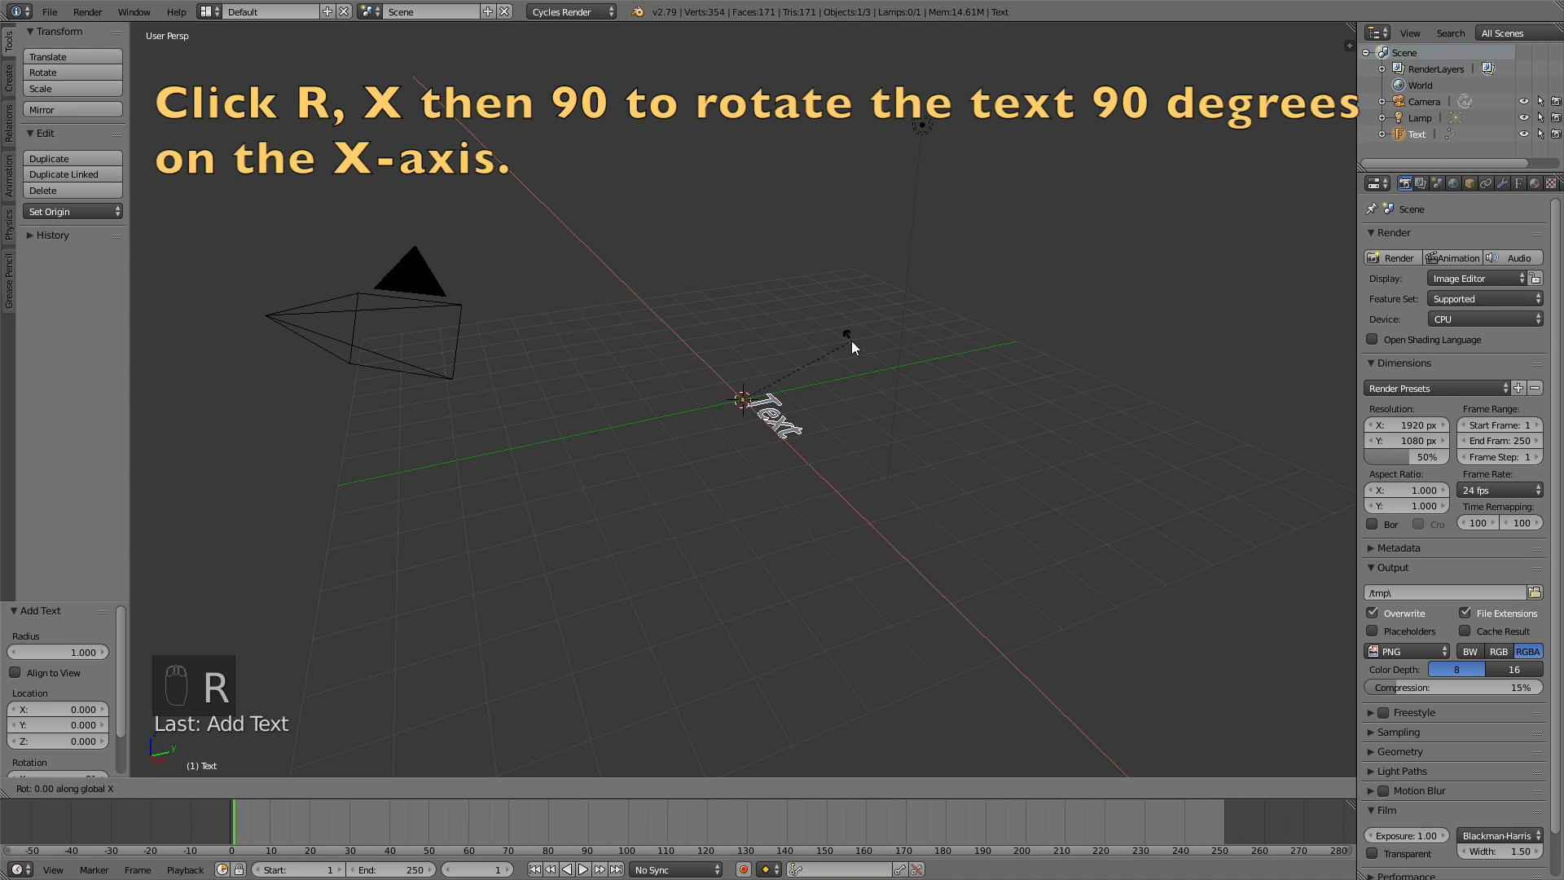
key(r)
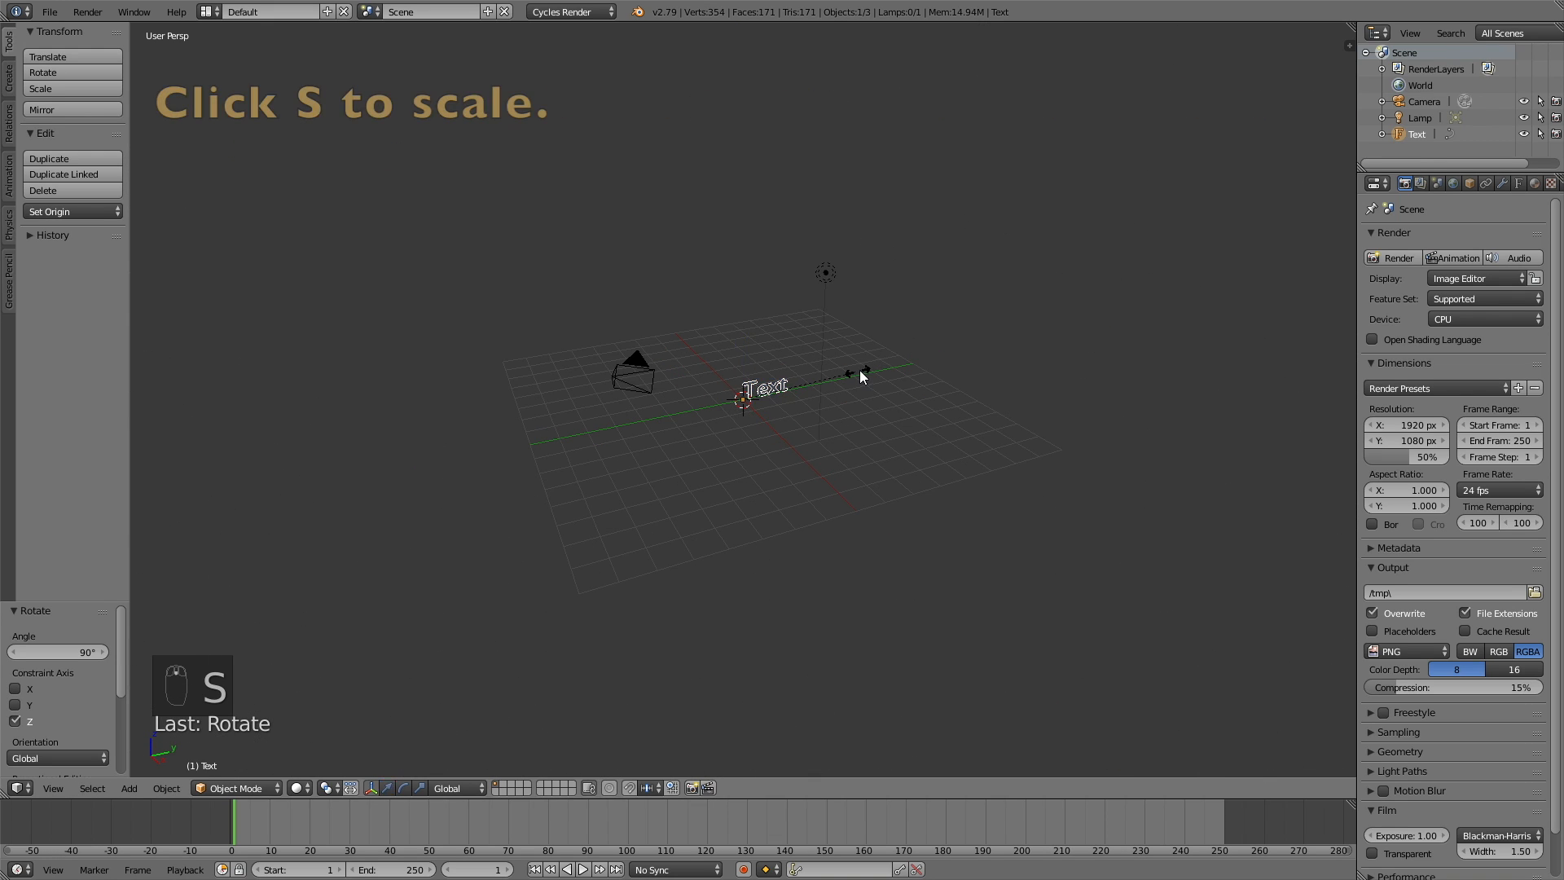
key(s)
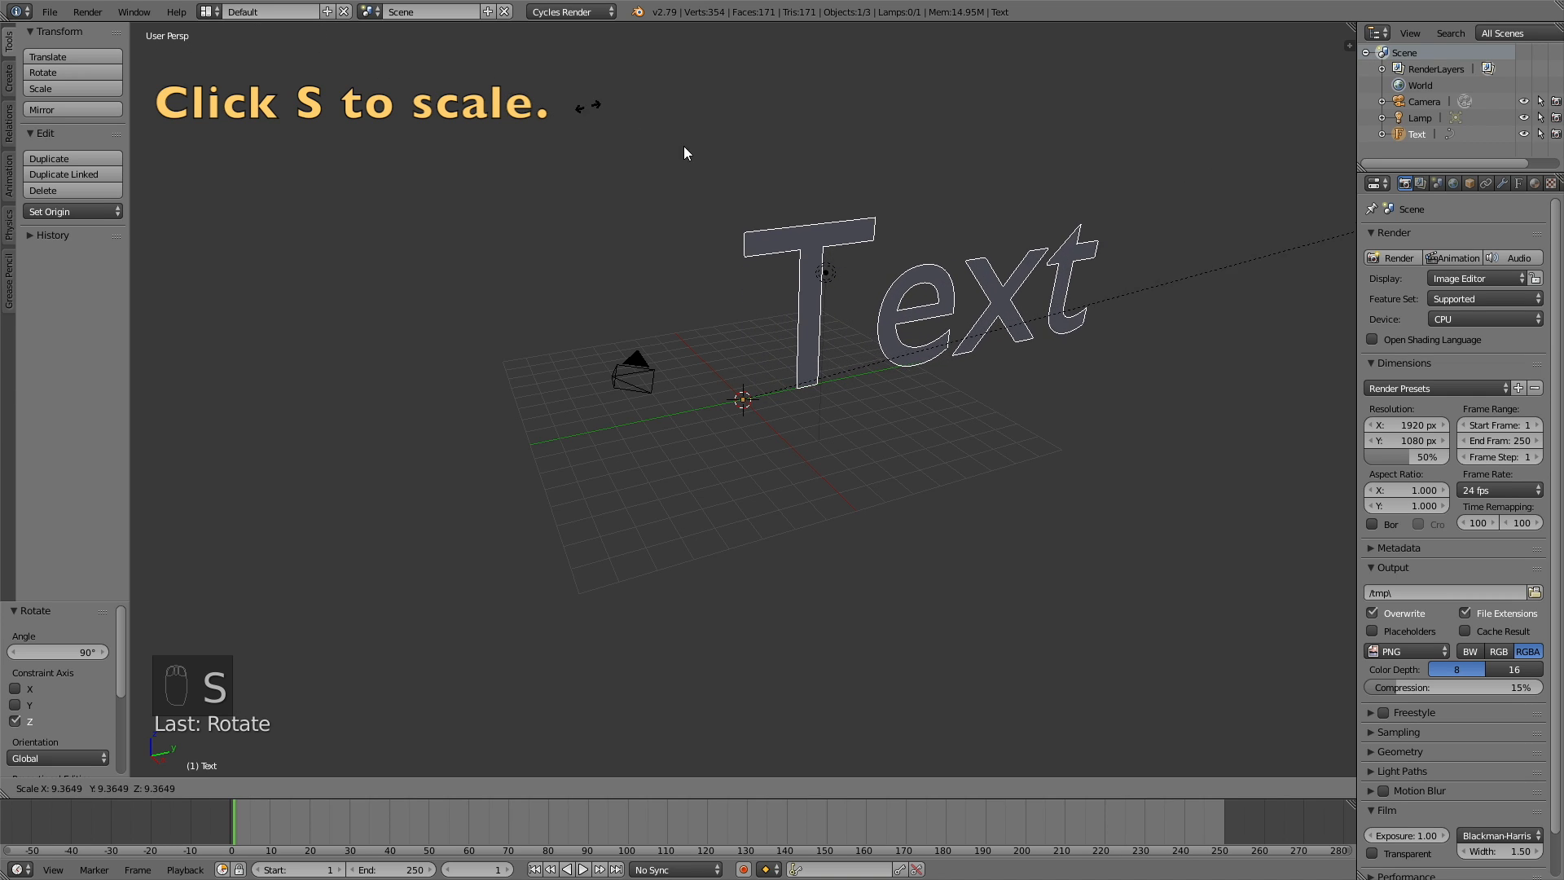
key(s)
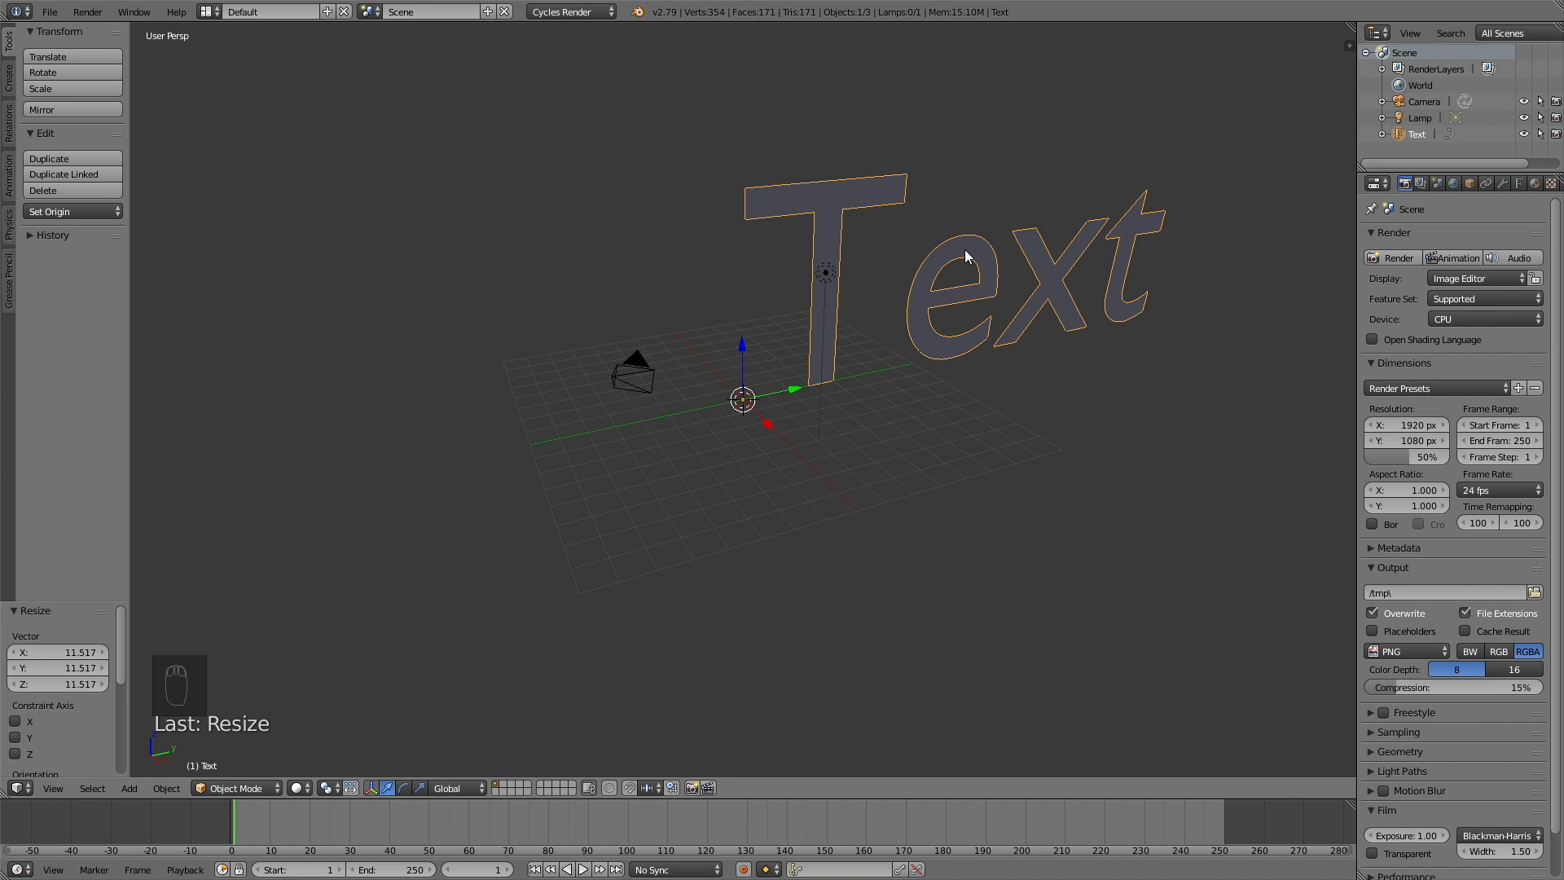
mouse_move(1132, 310)
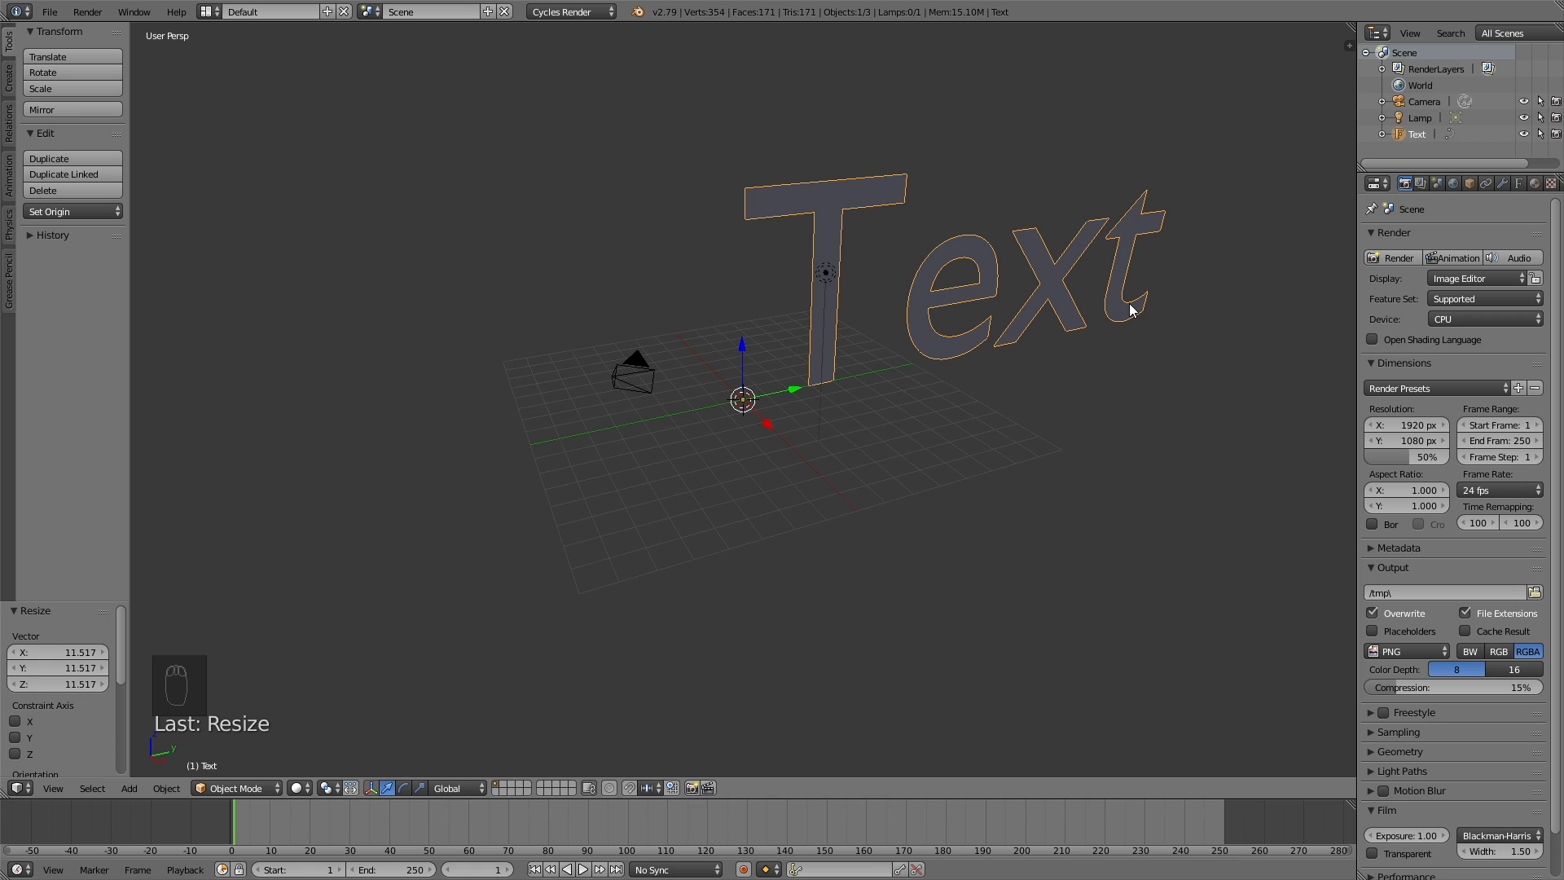
Change the text to 'Pixelated' and move it about 16.7 units along Y
key(tab)
text(Pixelated)
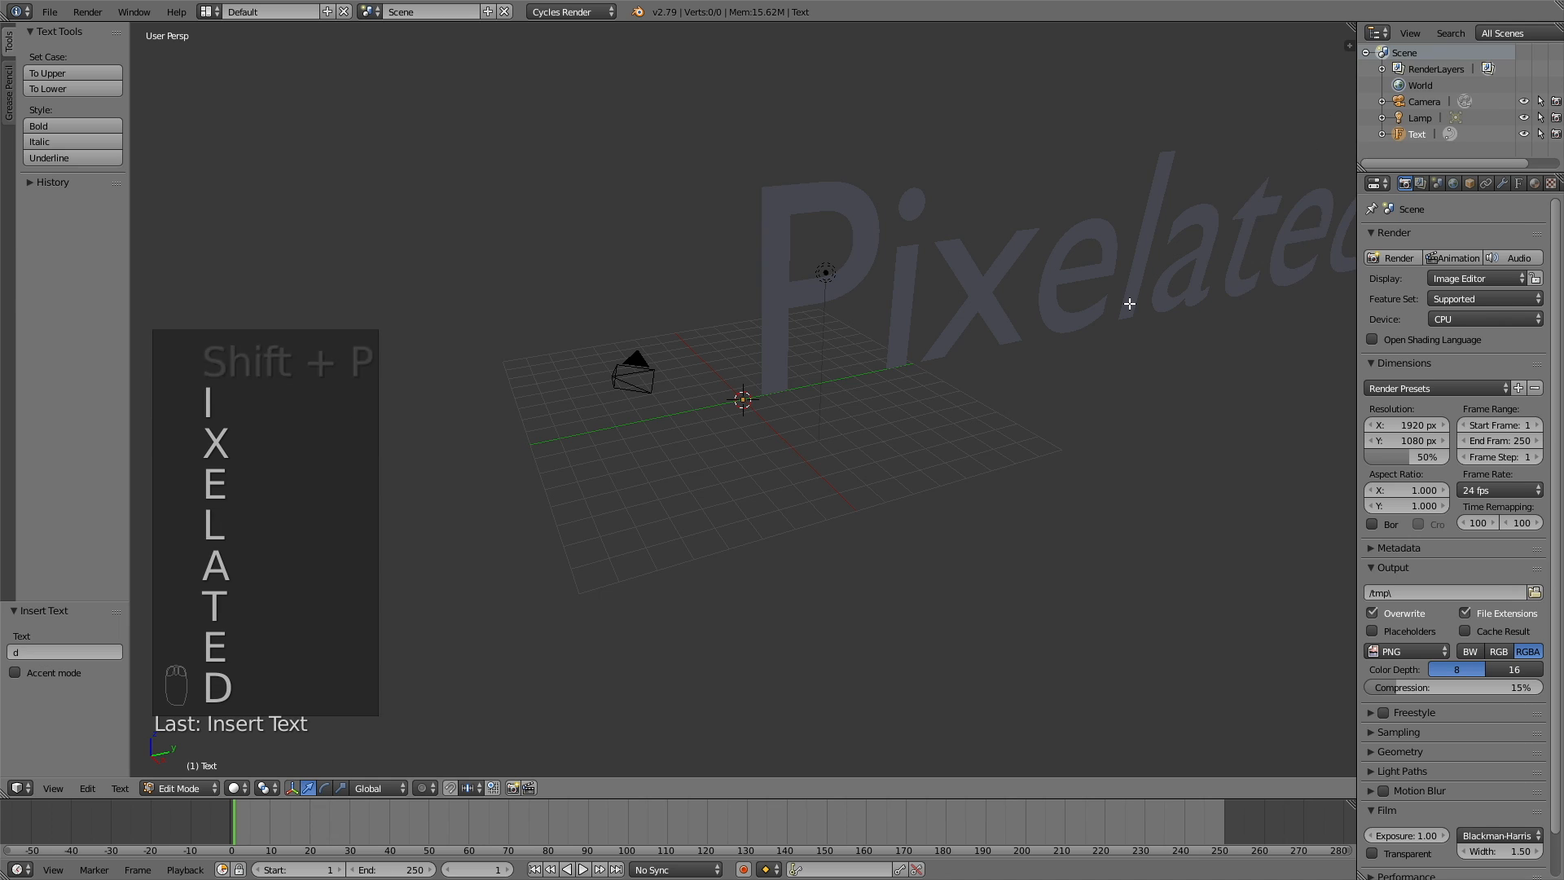
key(Tab)
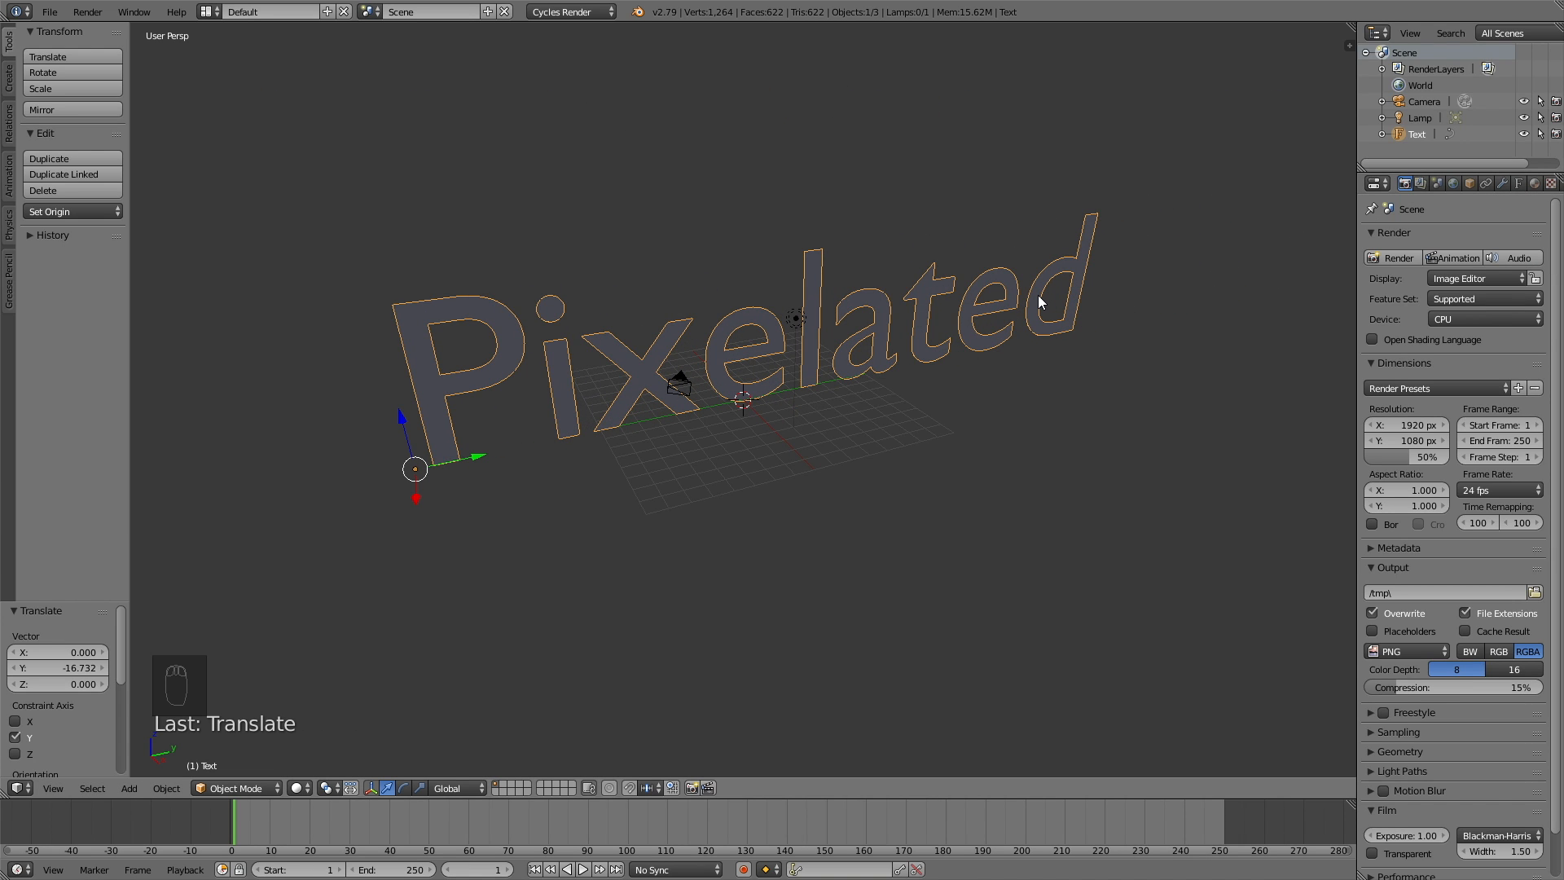
Convert the text to a mesh and apply a thickened Solidify modifier
key(alt+c)
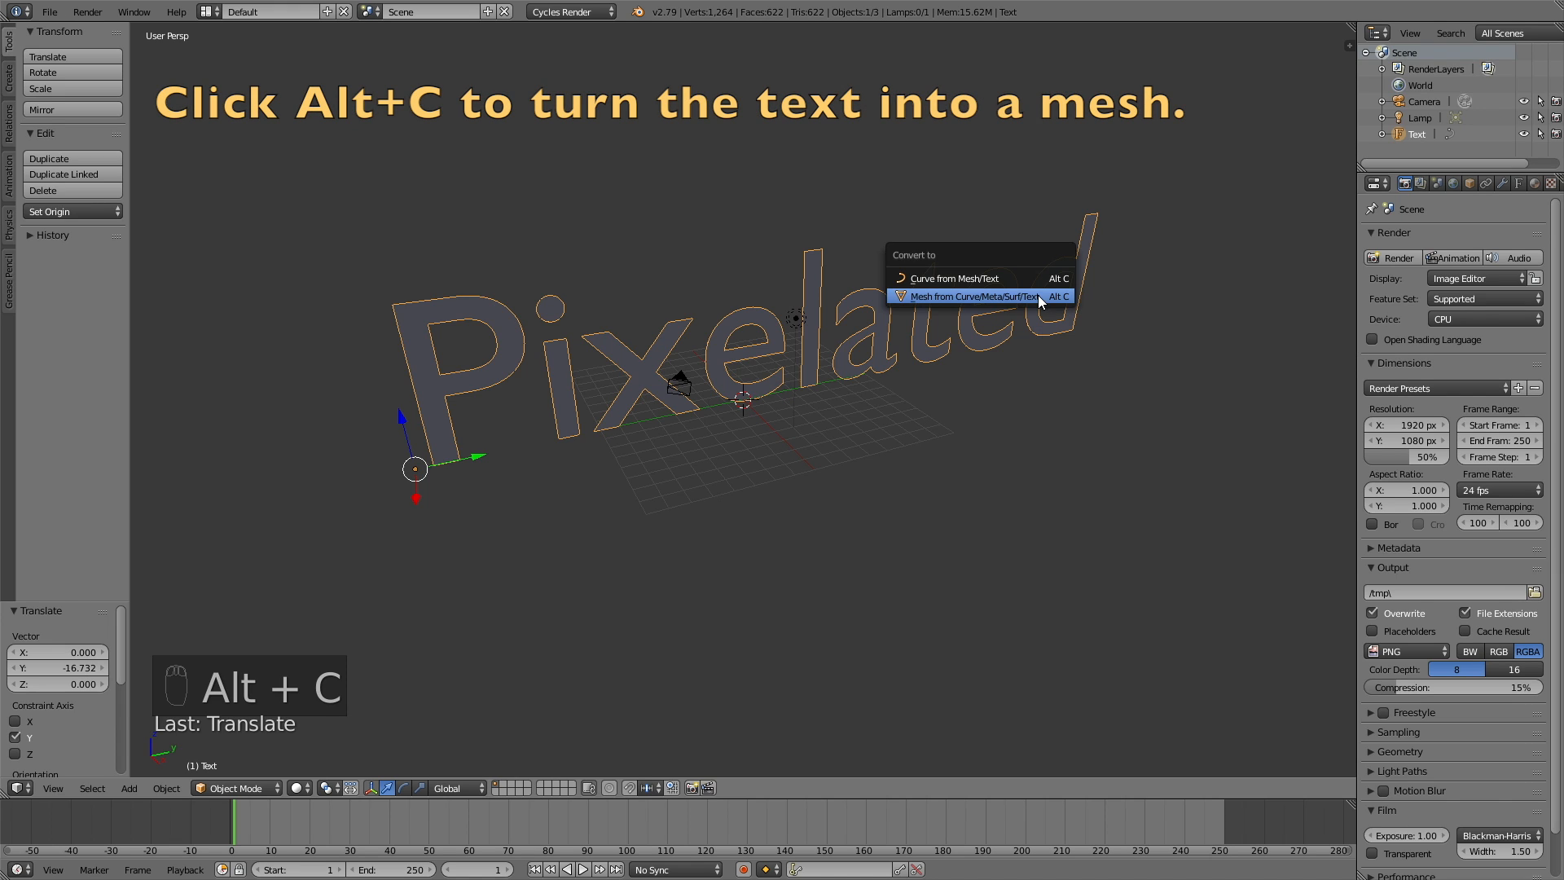
click(970, 297)
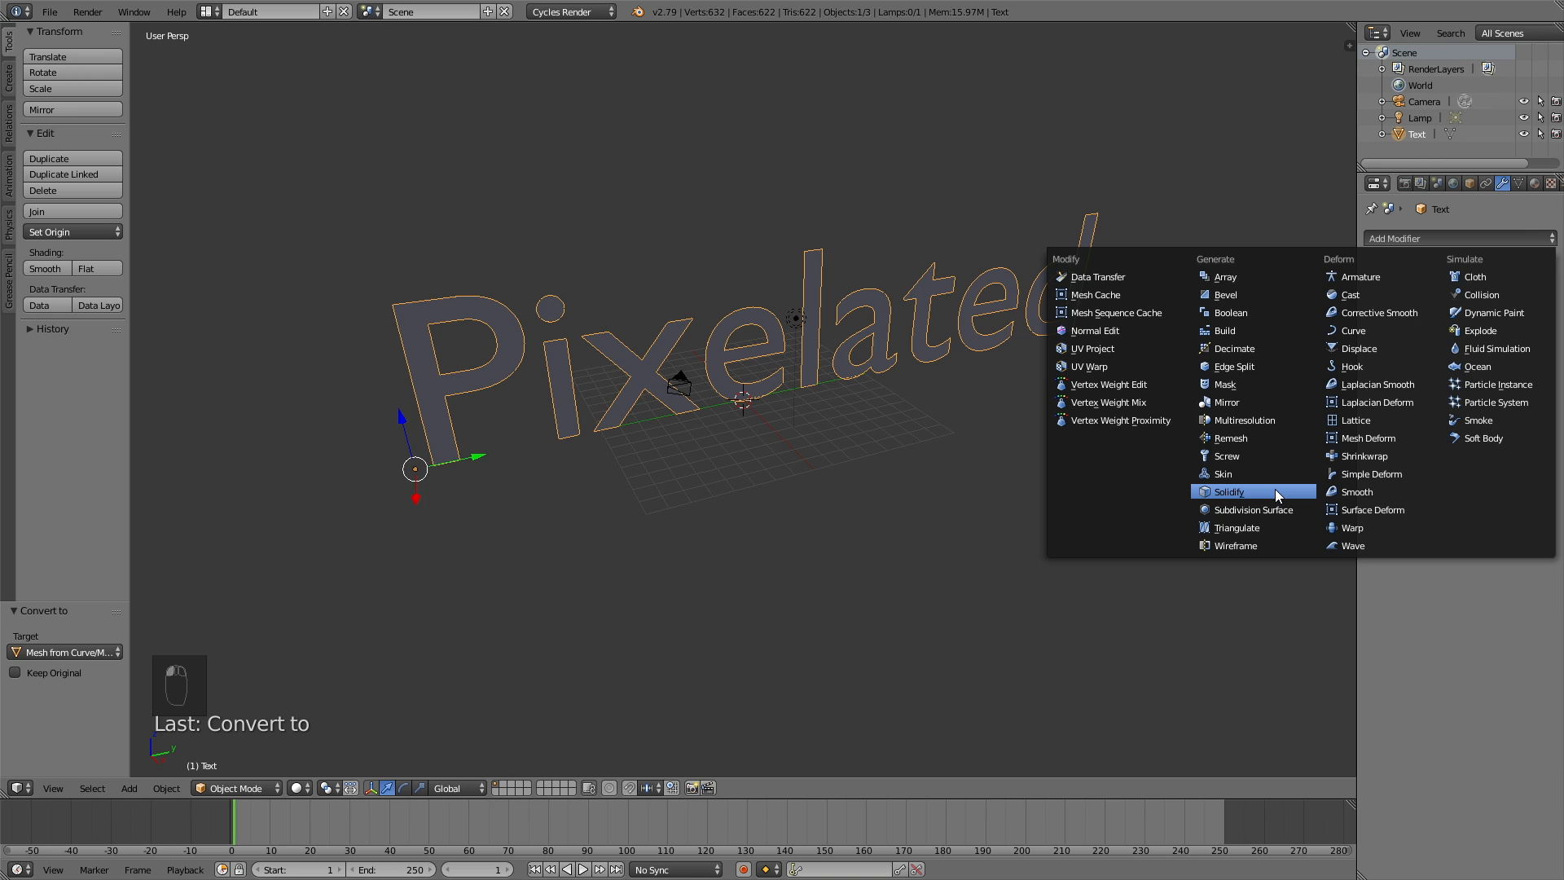
click(1229, 490)
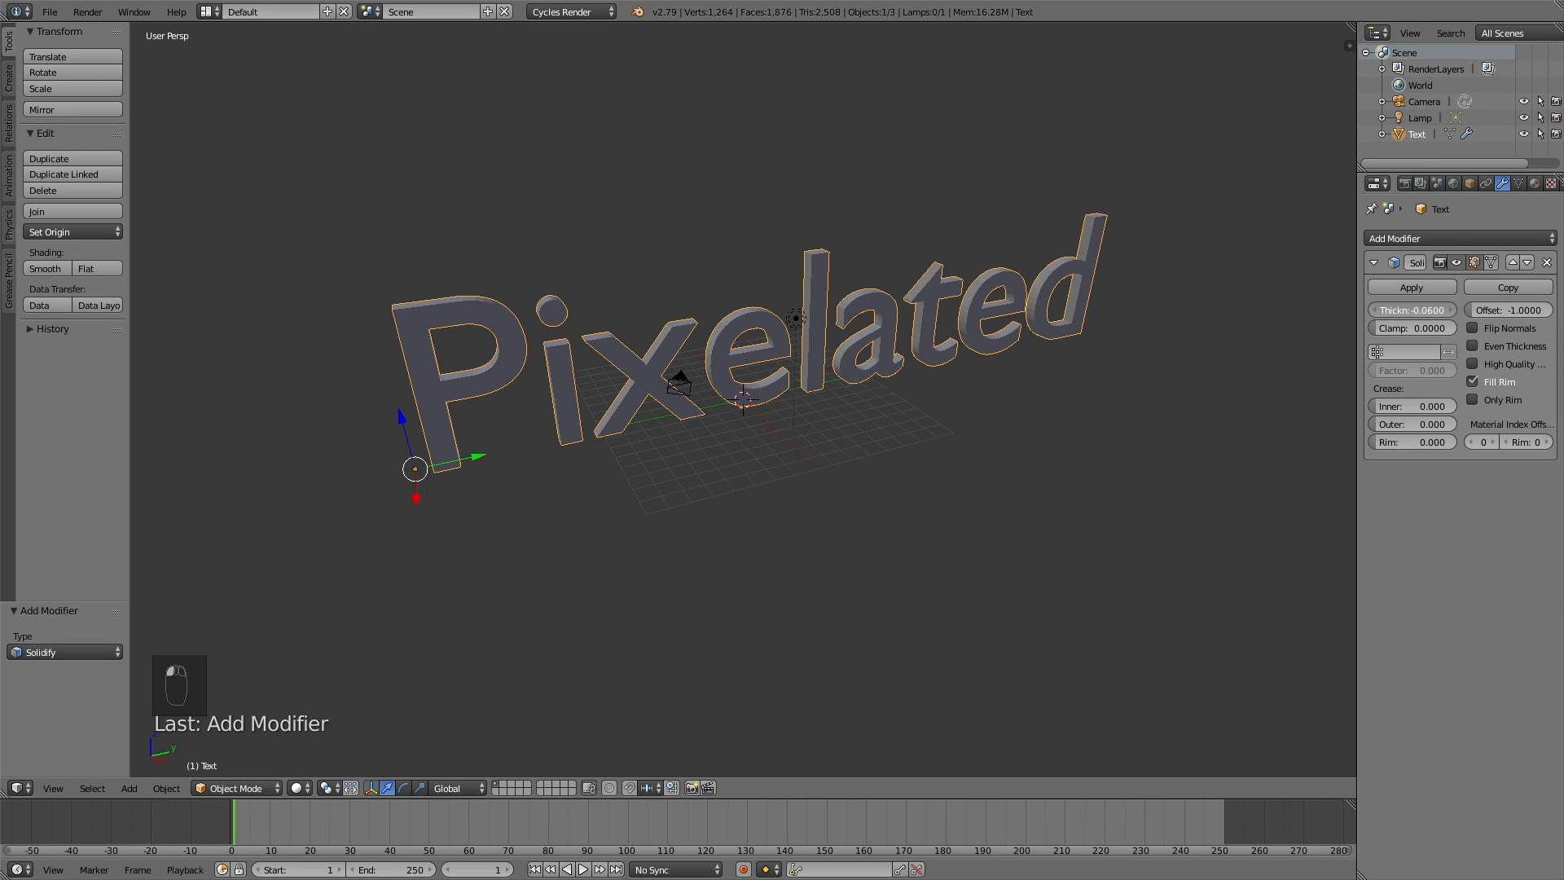
drag(1412, 310, 1437, 310)
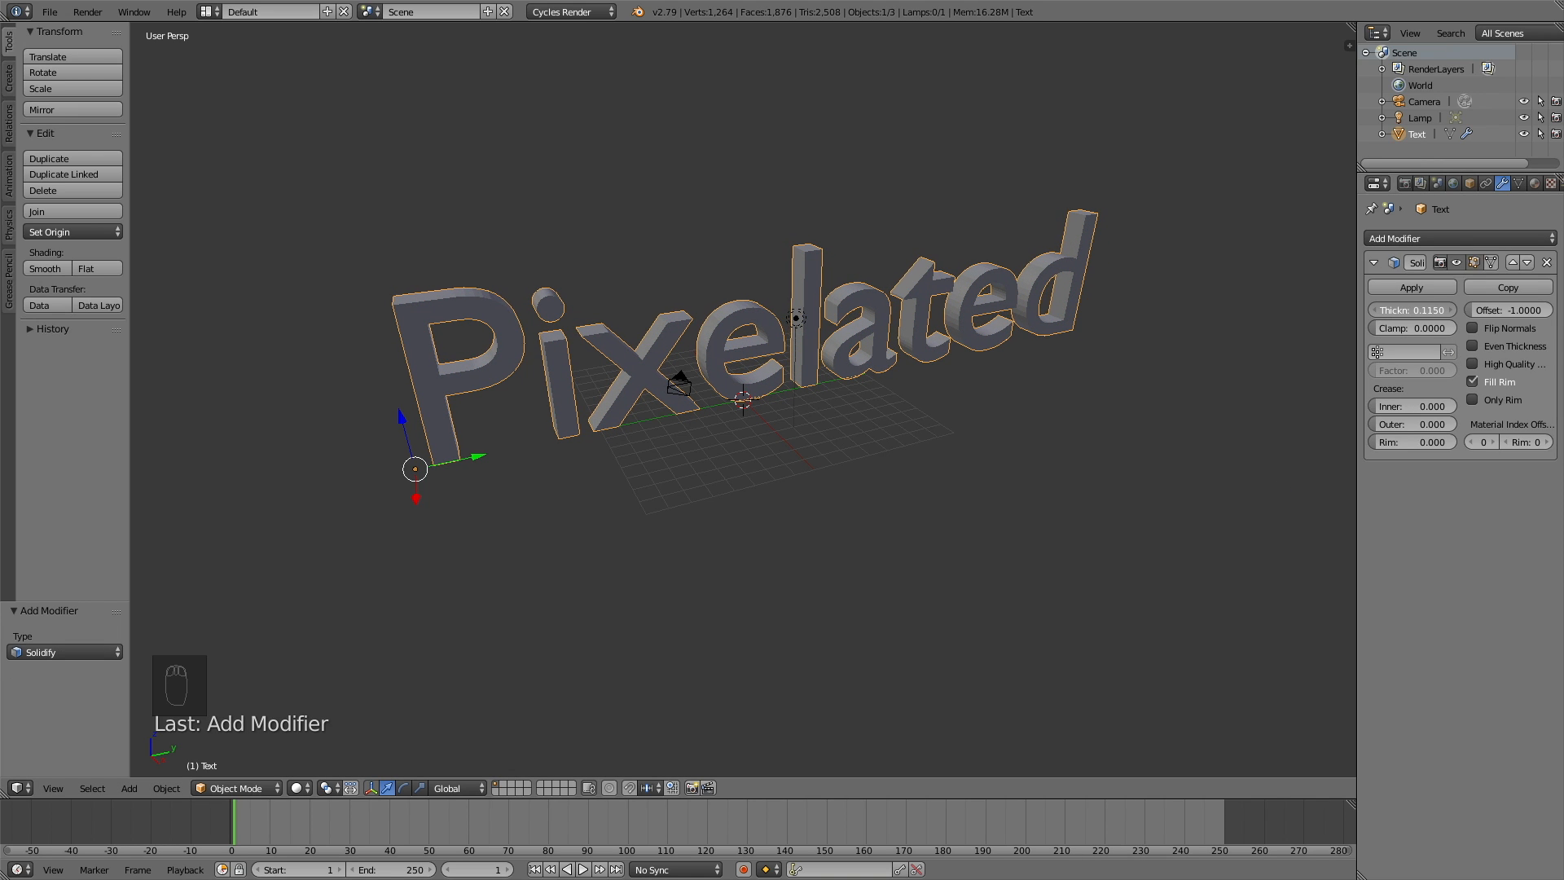
drag(1437, 309, 1411, 310)
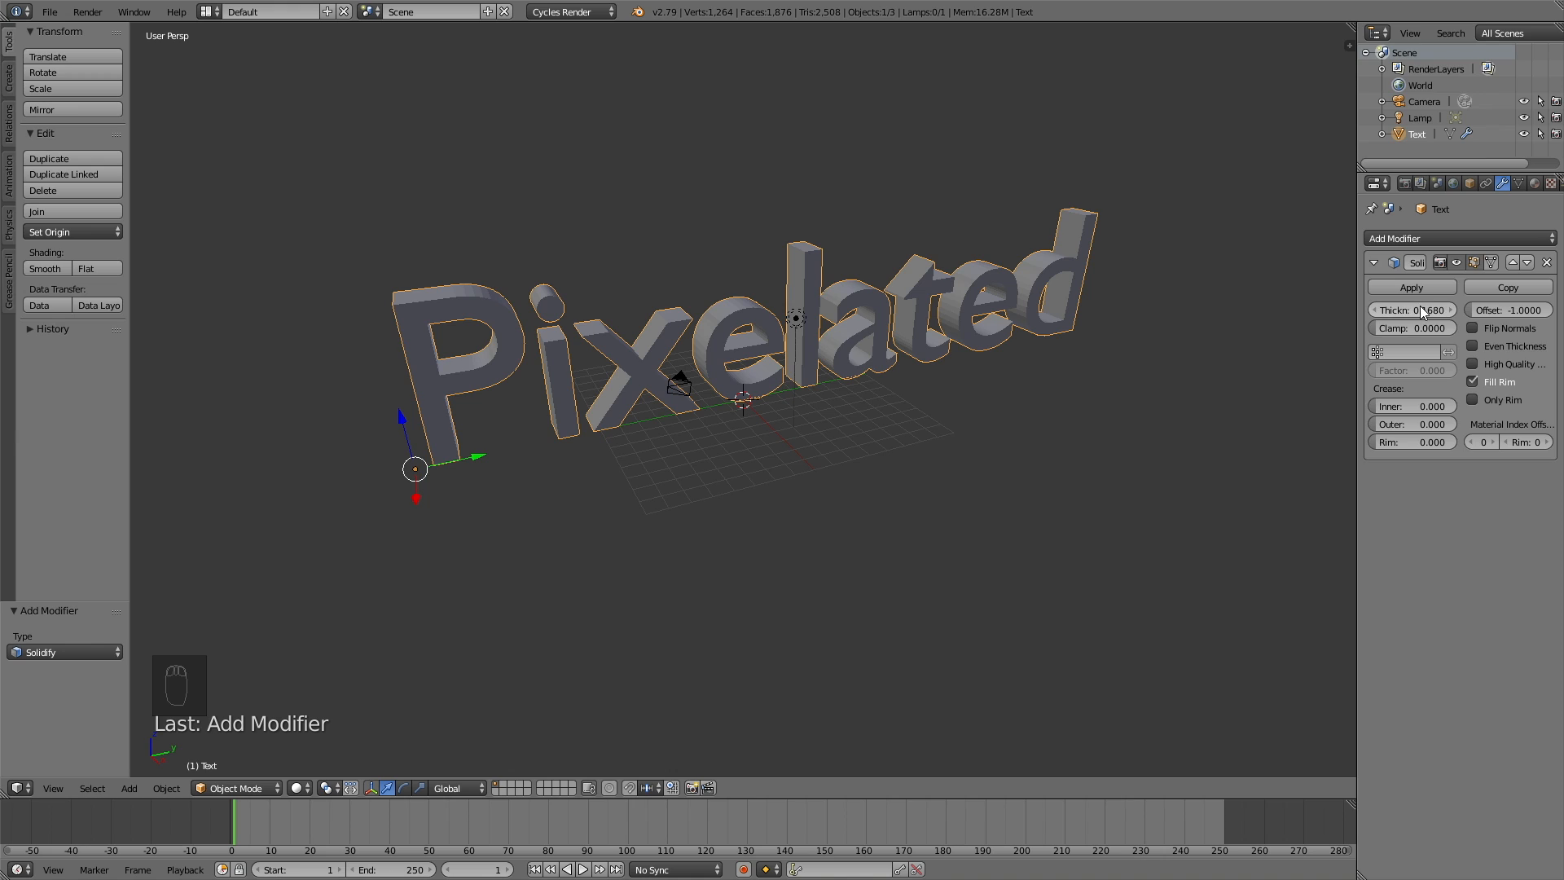
click(1410, 288)
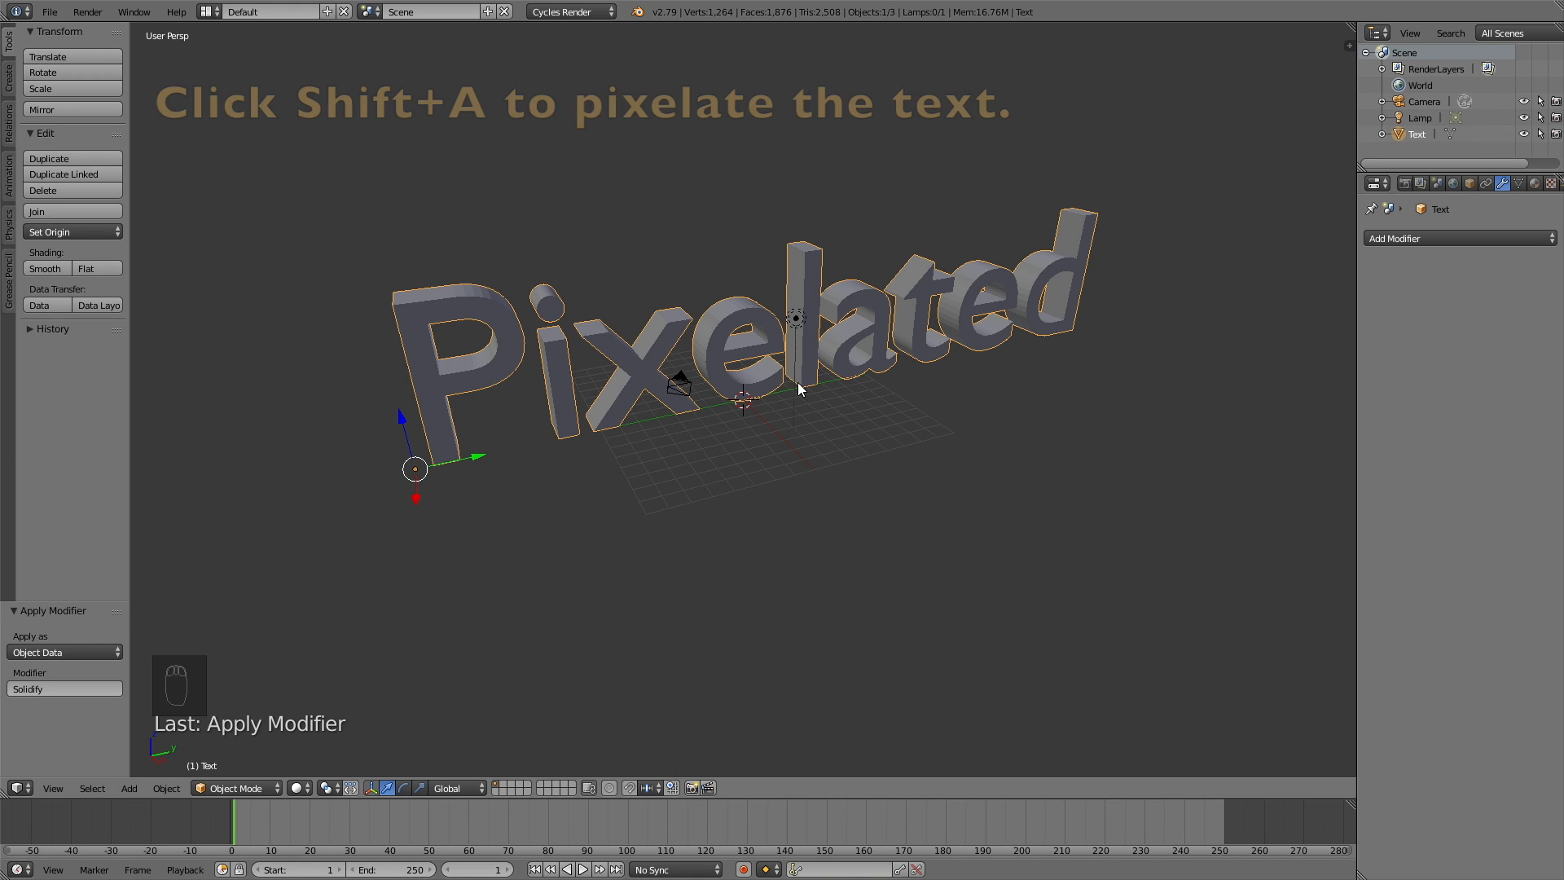
Rebuild the text as small cubes with Block Tools > Pixelate Object, then select the lamp
key(shift+a)
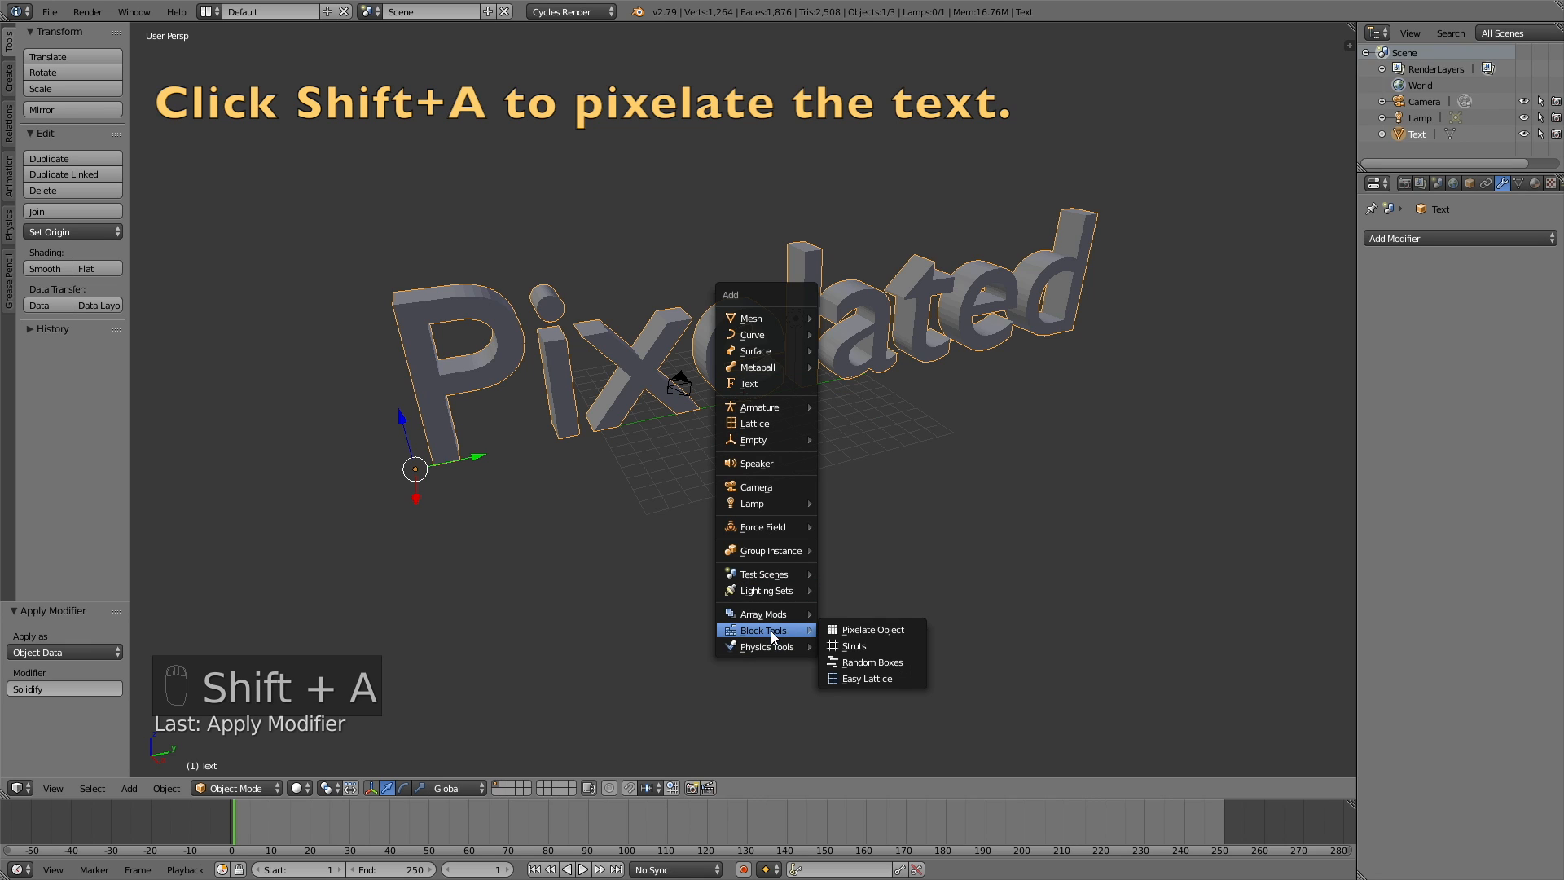
mouse_move(871, 628)
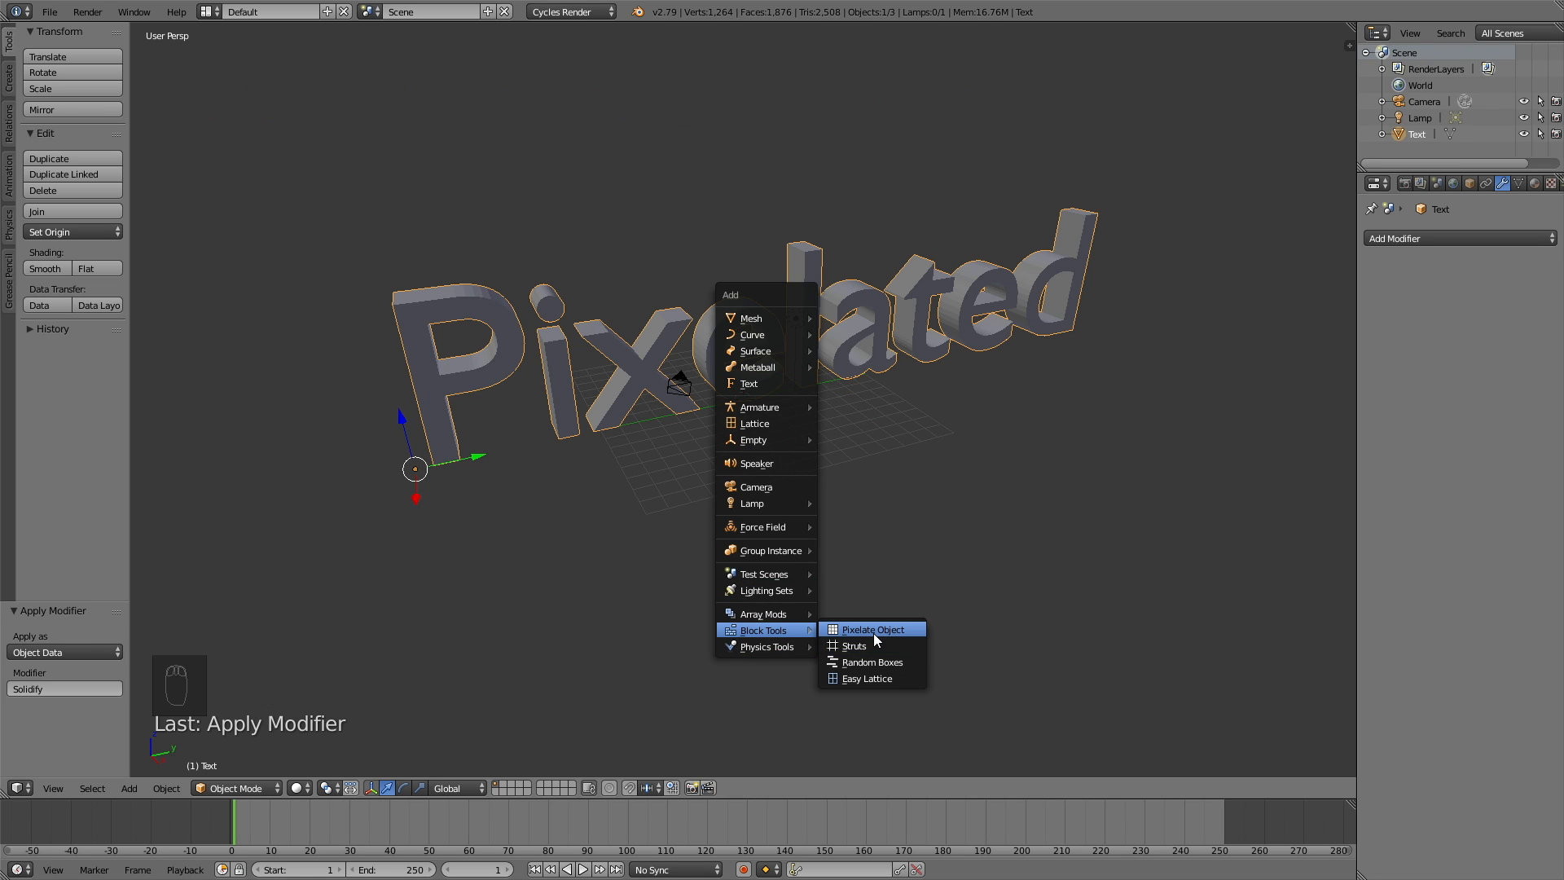
click(874, 628)
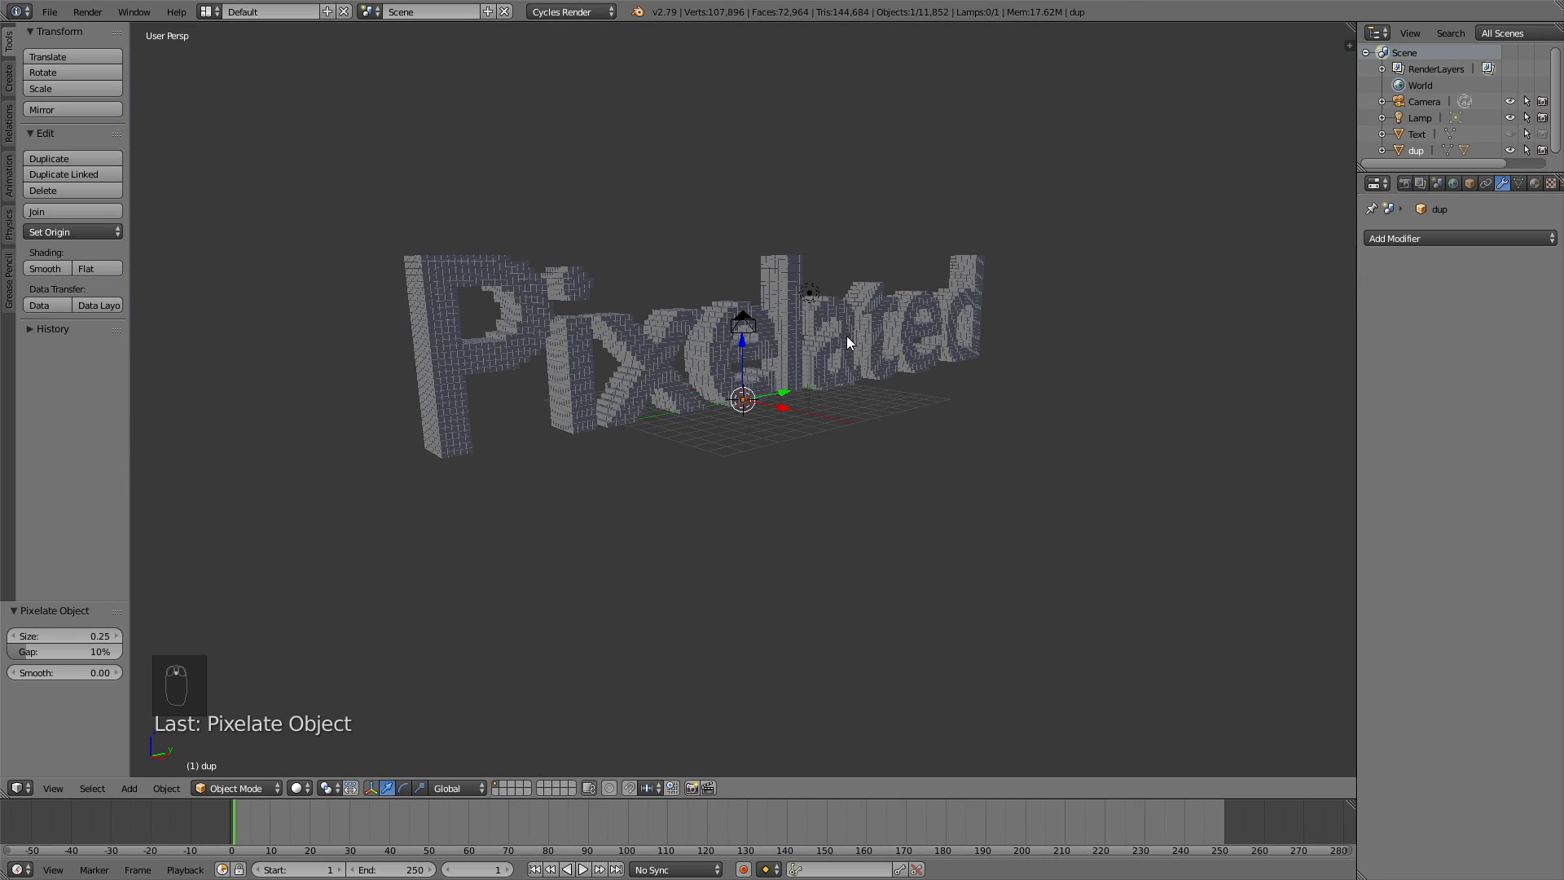
click(810, 290)
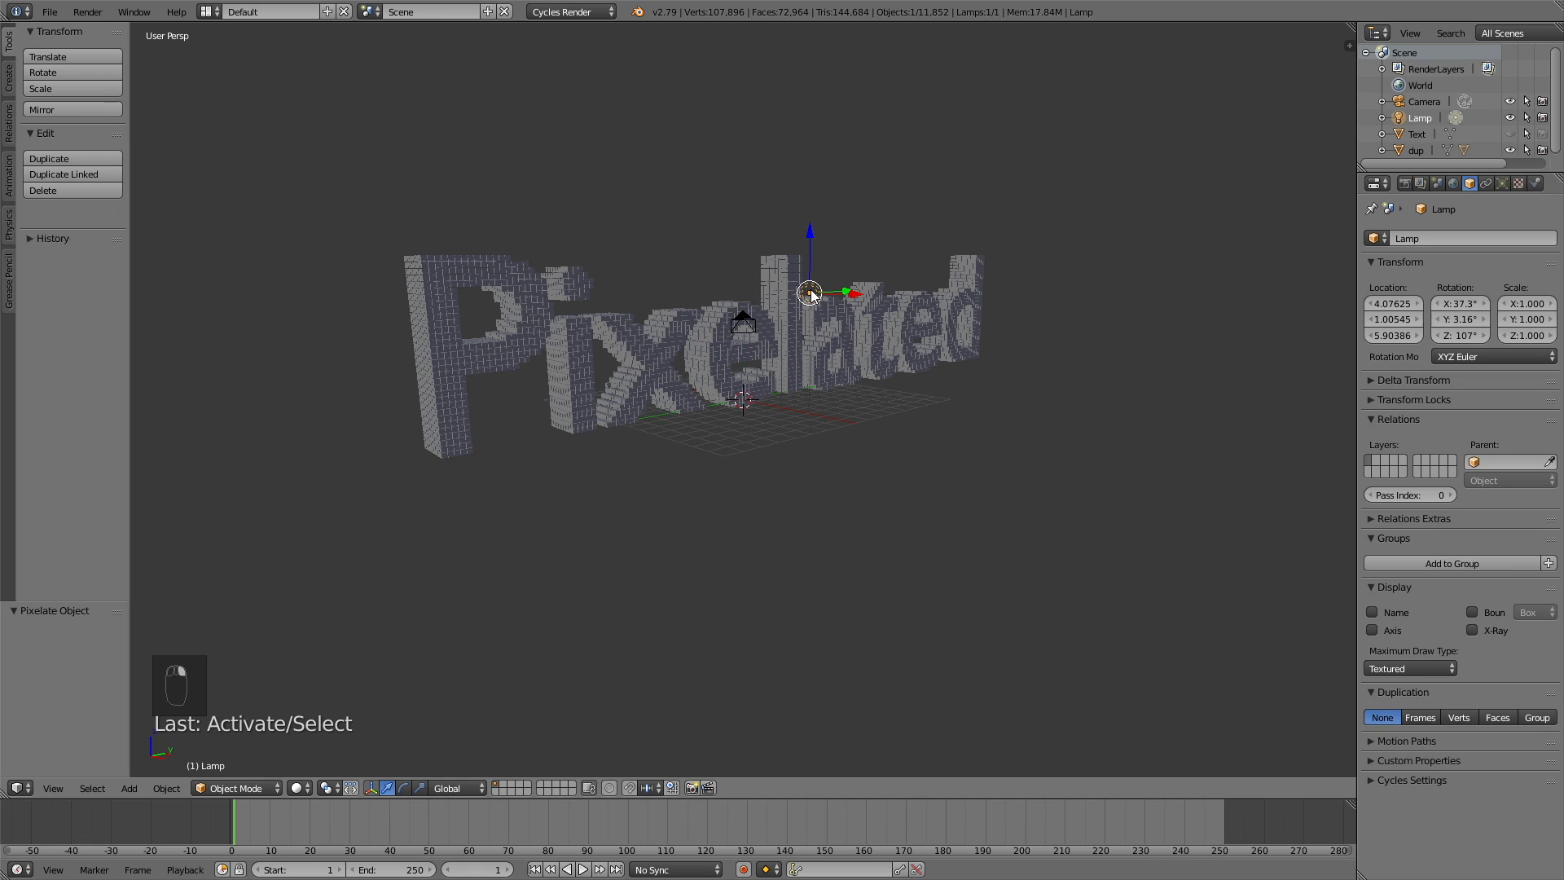
Enable nodes on the lamp, enter 7.000 in its settings, and move it up-right
click(1517, 183)
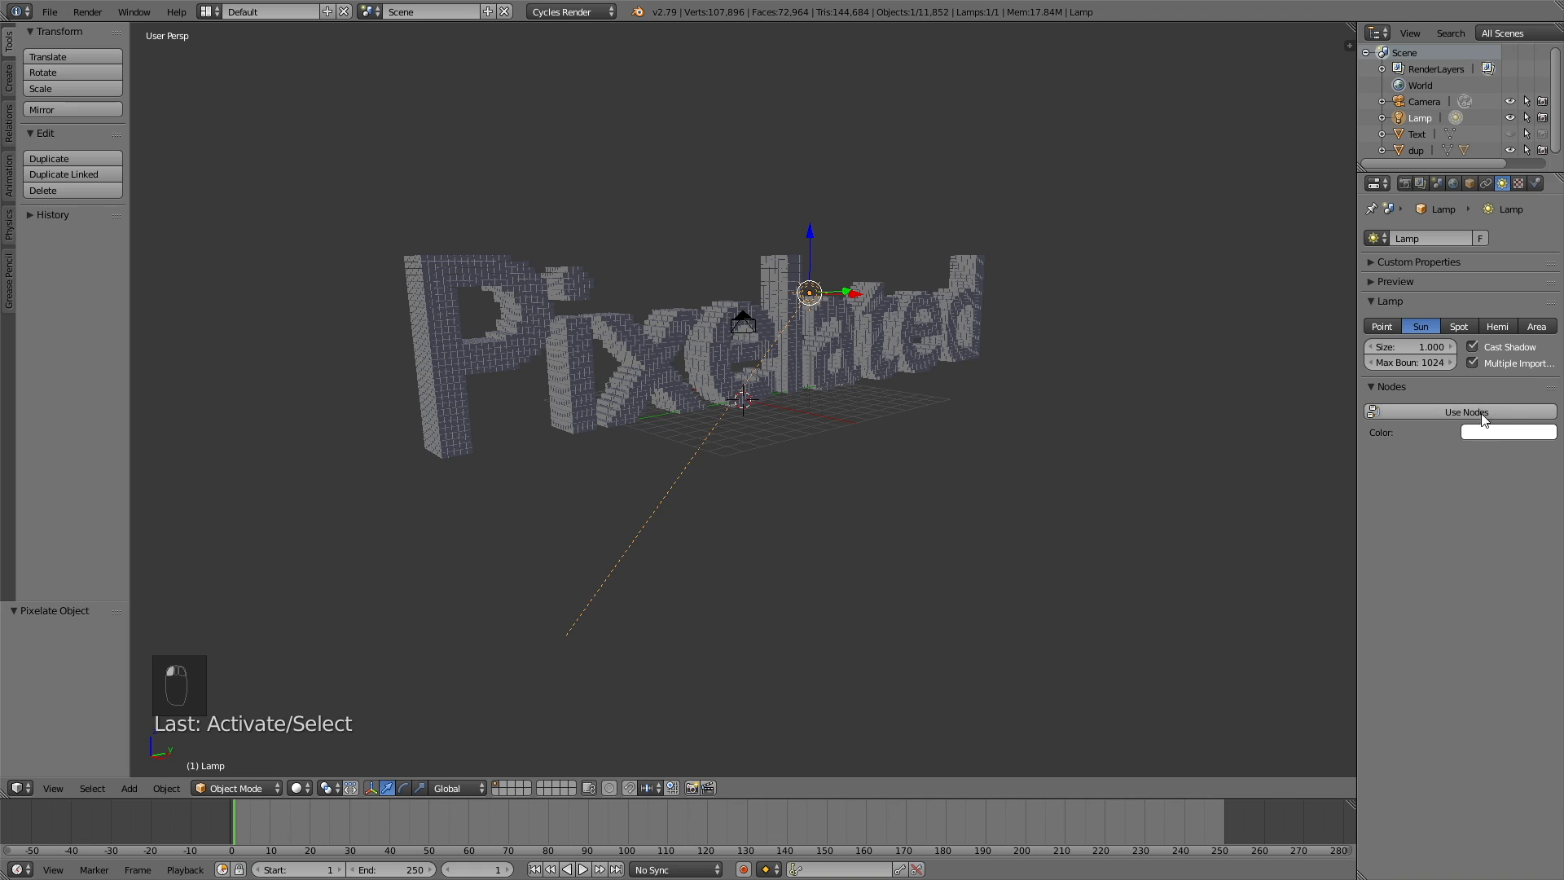
click(1466, 412)
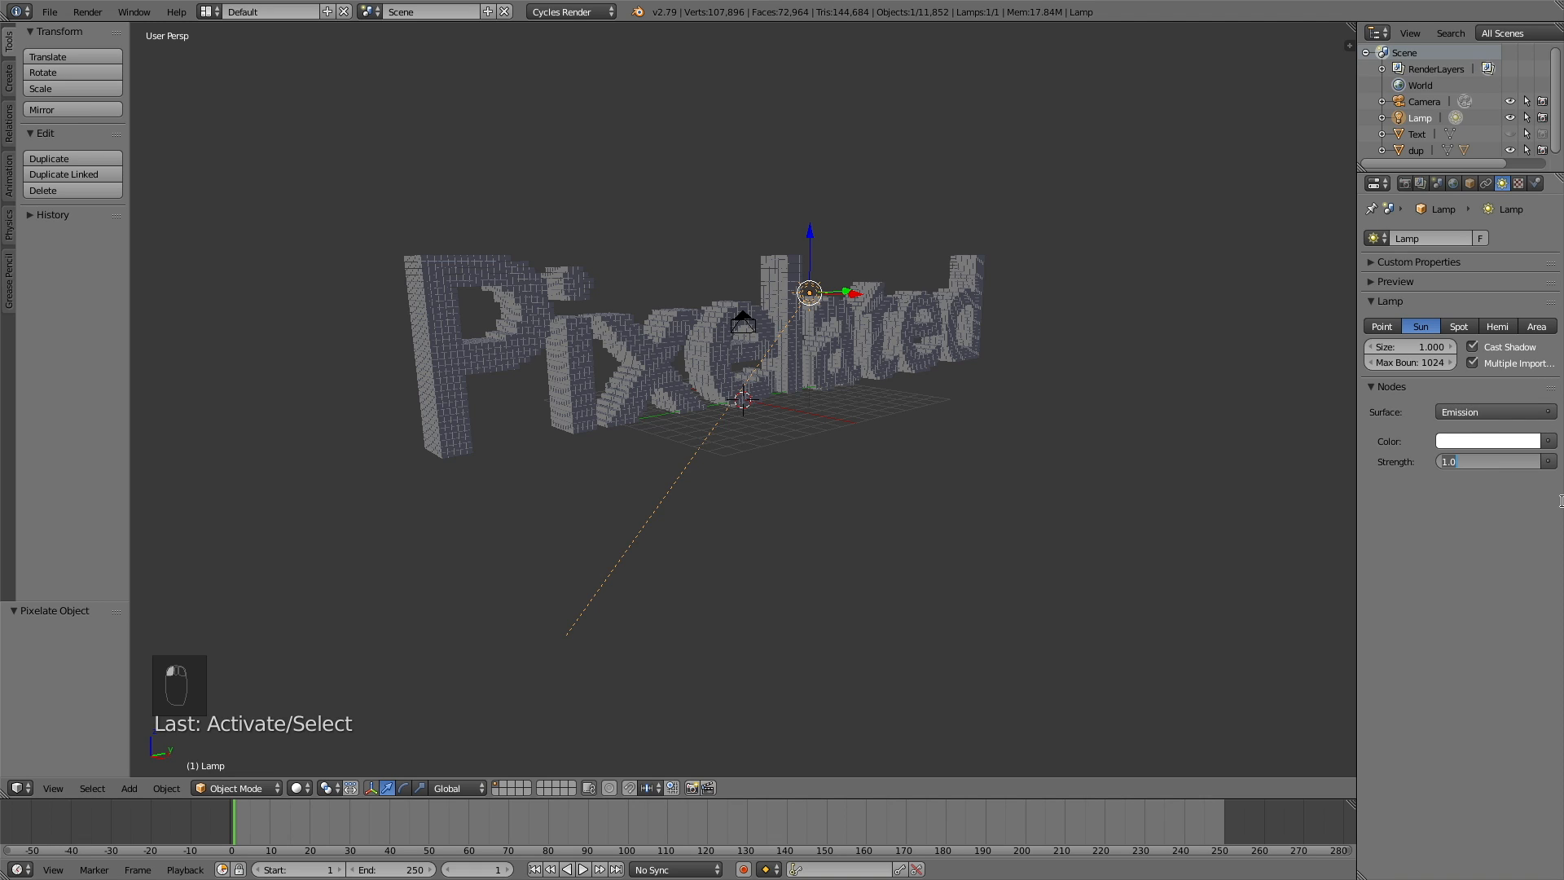
text(7.000)
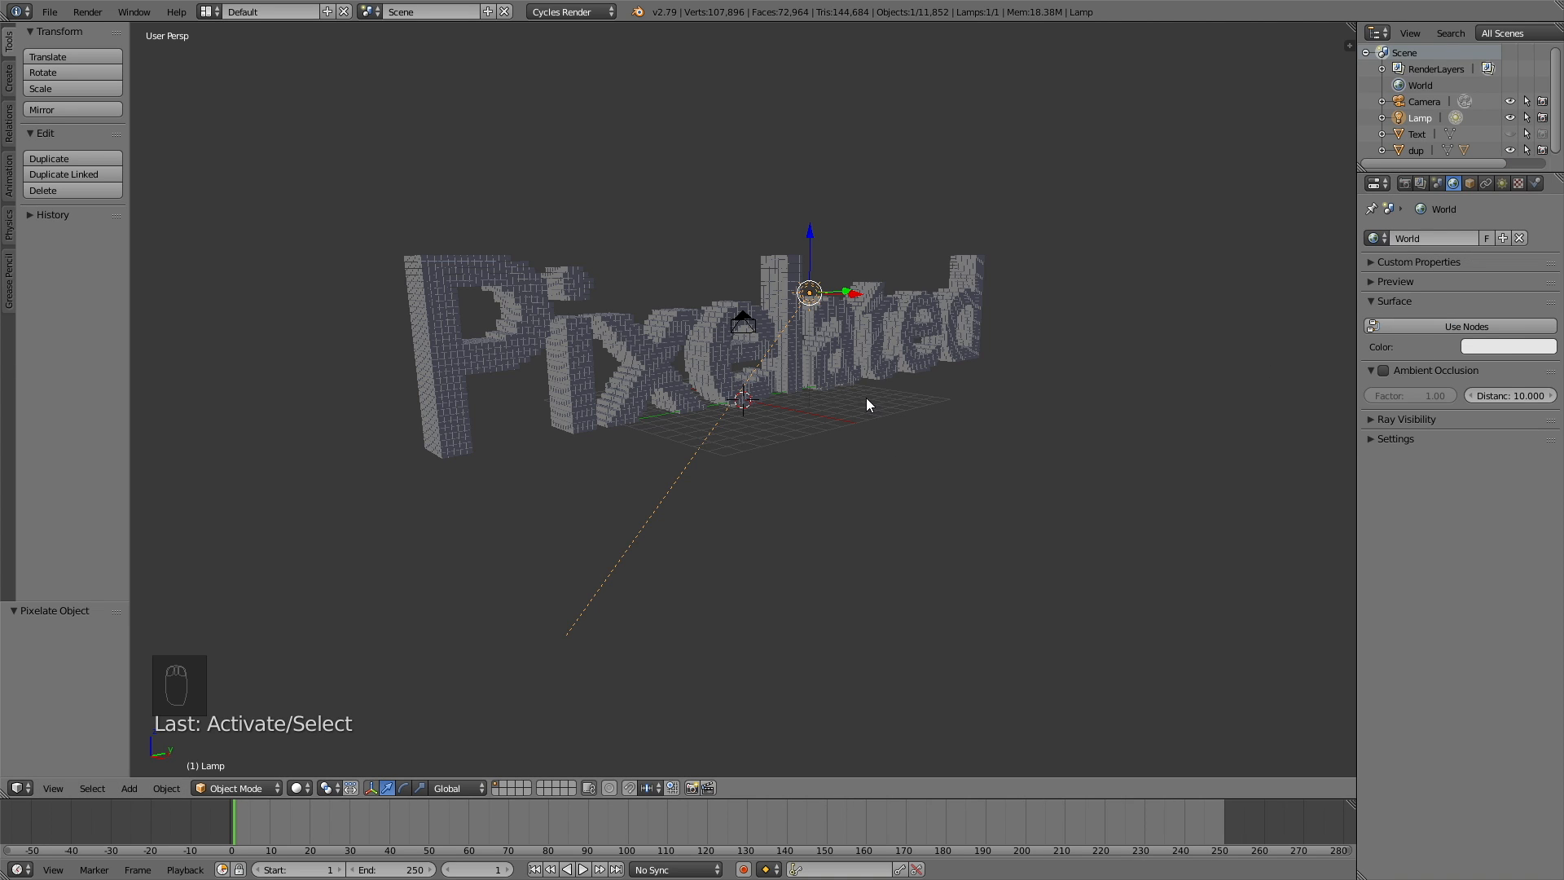
key(g)
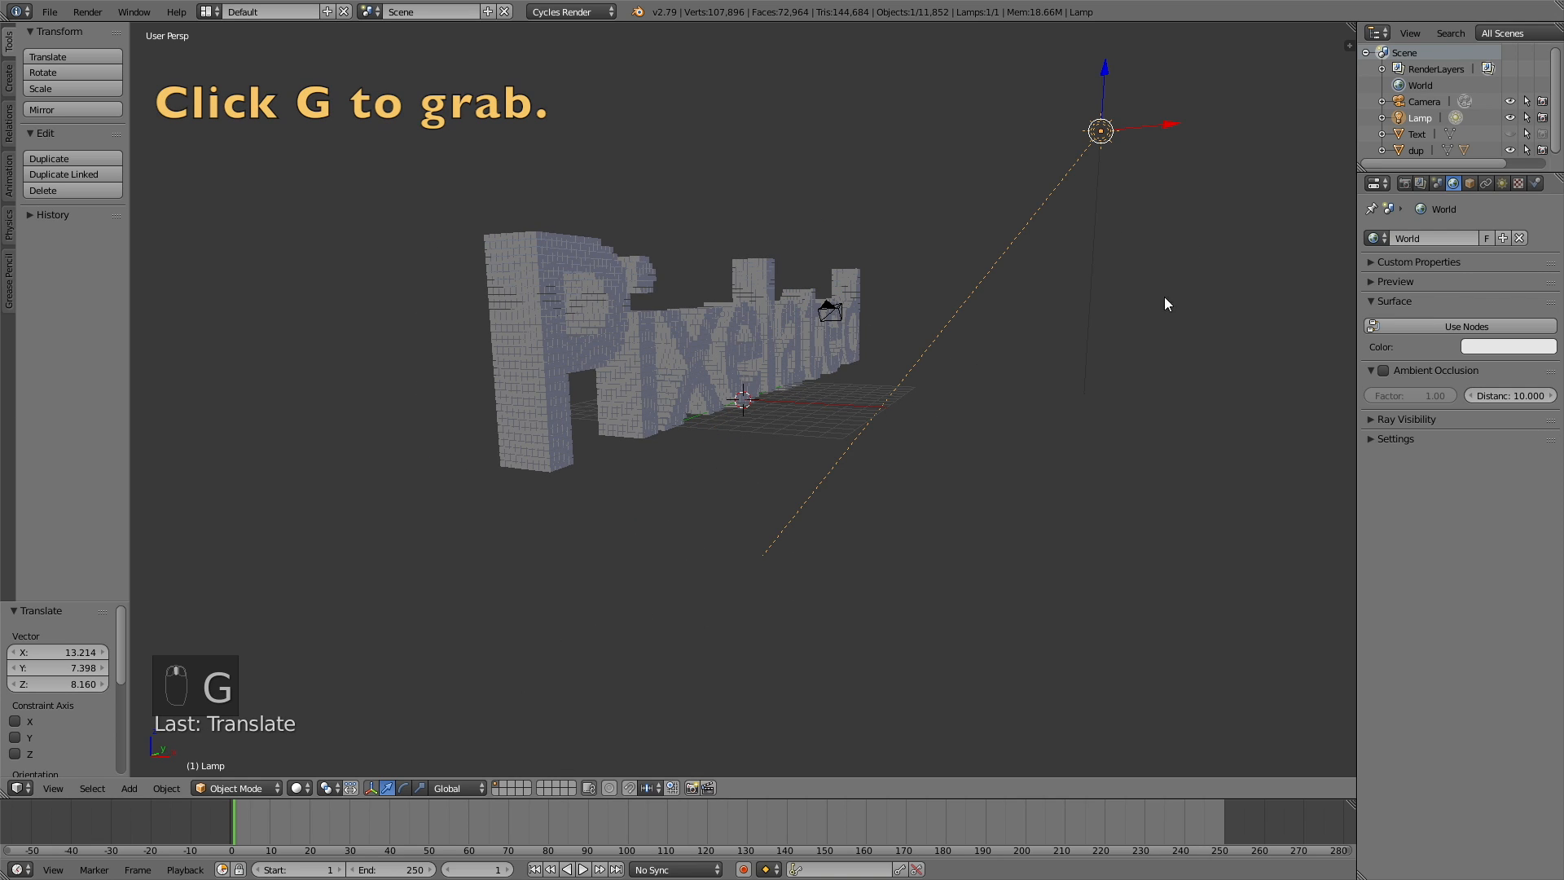
Switch to rendered viewport preview and select the Cube inside dup in the Outliner
key(shift+z)
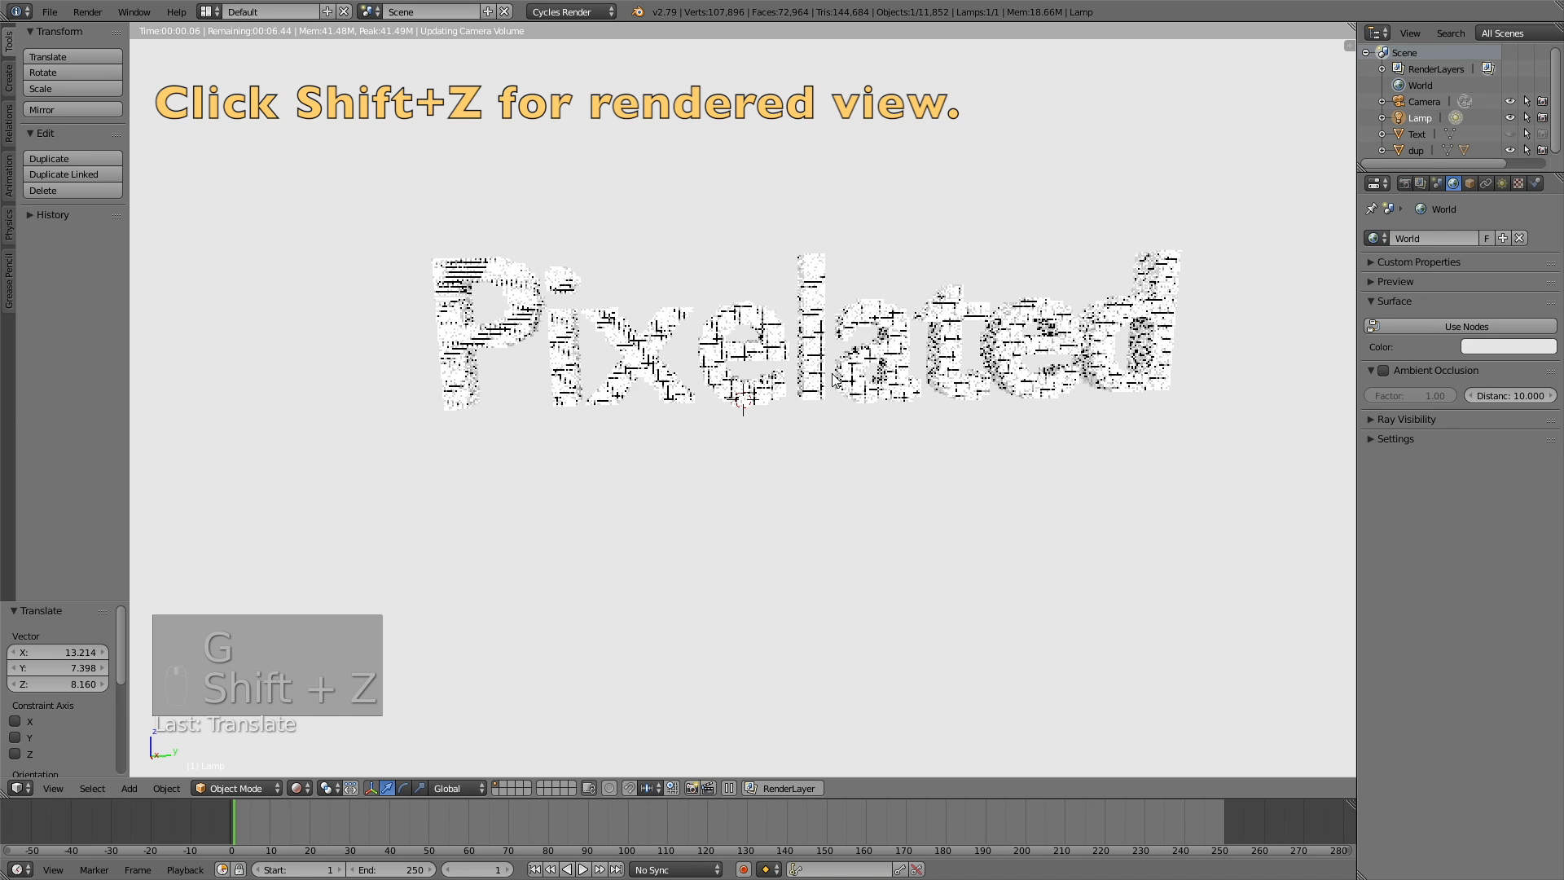
key(shift+z)
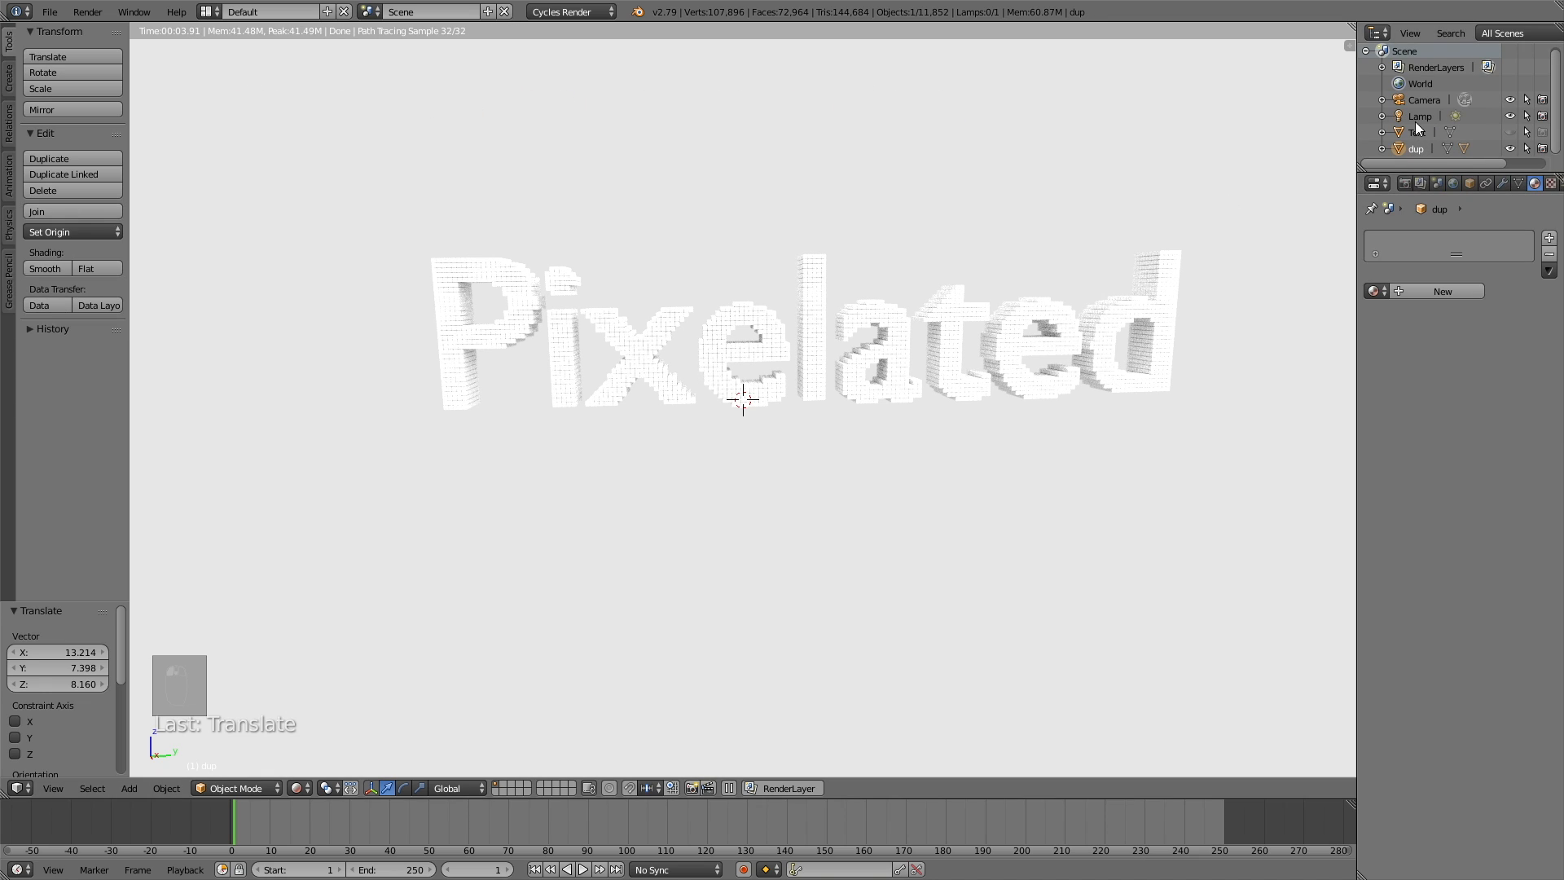
click(1398, 147)
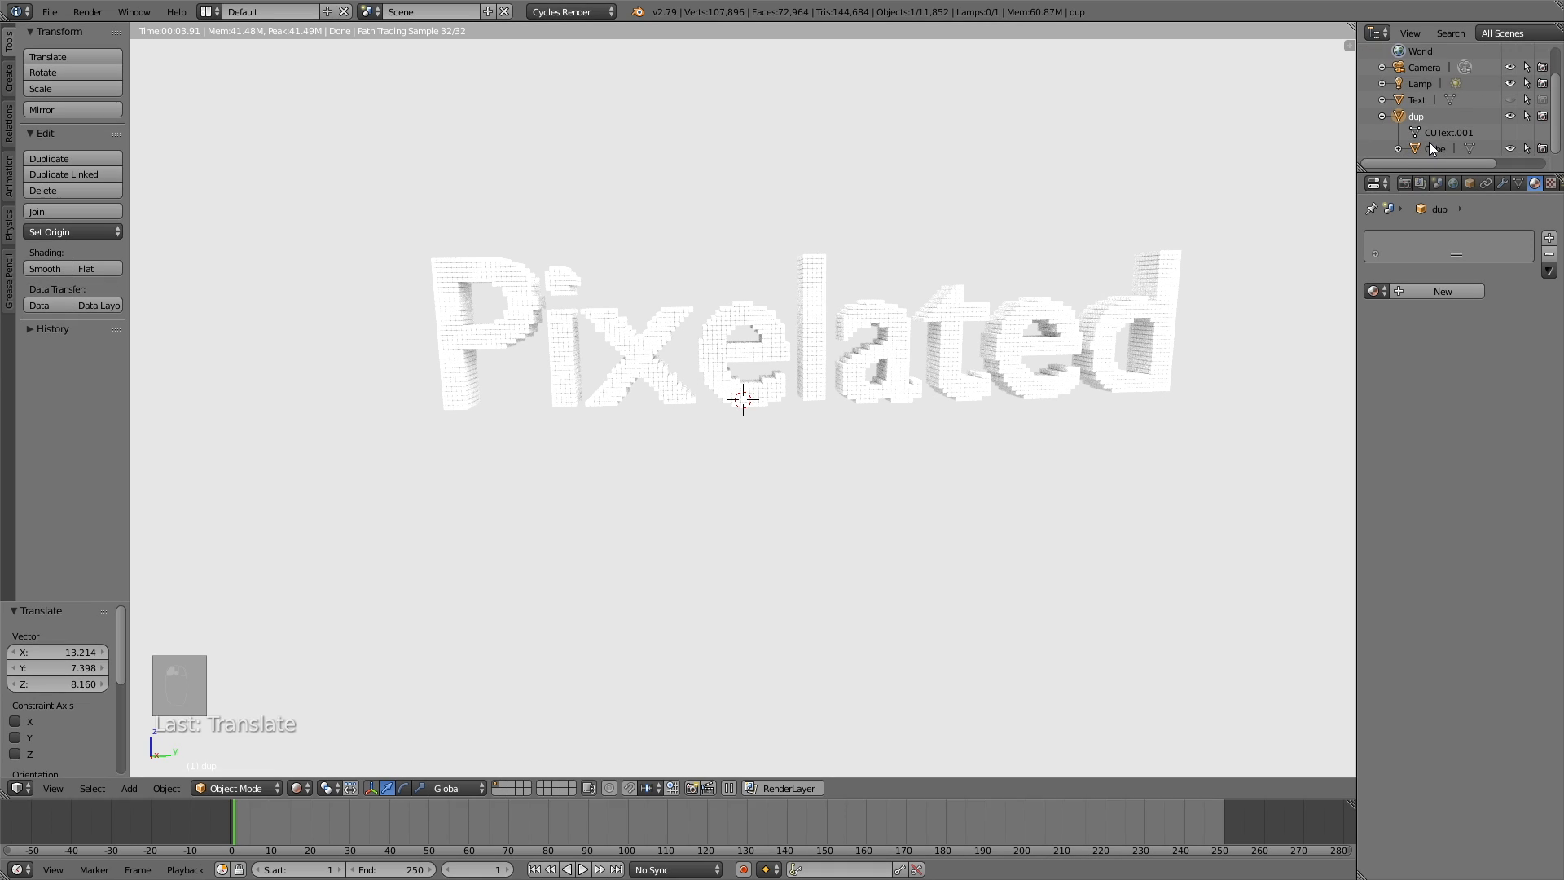
click(1435, 147)
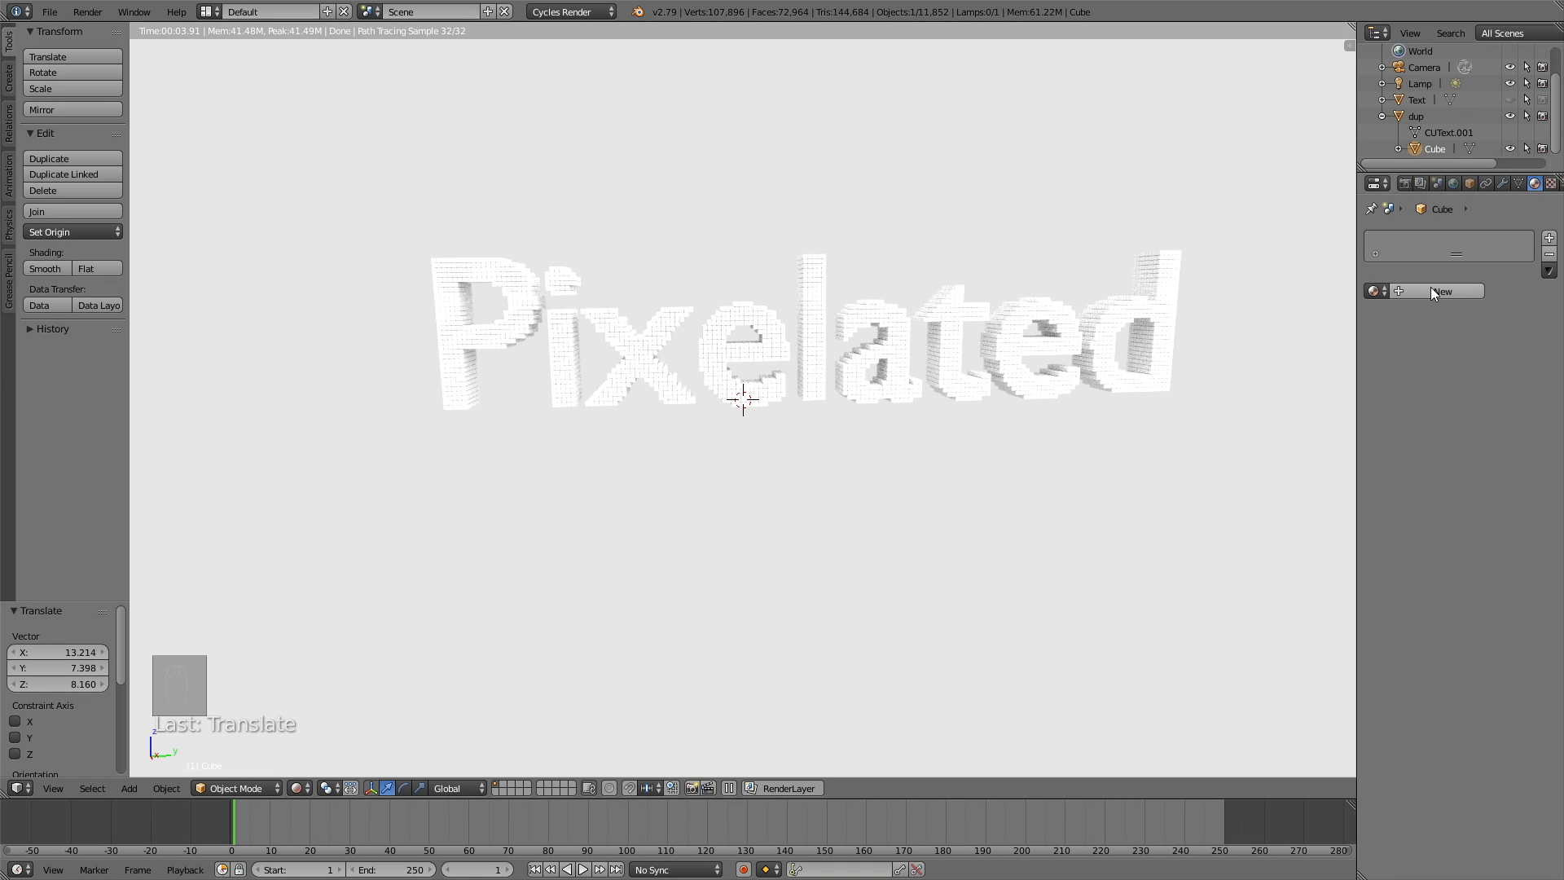
Give the Cube a new dark grey material and slightly enlarge the cubes
click(1440, 290)
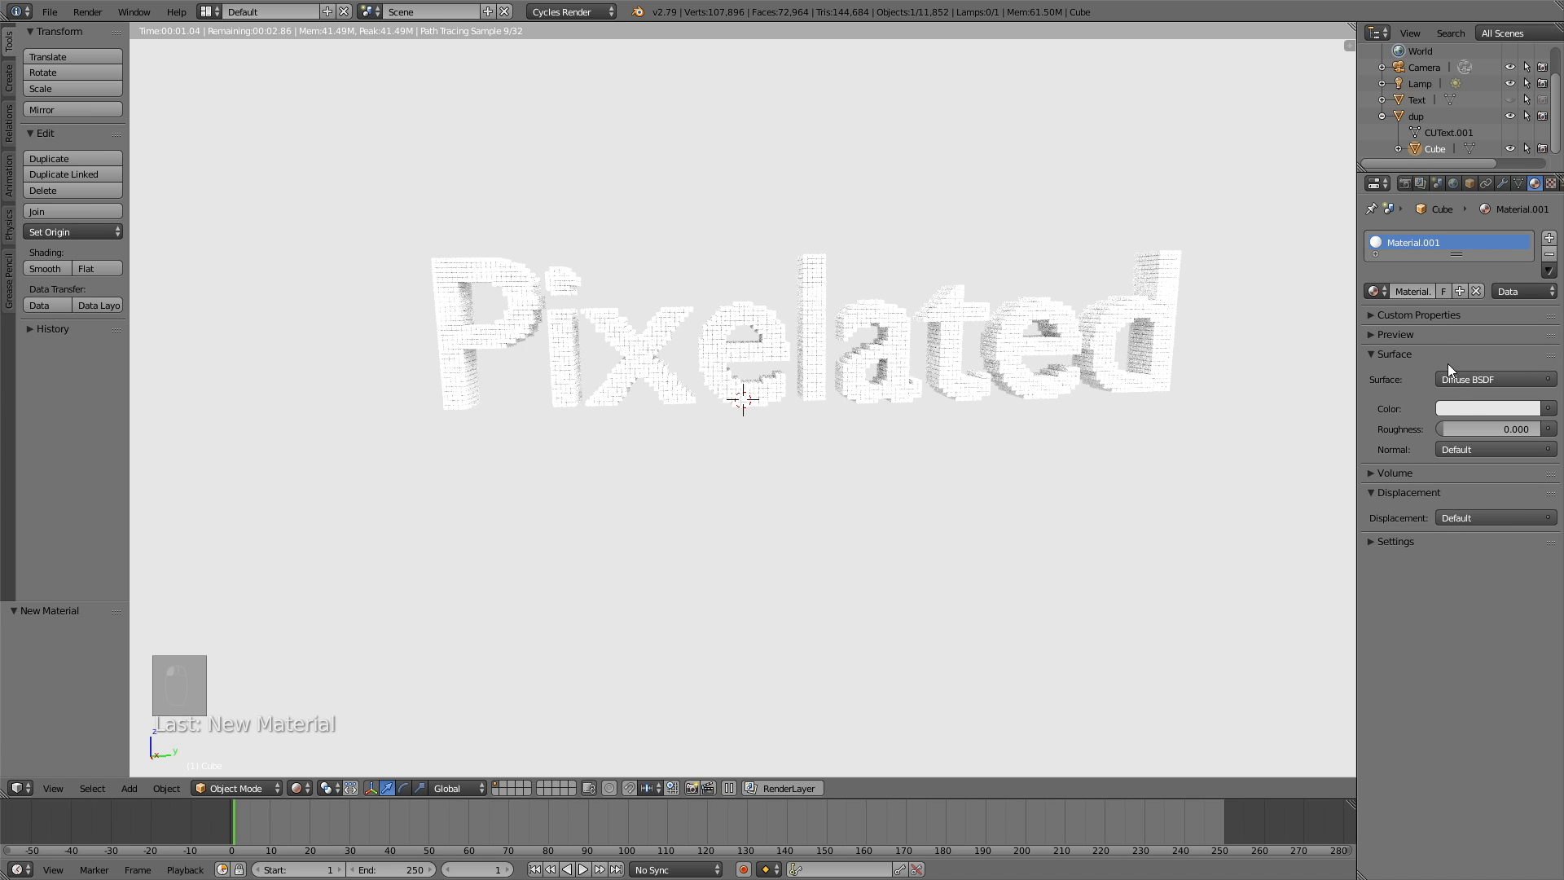
click(1486, 408)
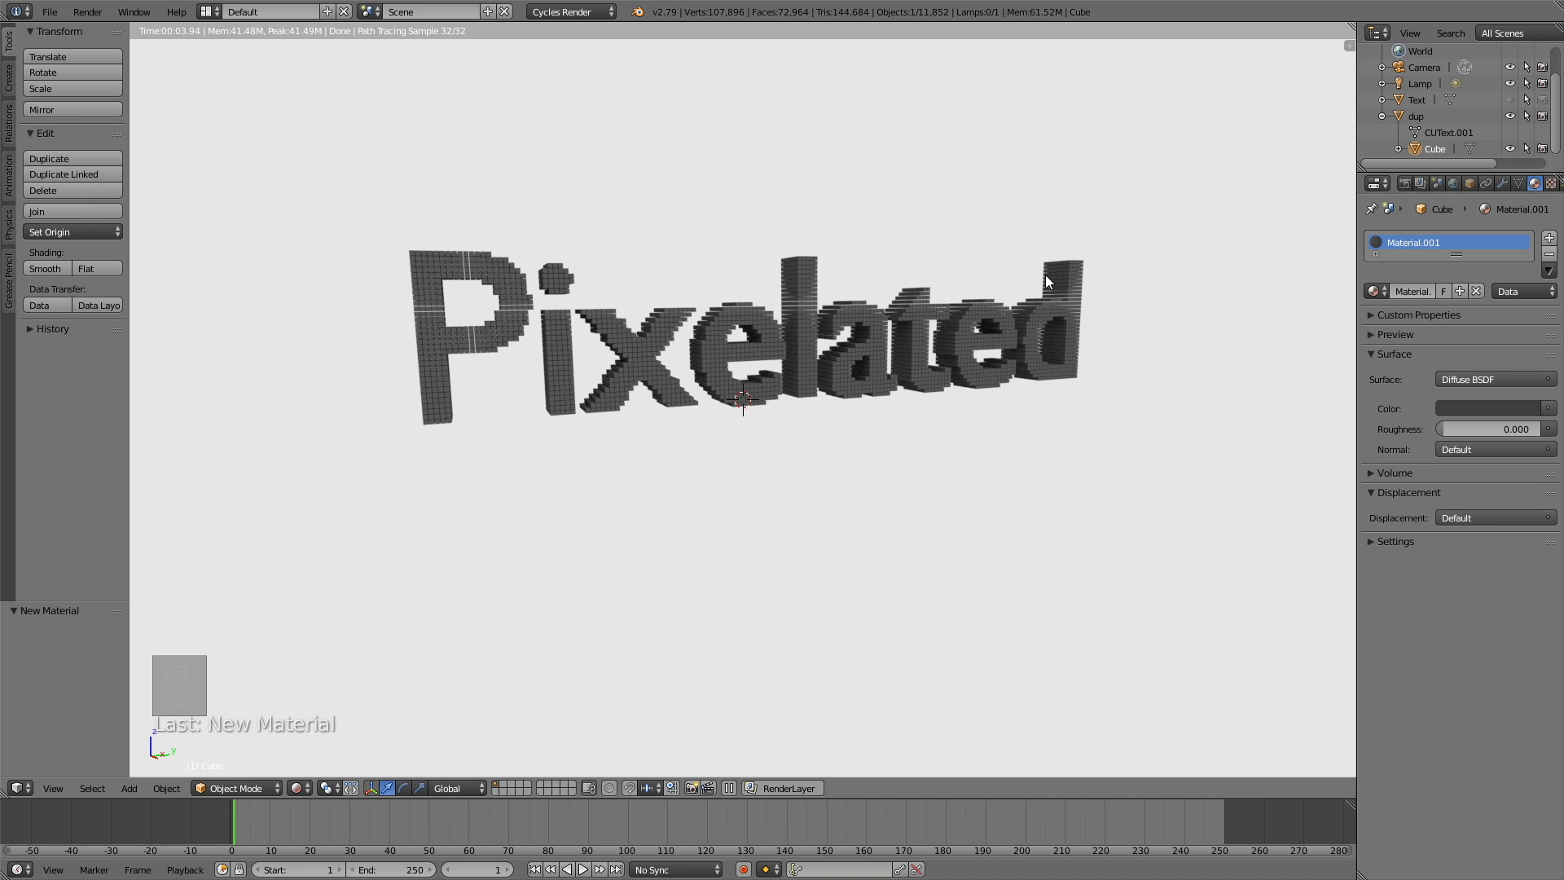
key(s)
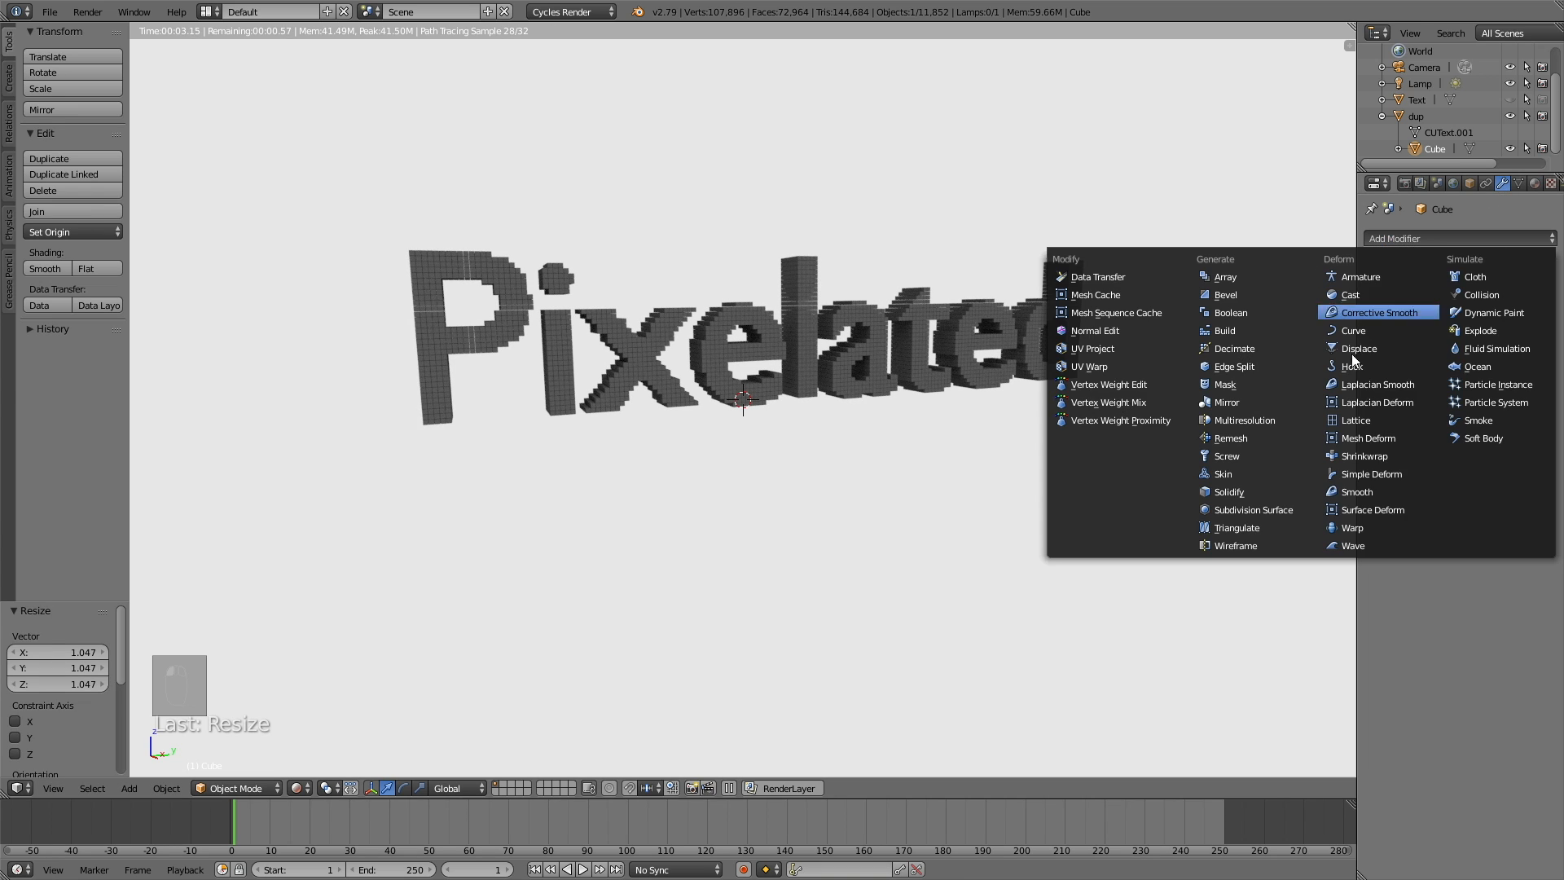
Add a Subdivision Surface modifier with render subdivisions 3 and scale the cubes up
click(1252, 508)
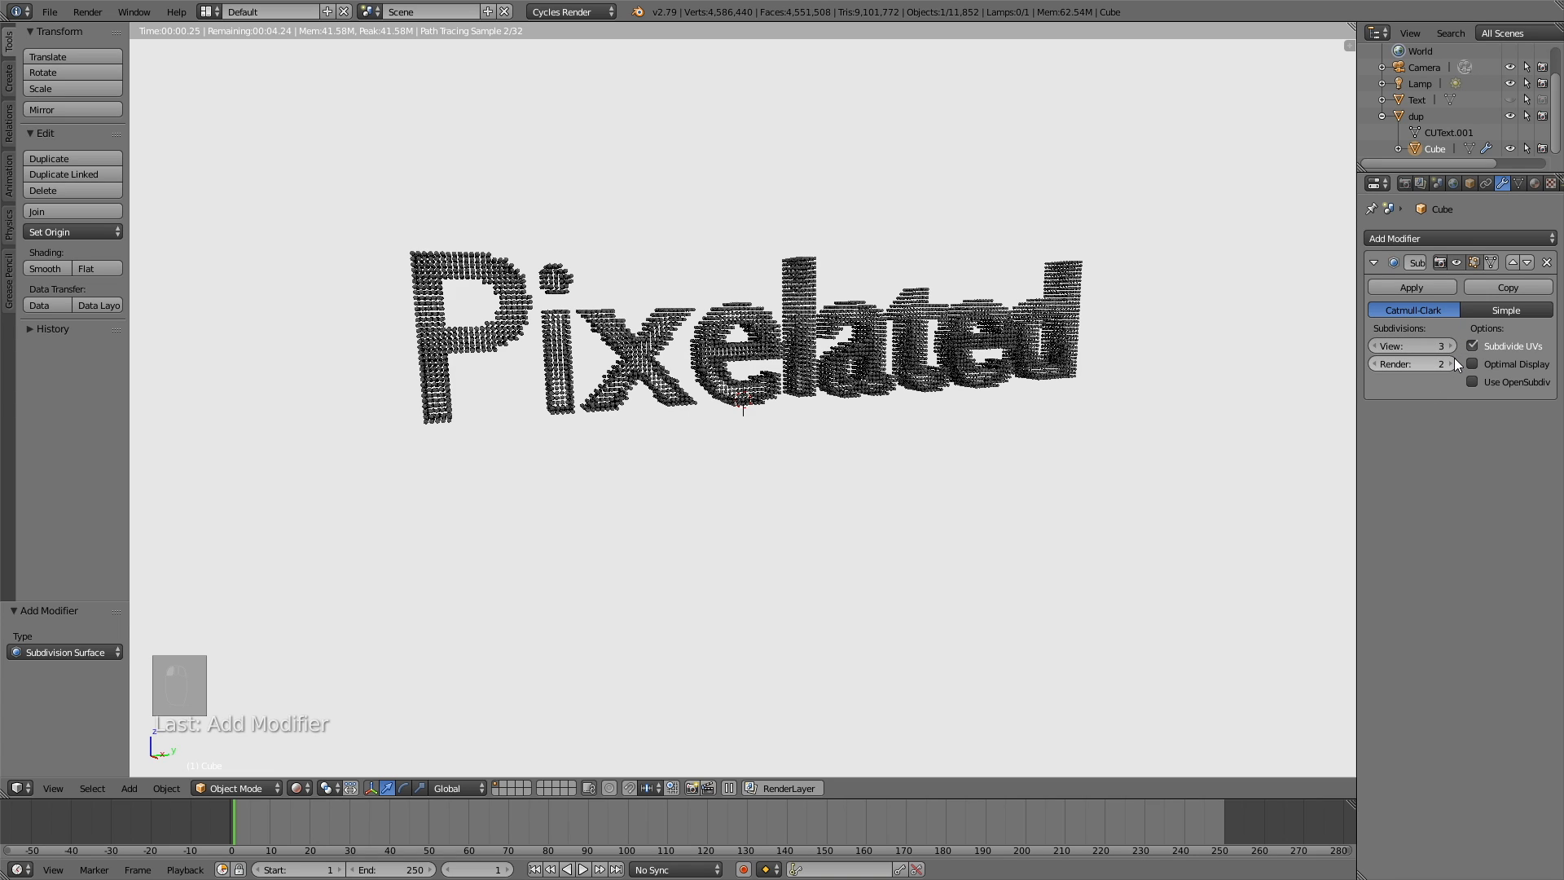
click(1440, 363)
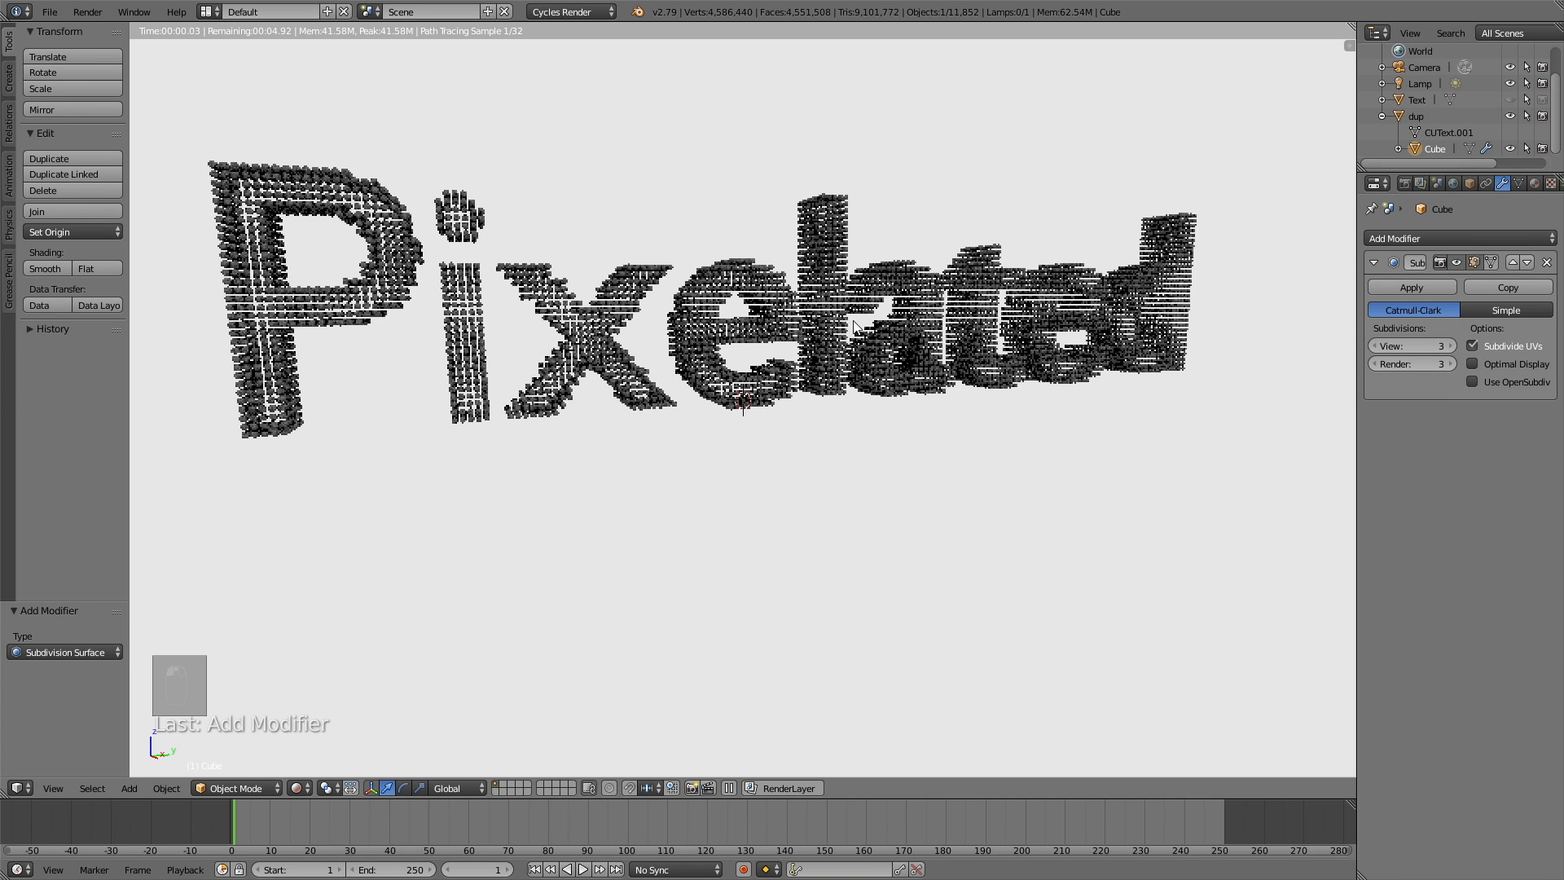
key(s)
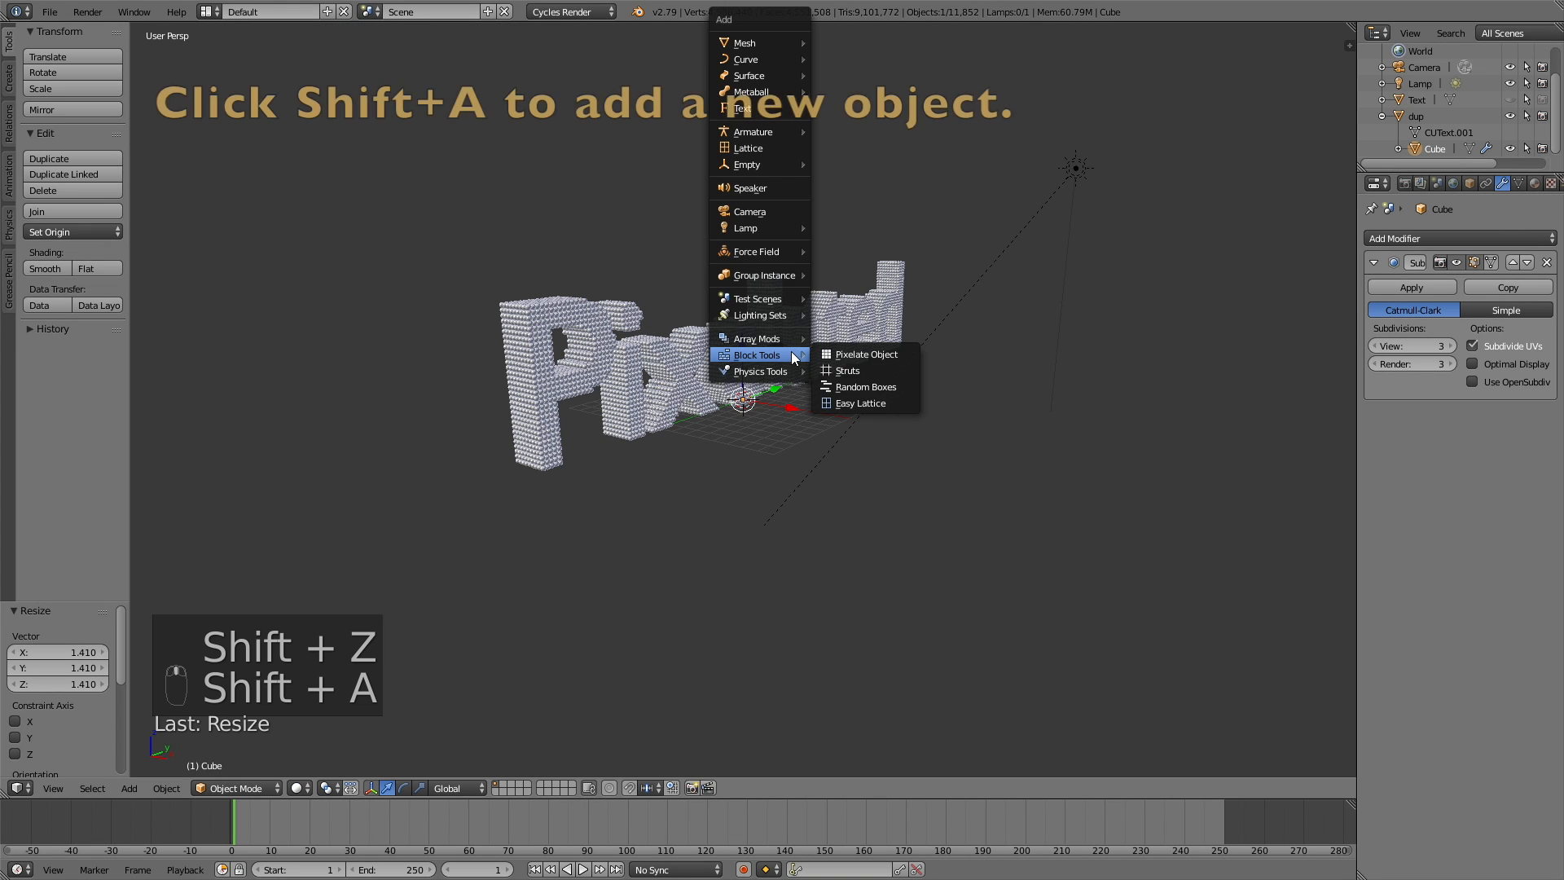
mouse_move(743, 41)
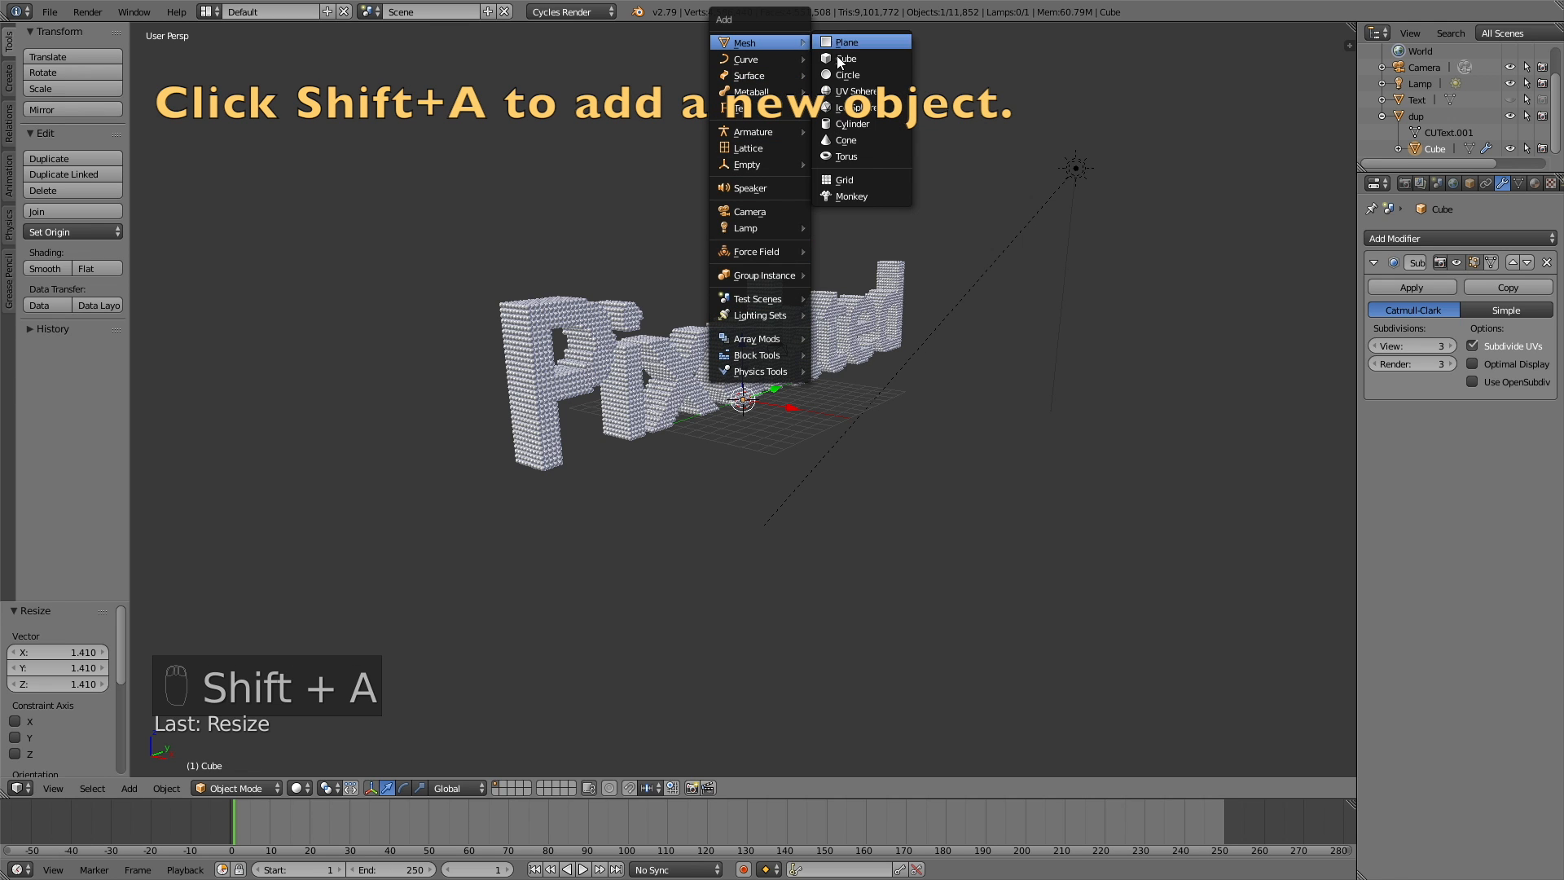
Add an enlarged Suzanne monkey head and apply a Subdivision Surface modifier to smooth it
click(850, 196)
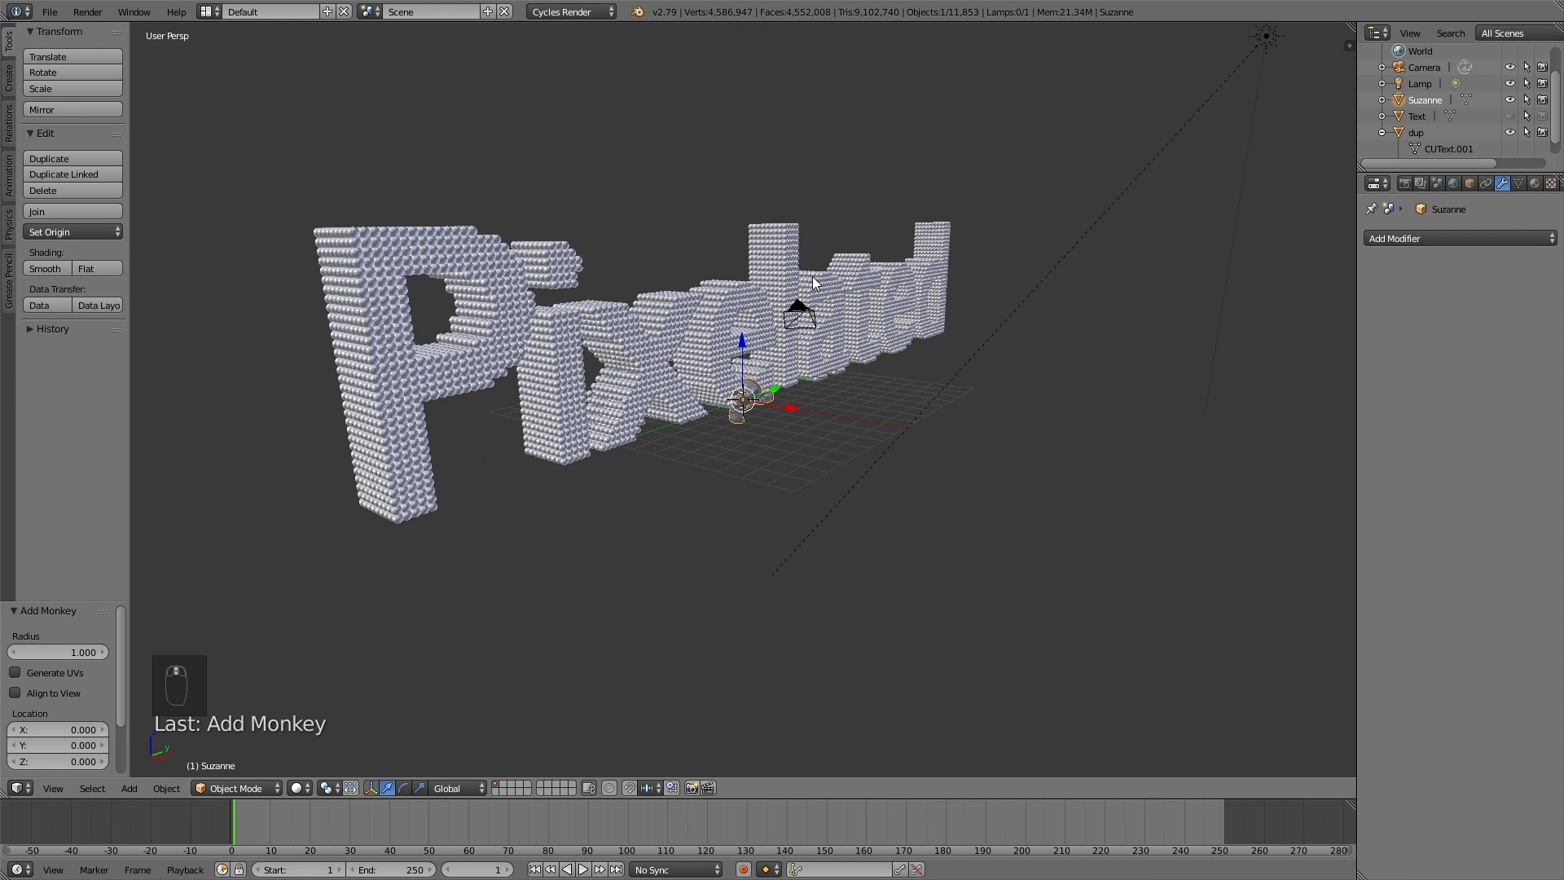
key(s)
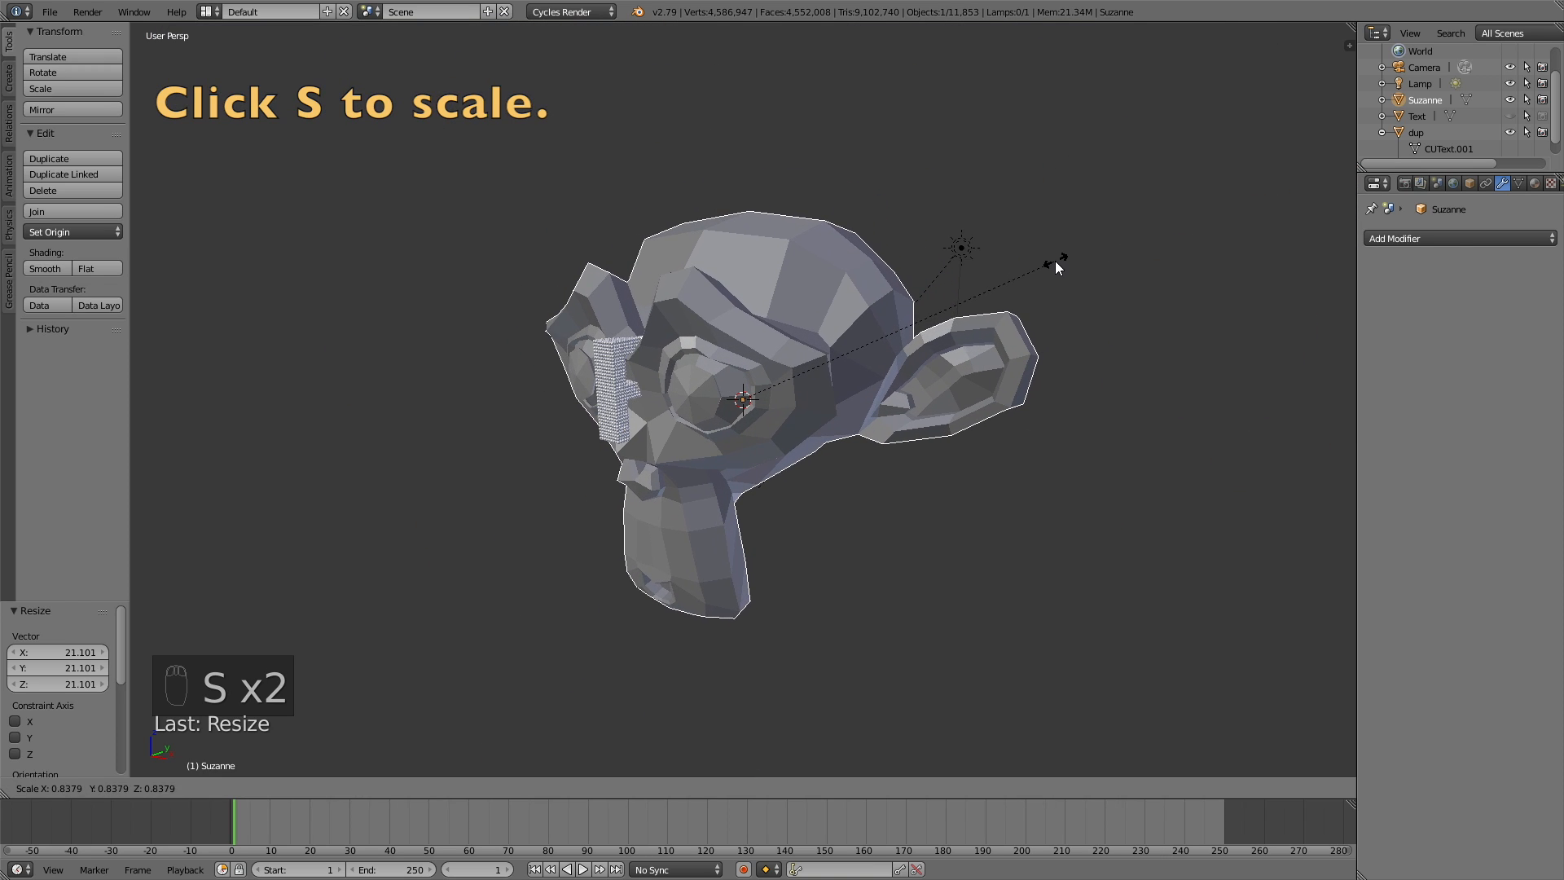
click(1458, 237)
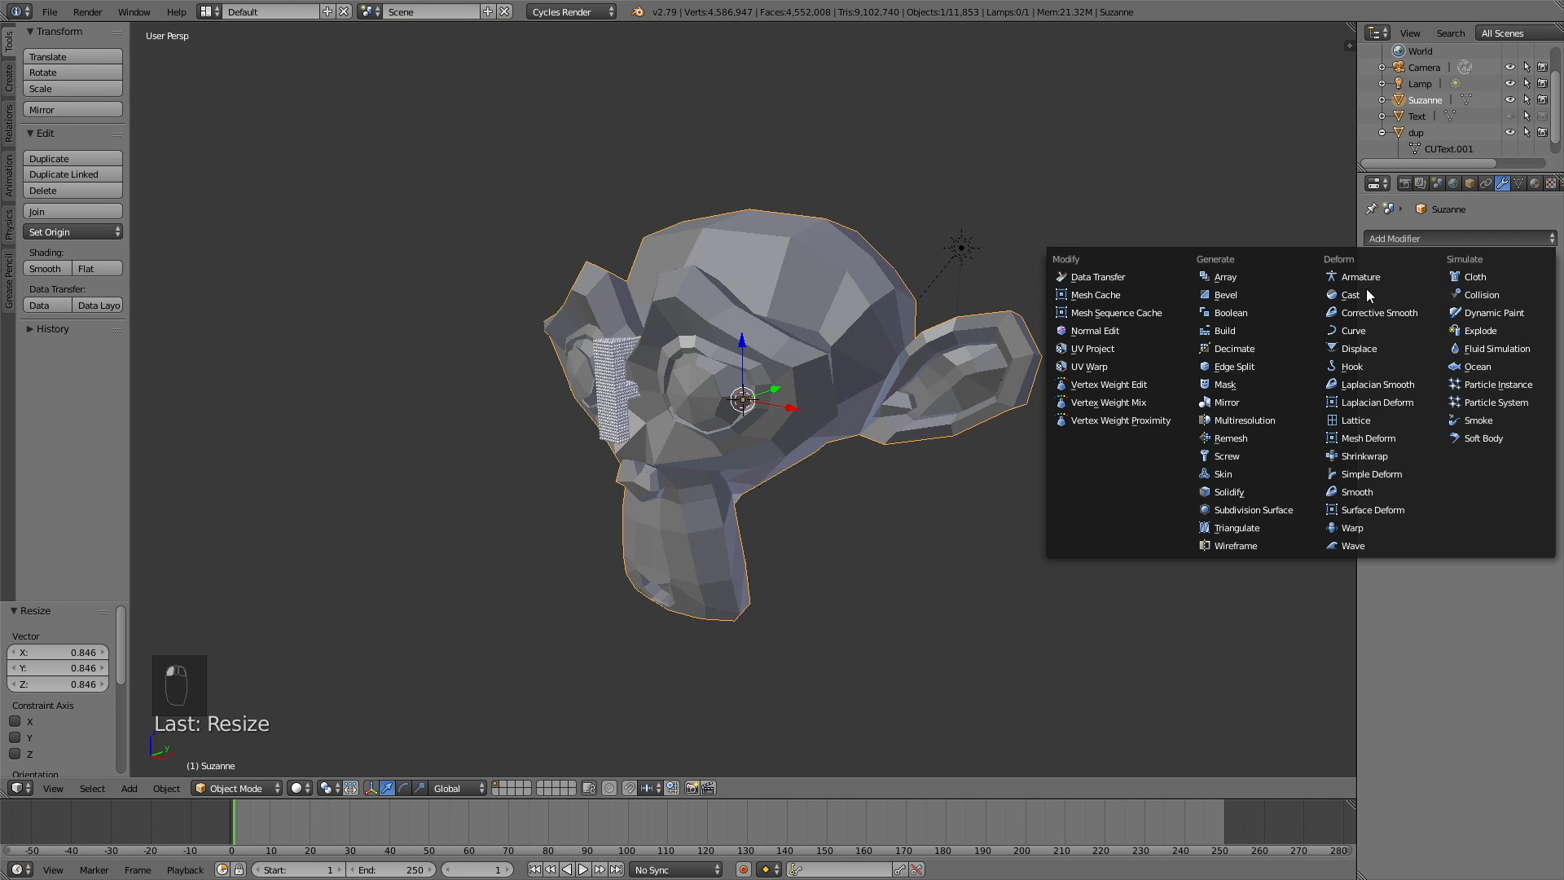
click(1251, 510)
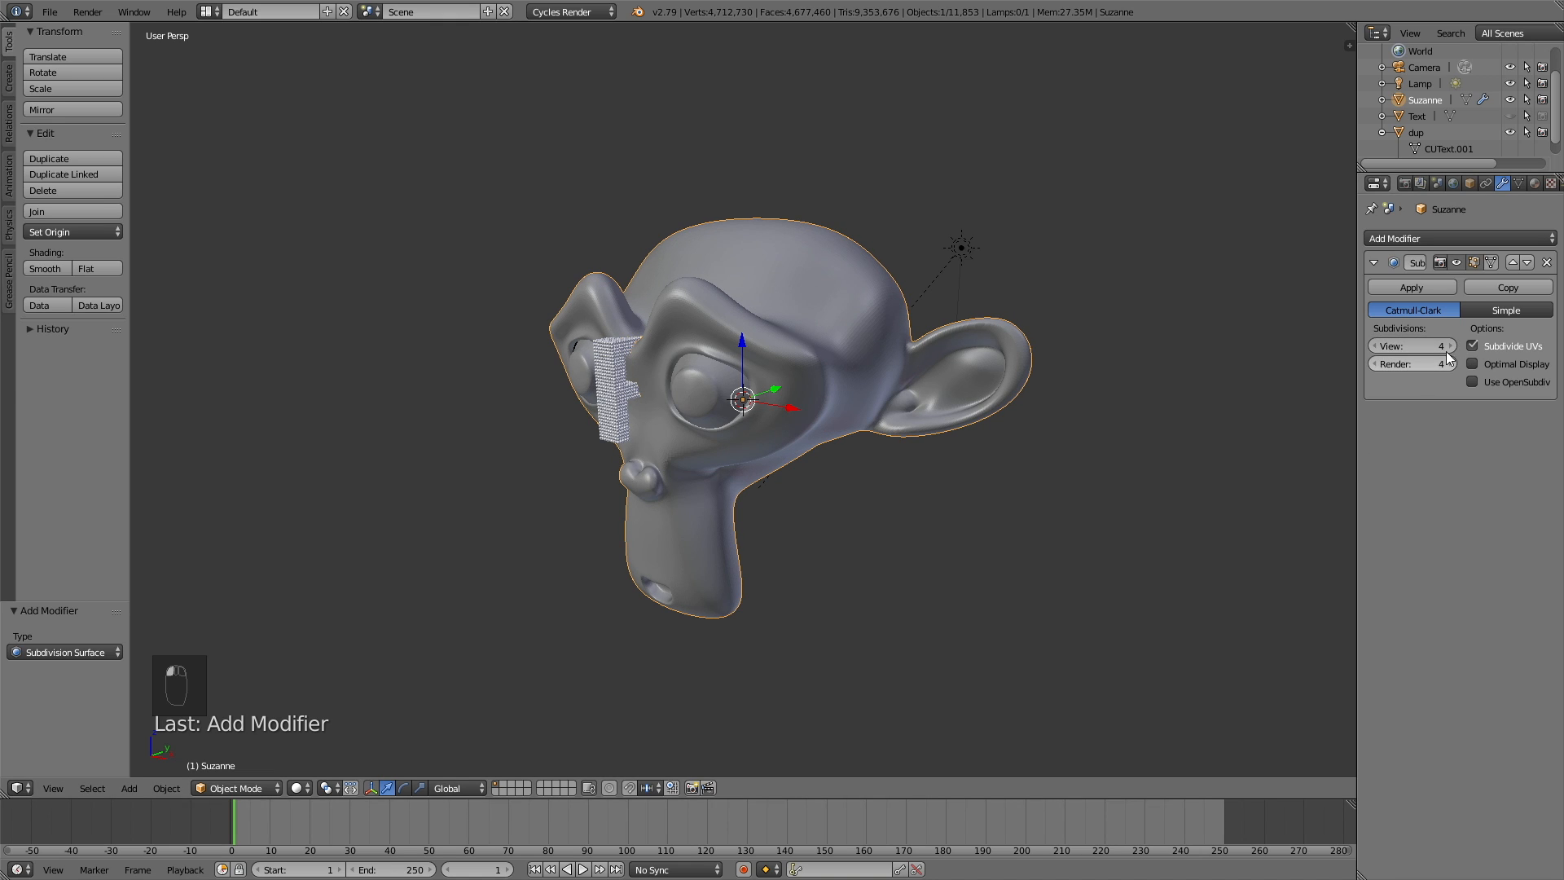
click(1410, 286)
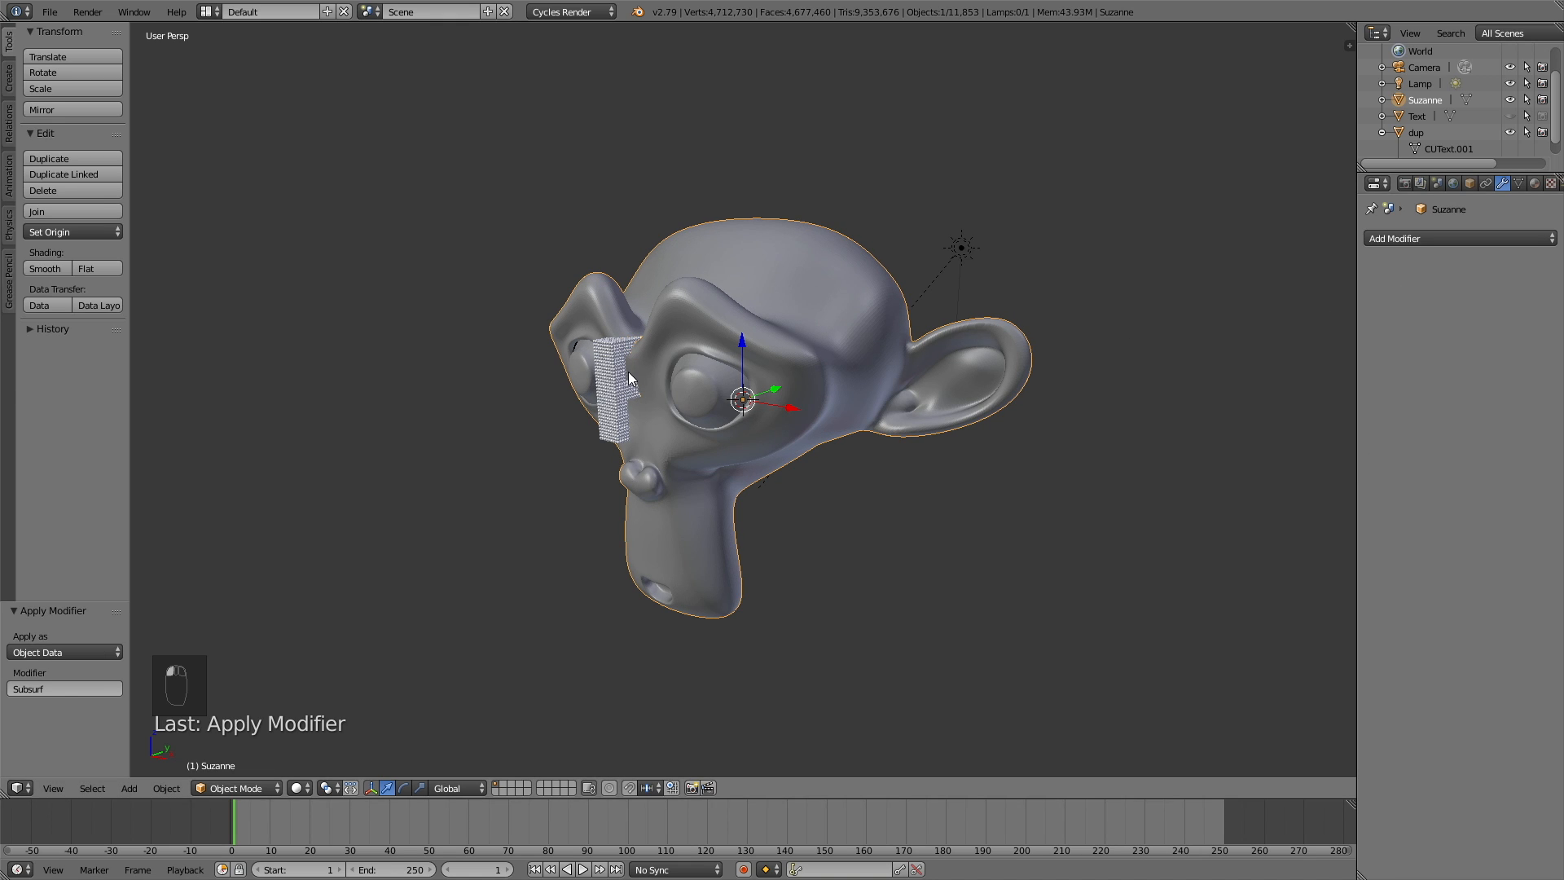
key(shift+a)
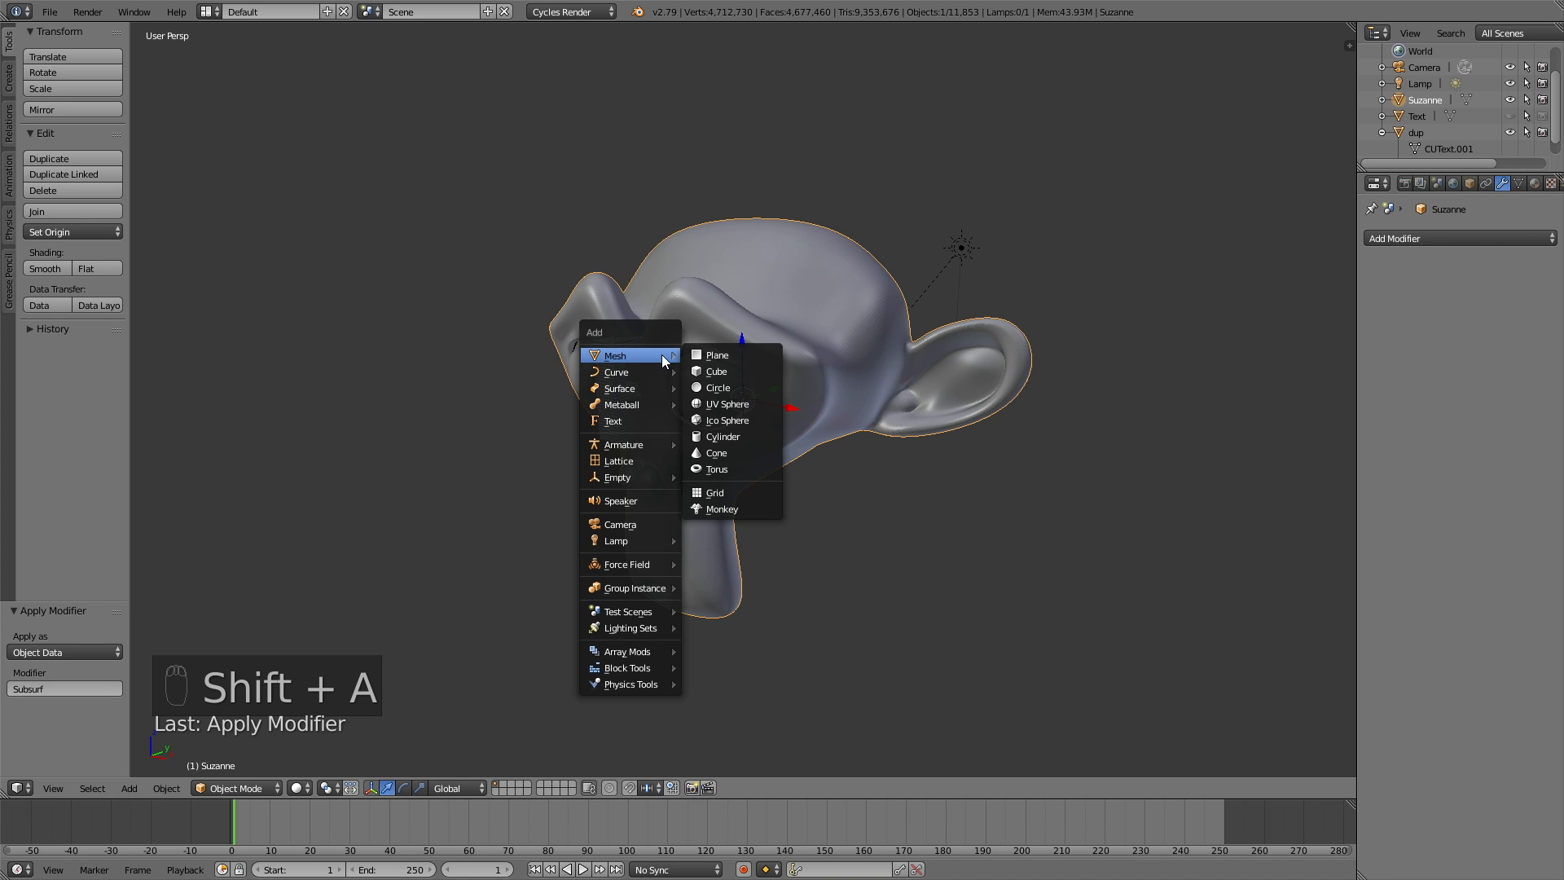
mouse_move(627, 667)
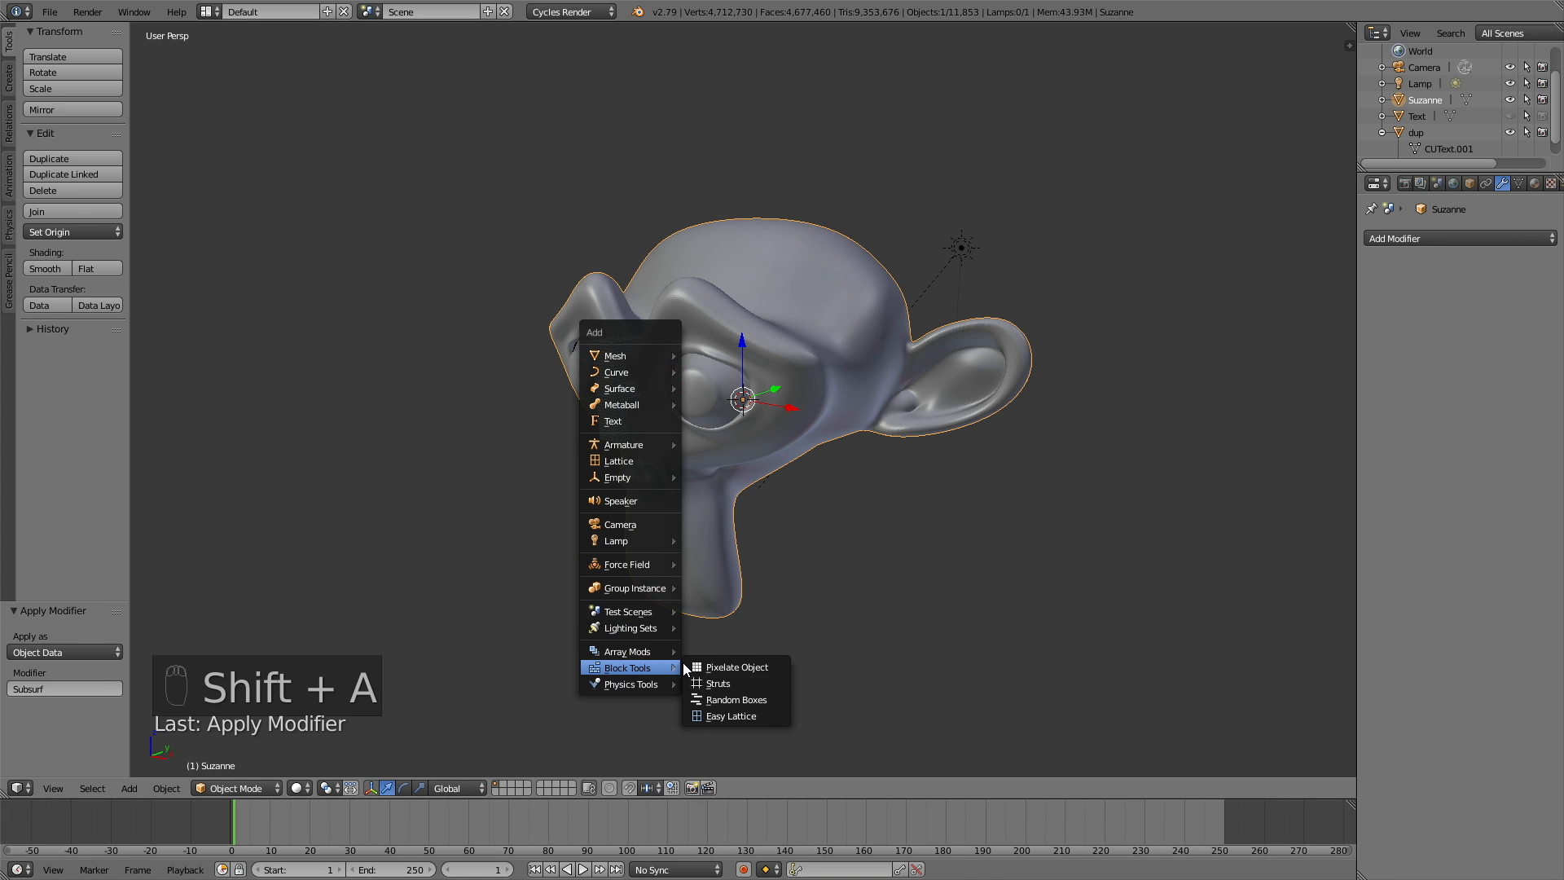
mouse_move(735, 666)
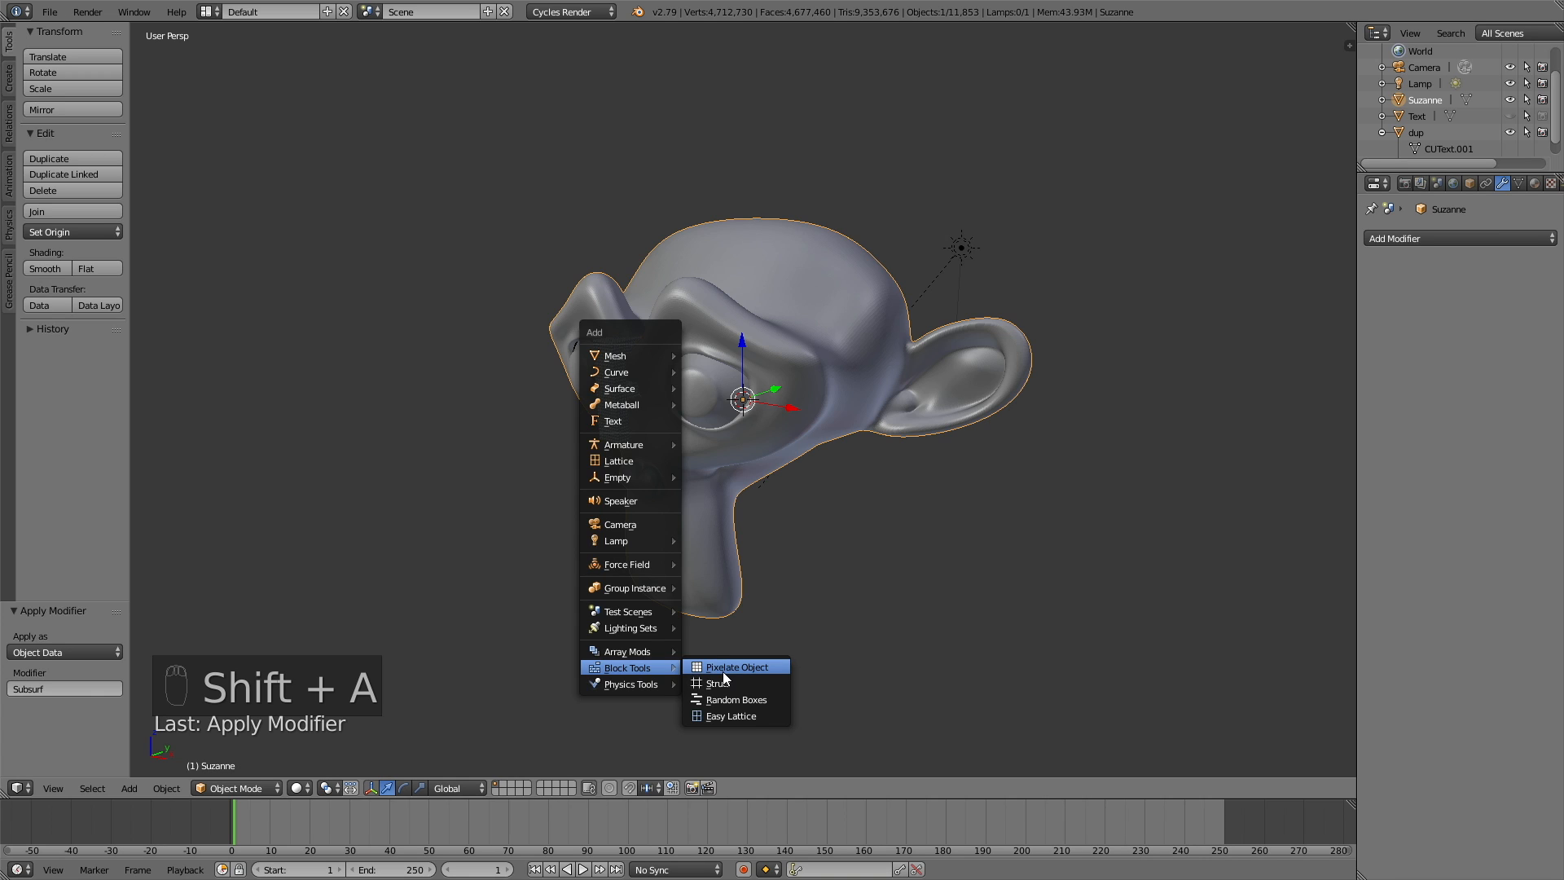
Pixelate the monkey into cubes, rotate it about 77° on Z, and lift it above the text
click(735, 666)
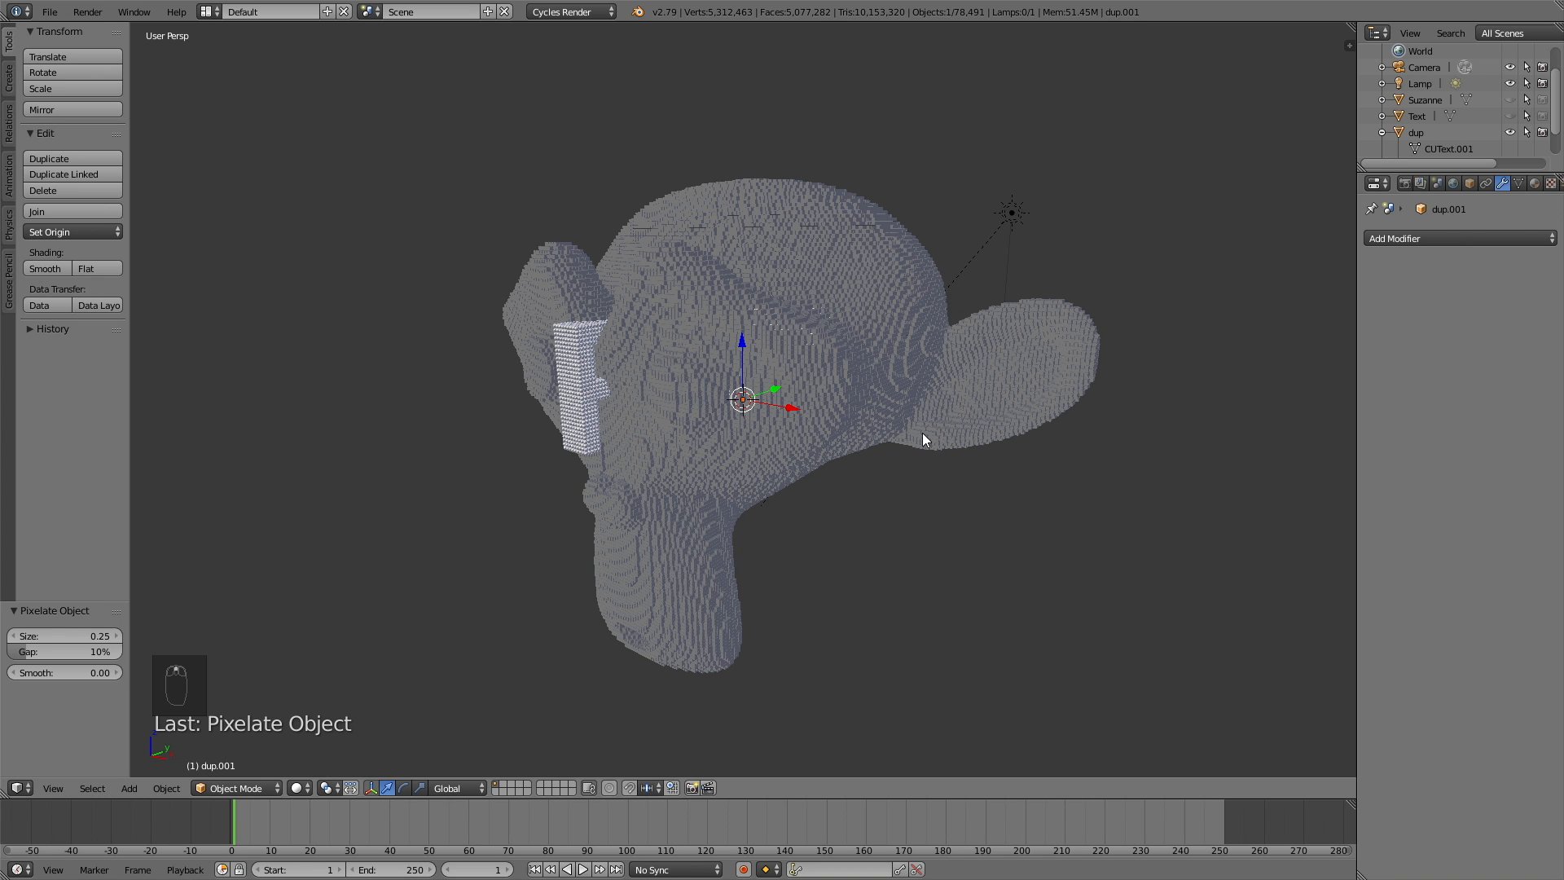
key(r)
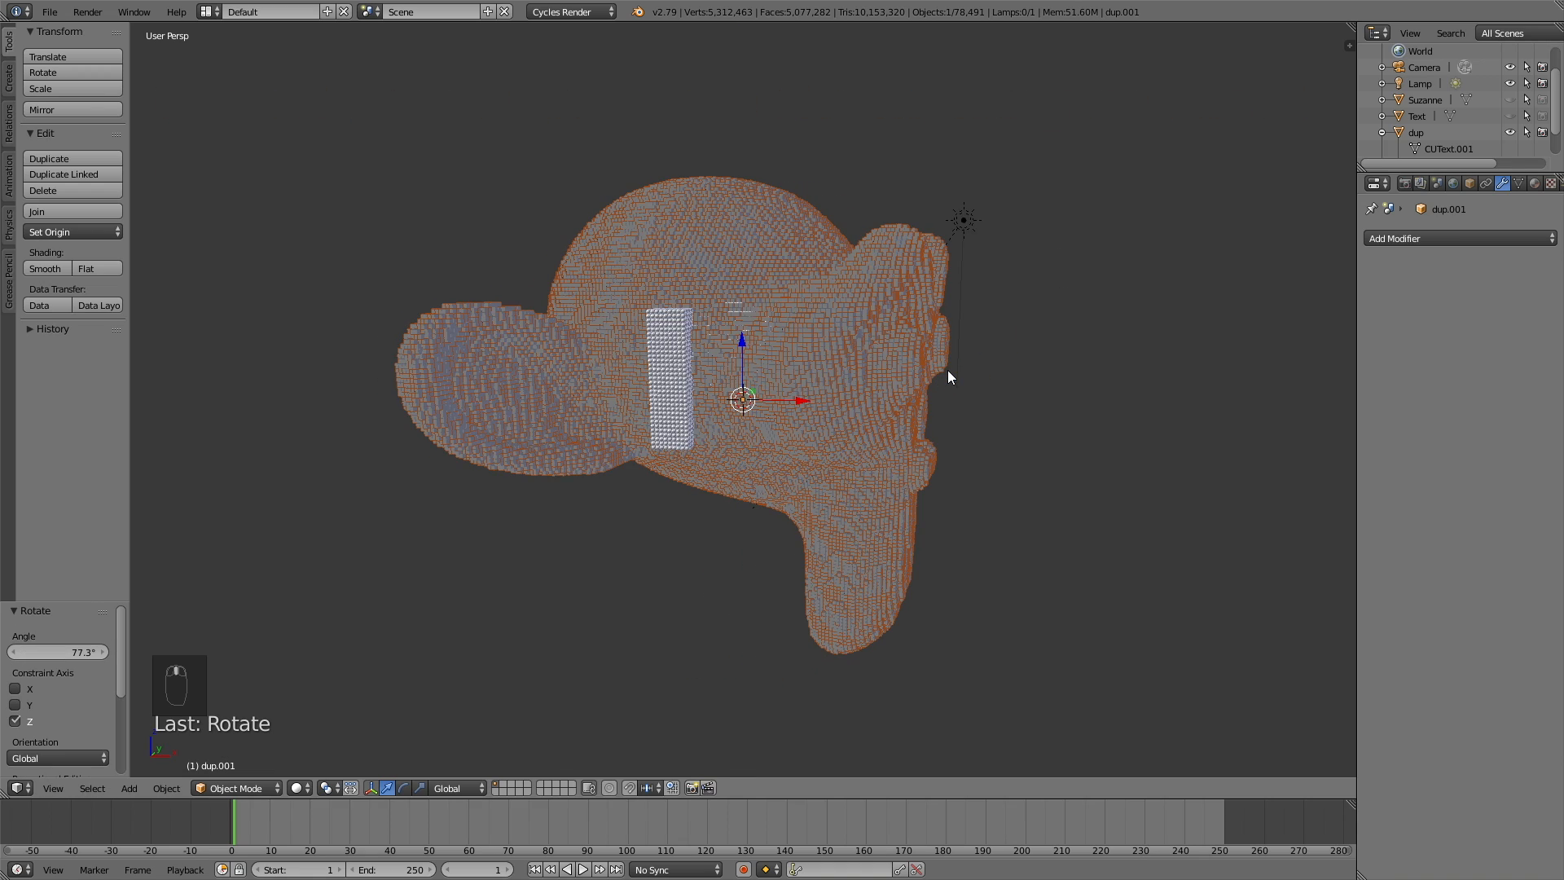
key(g)
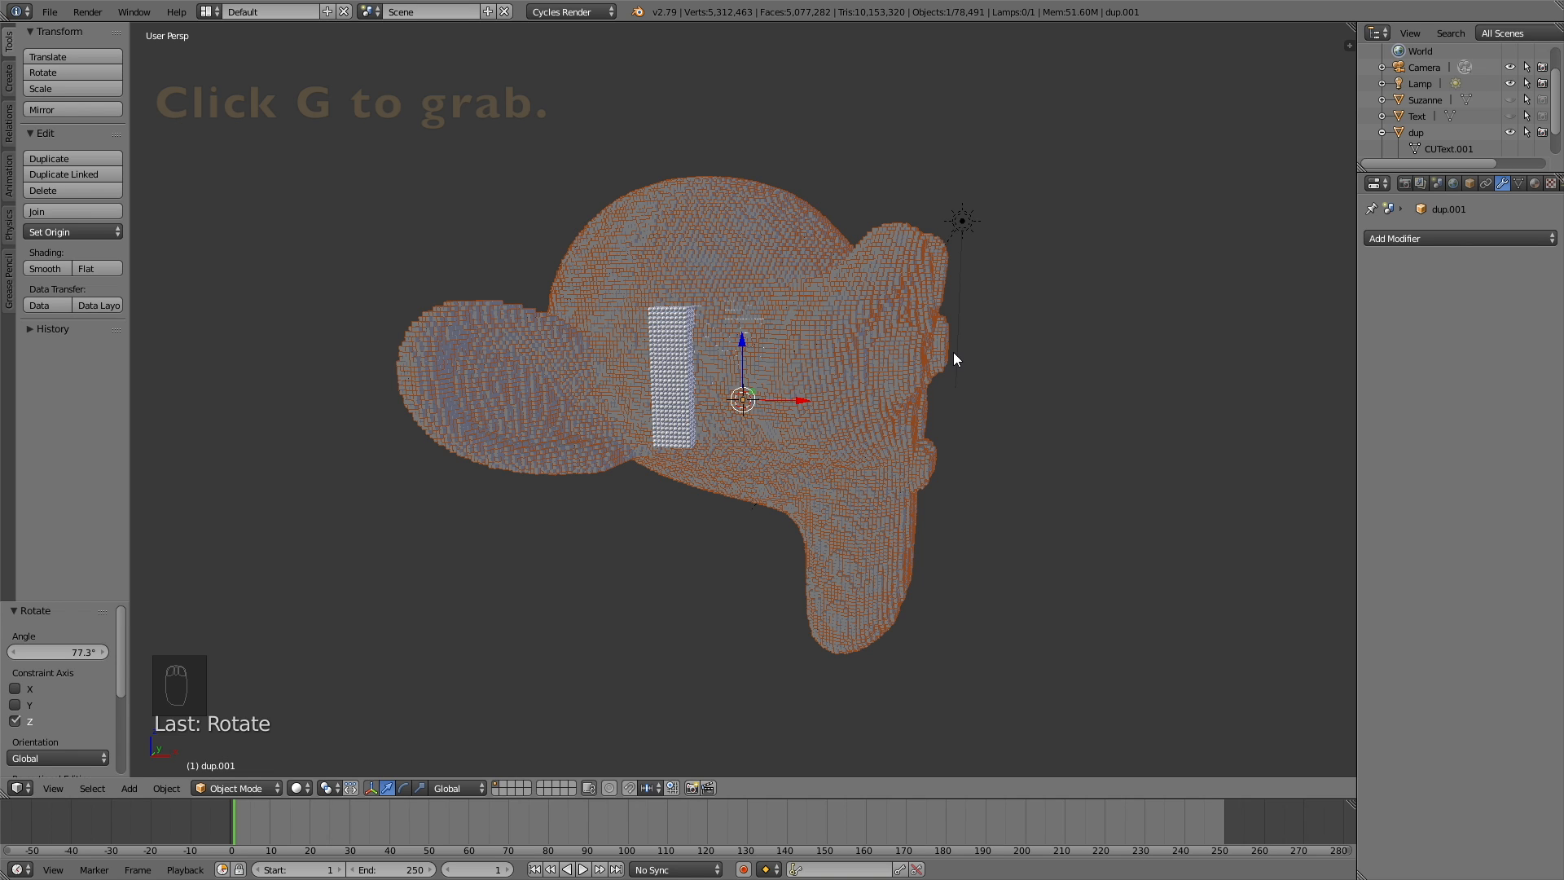
key(g)
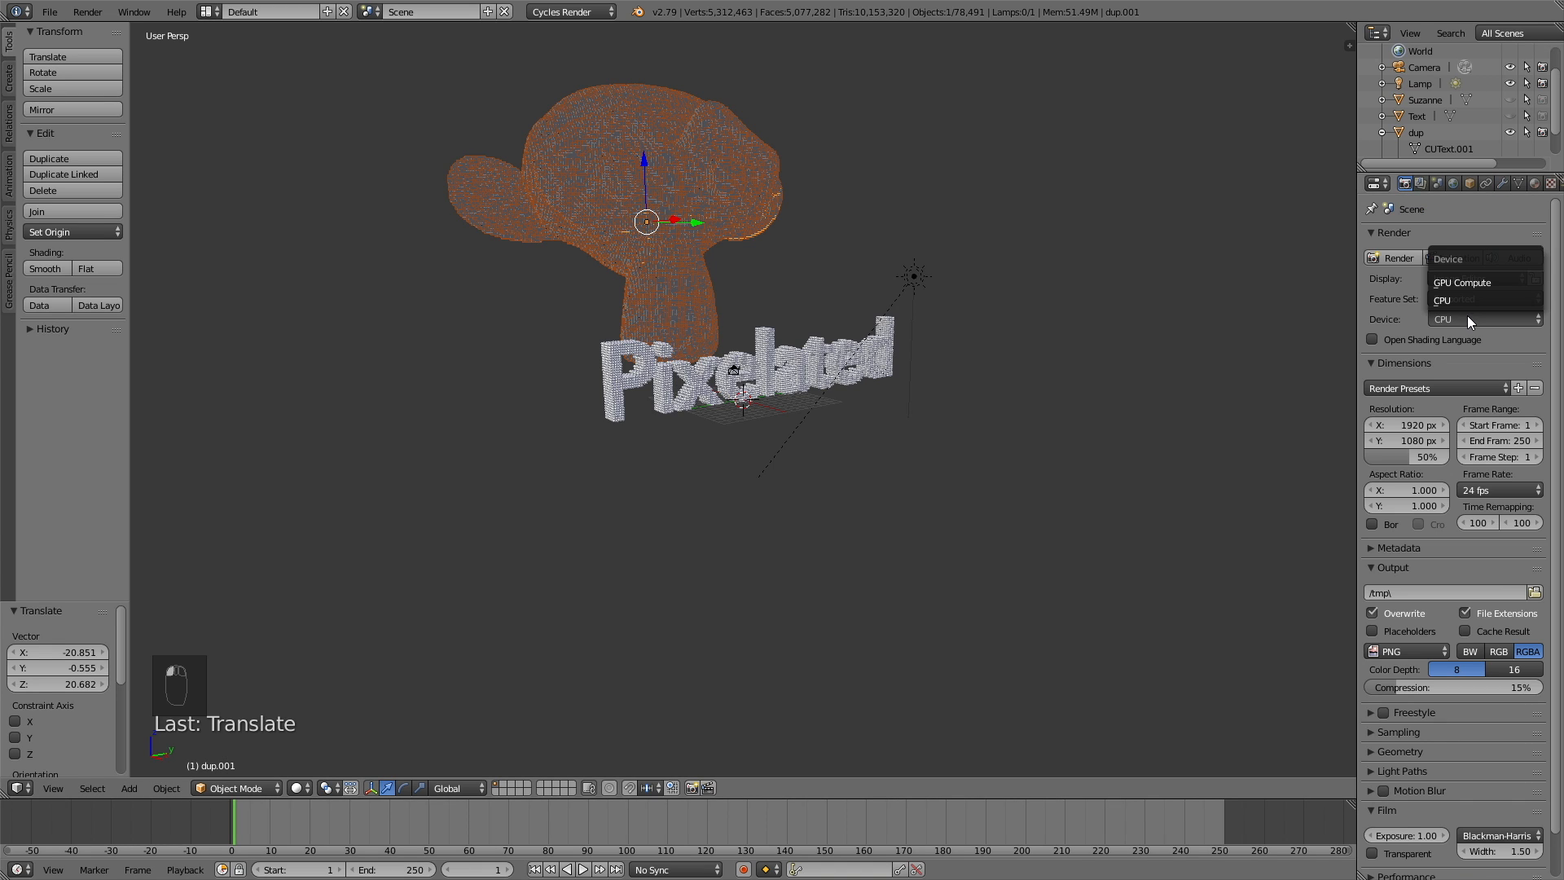
Switch rendering to GPU Compute and toggle the rendered viewport preview
click(1462, 283)
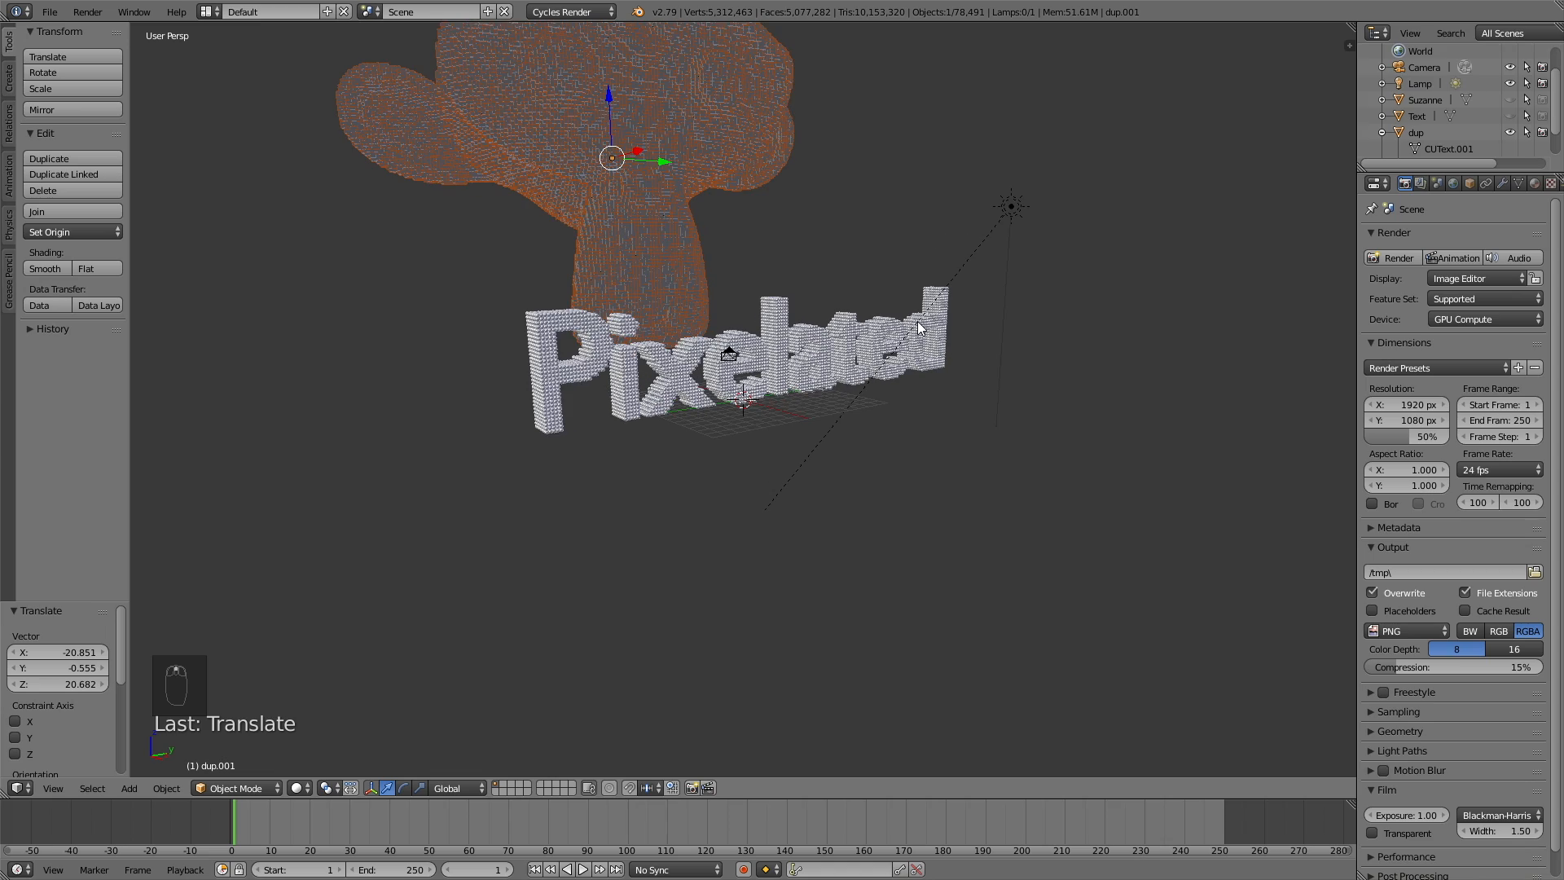
key(shift+z)
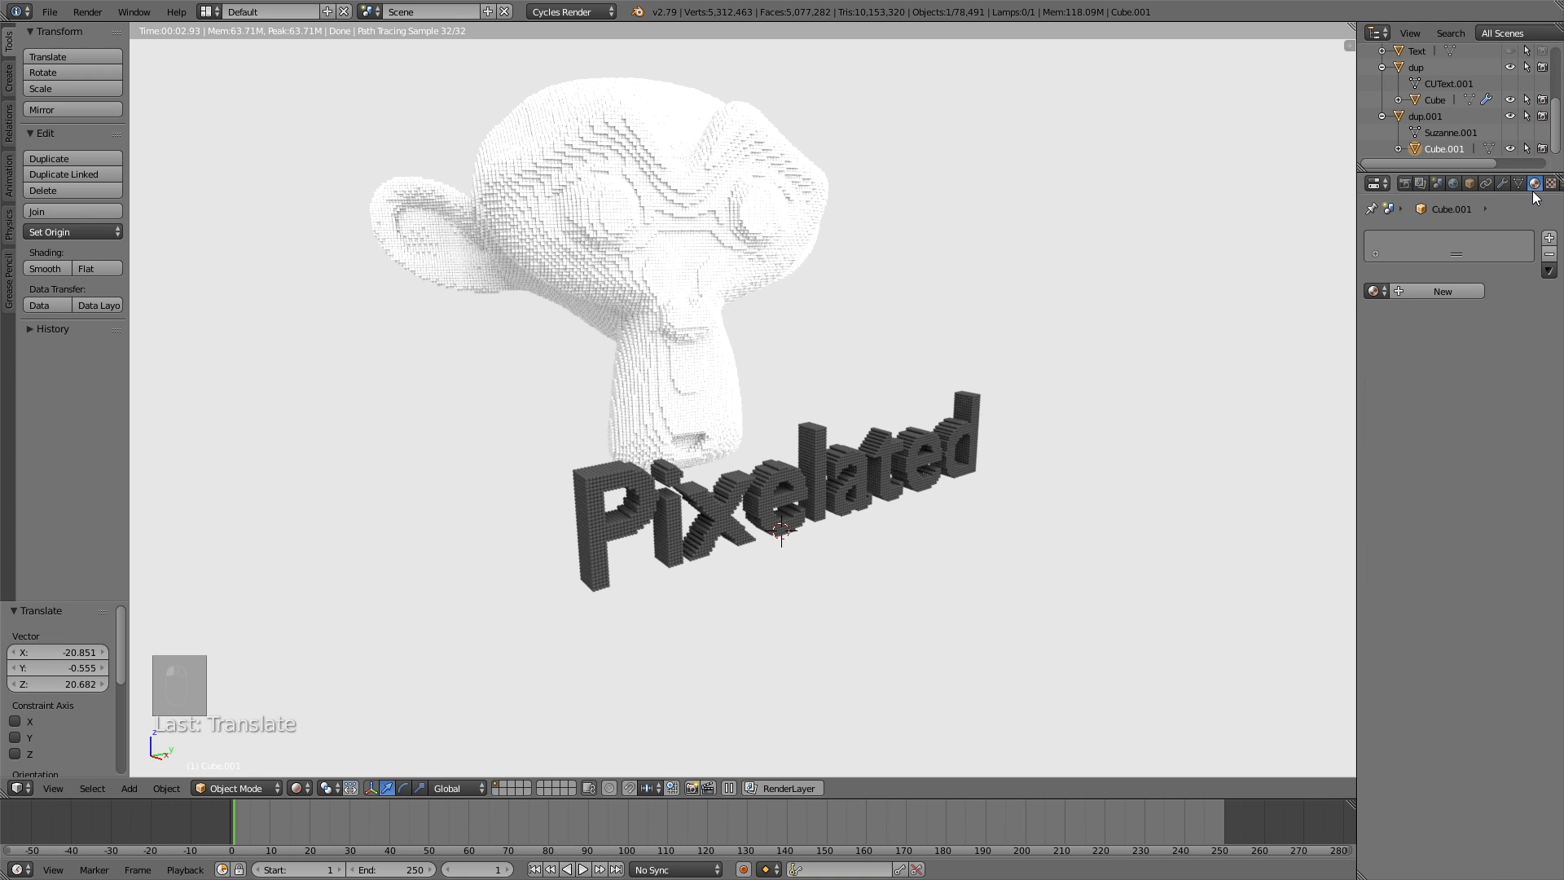
mouse_move(1441, 290)
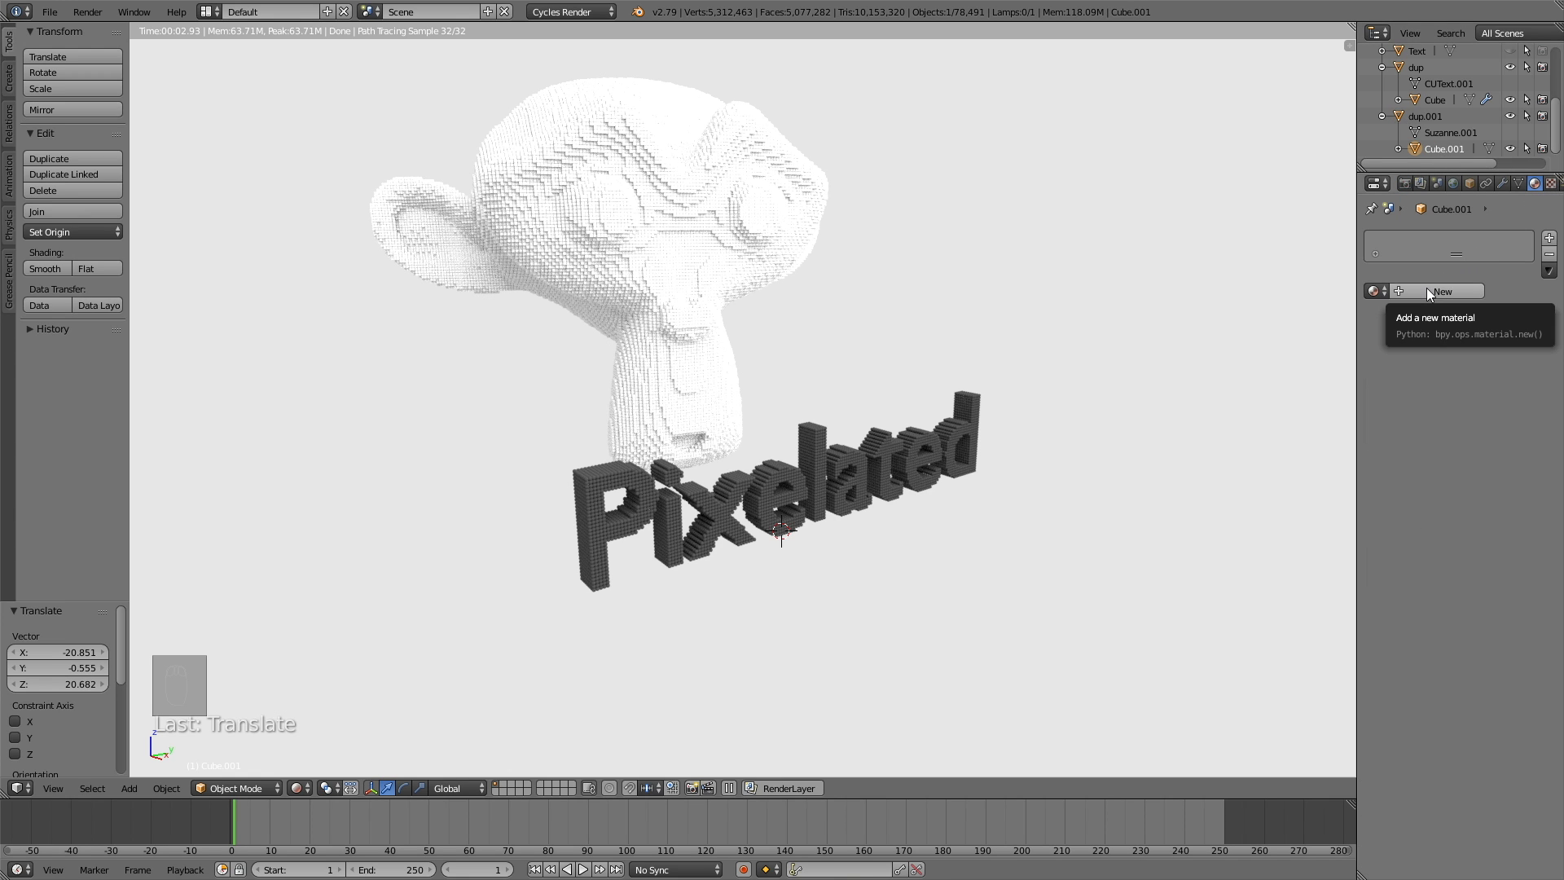
Create a new Glossy BSDF material for the pixelated monkey and adjust its roughness
click(1440, 290)
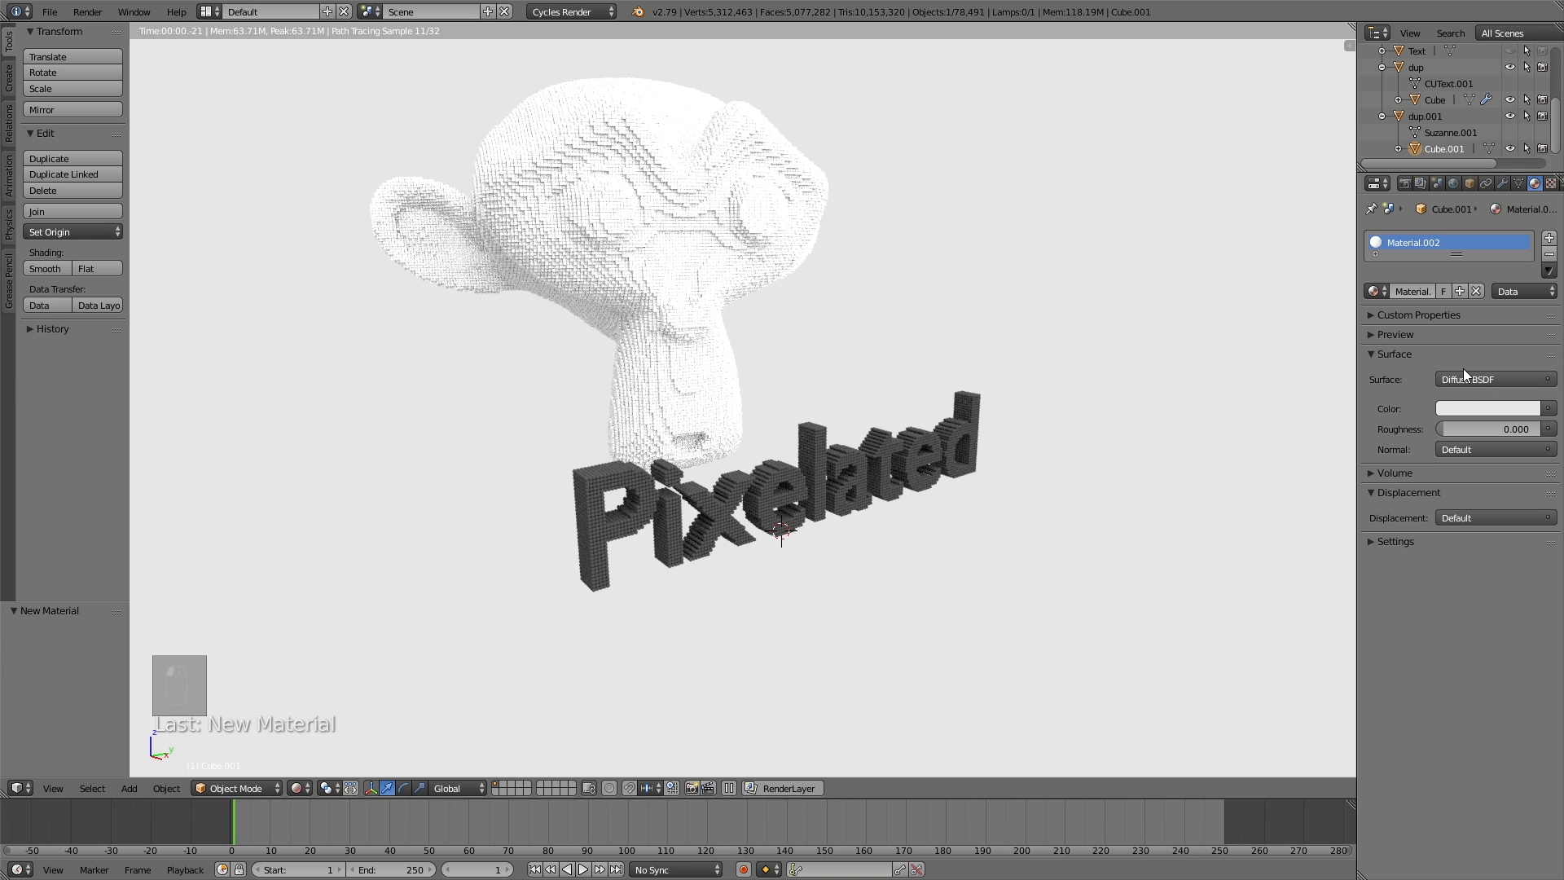
click(1493, 379)
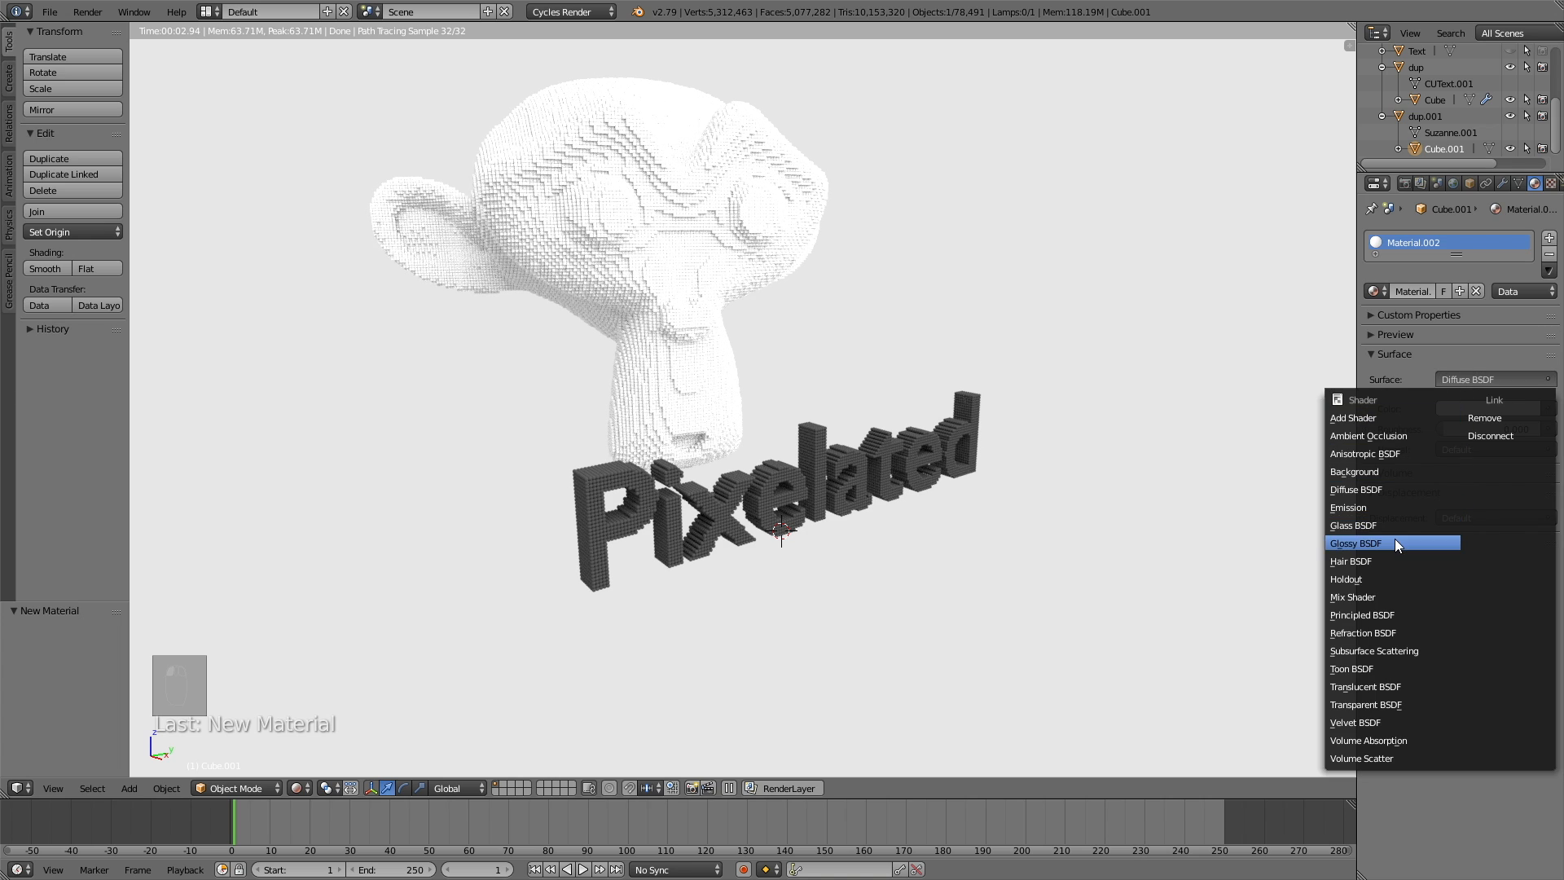
click(1355, 543)
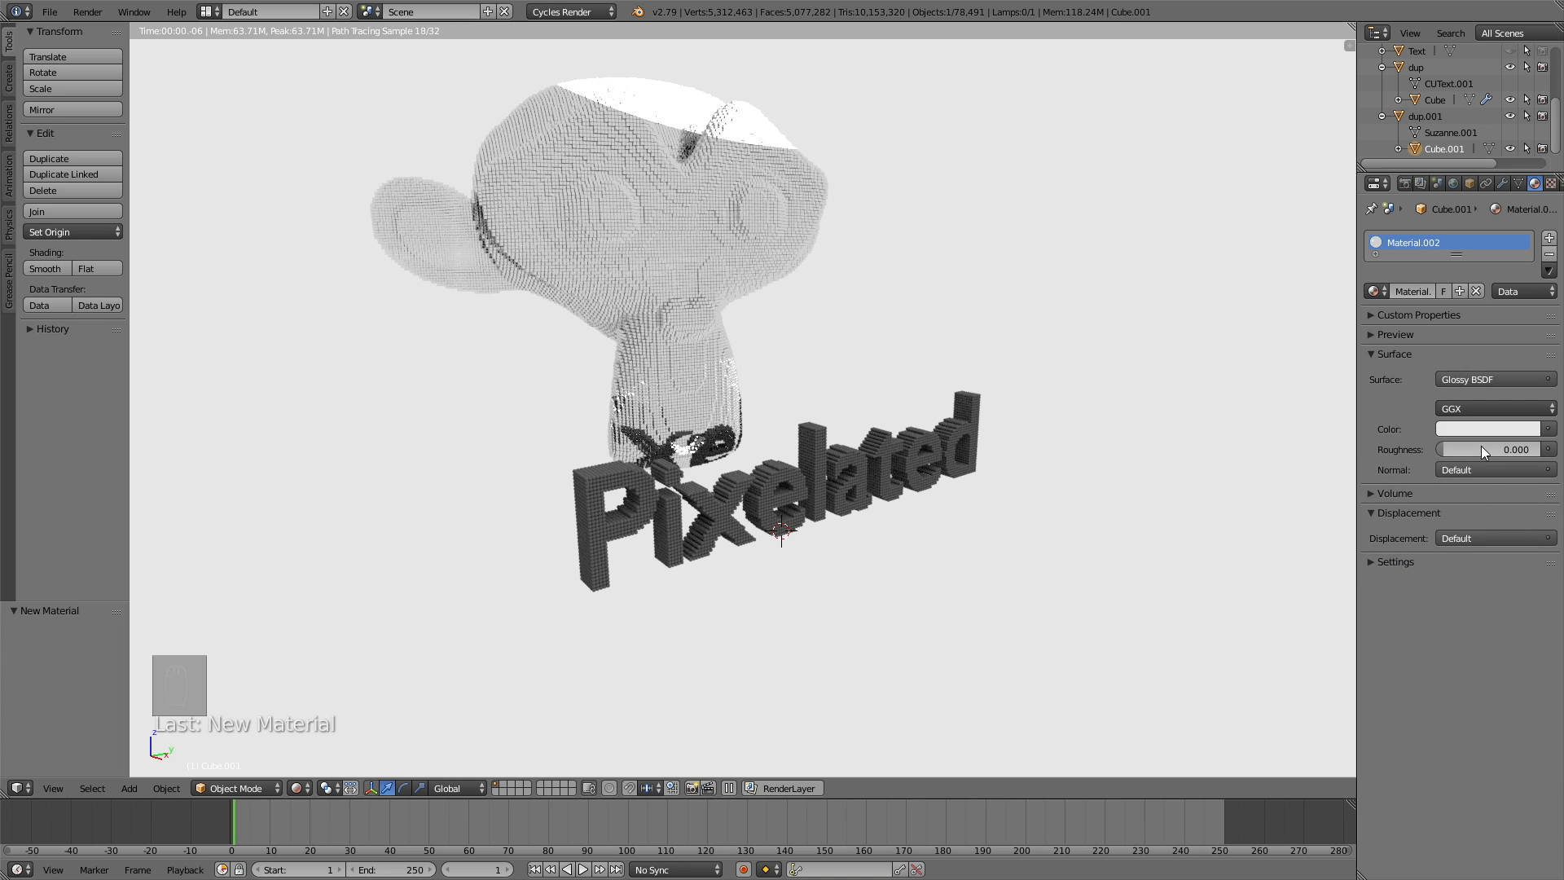
click(1486, 449)
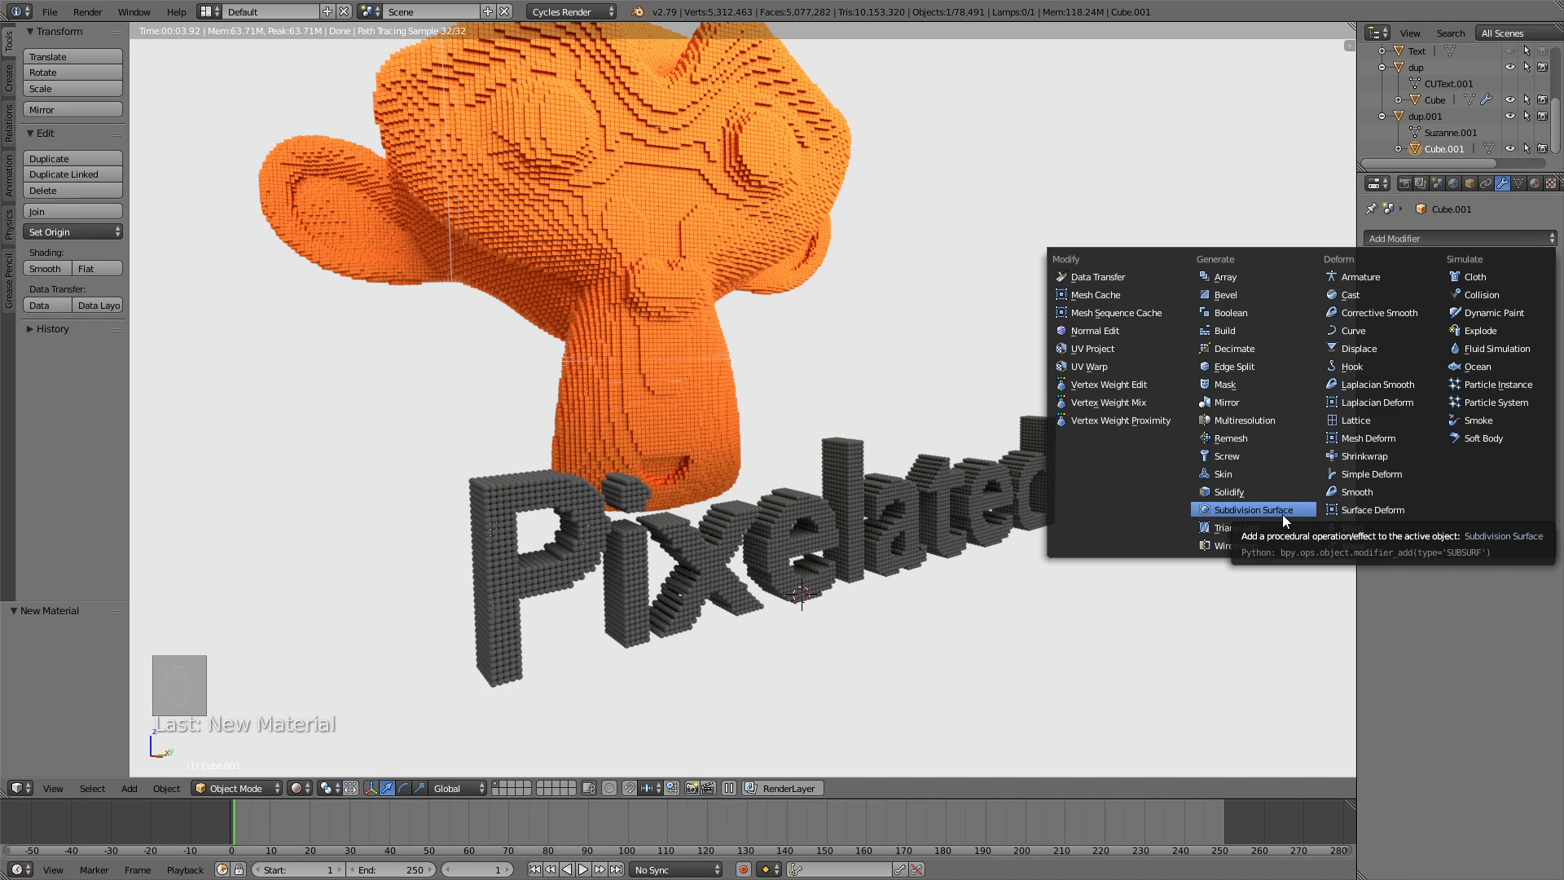
mouse_move(1298, 529)
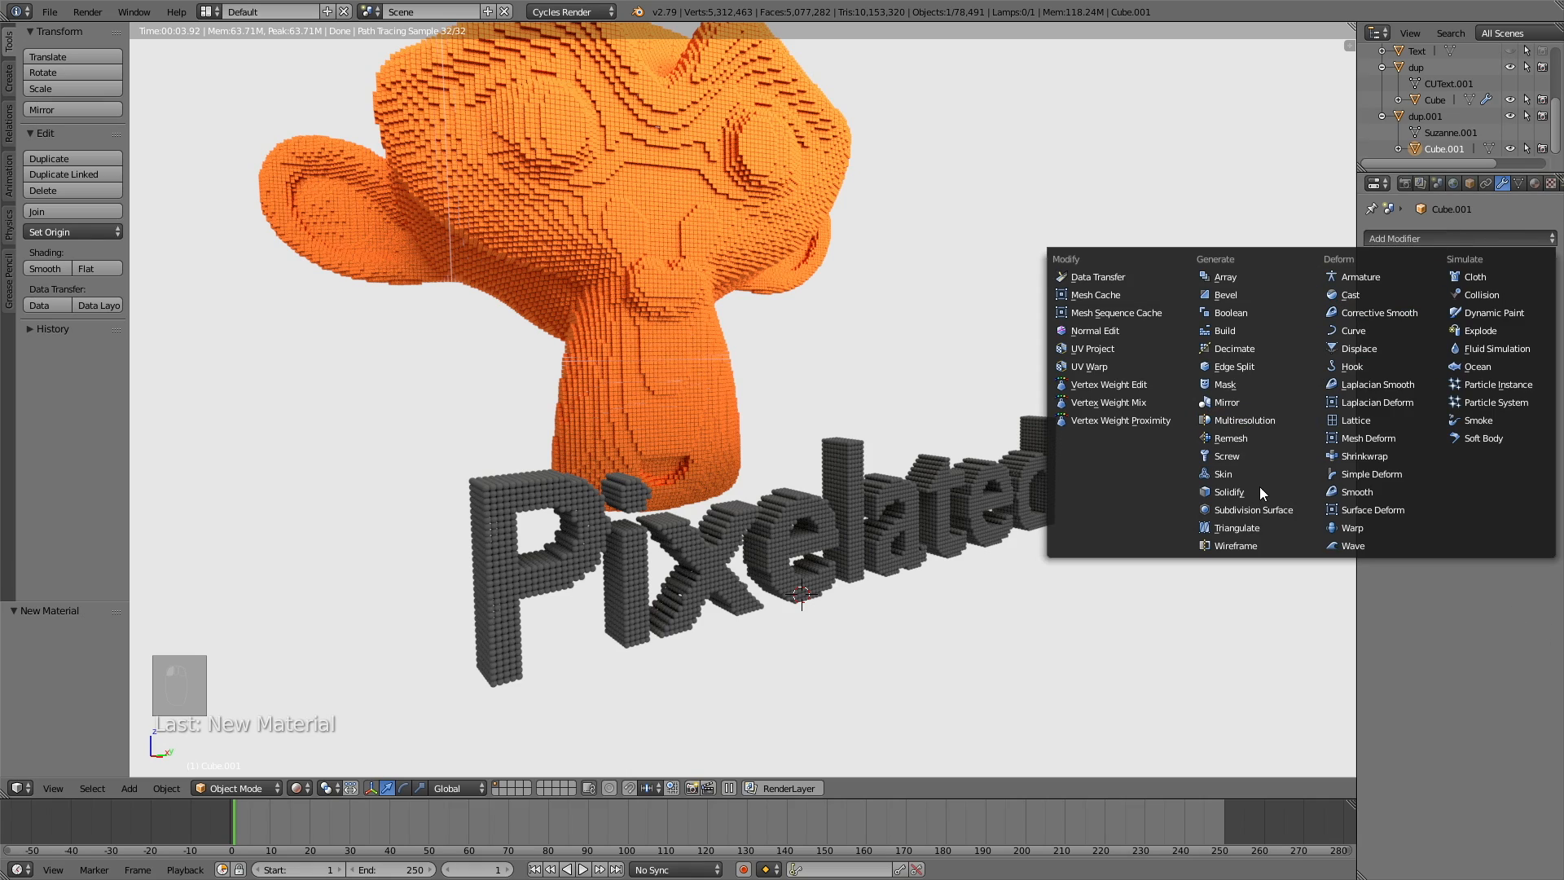
Add a trial Subdivision Surface modifier, scale the monkey about 2x, then remove the modifier
click(1257, 510)
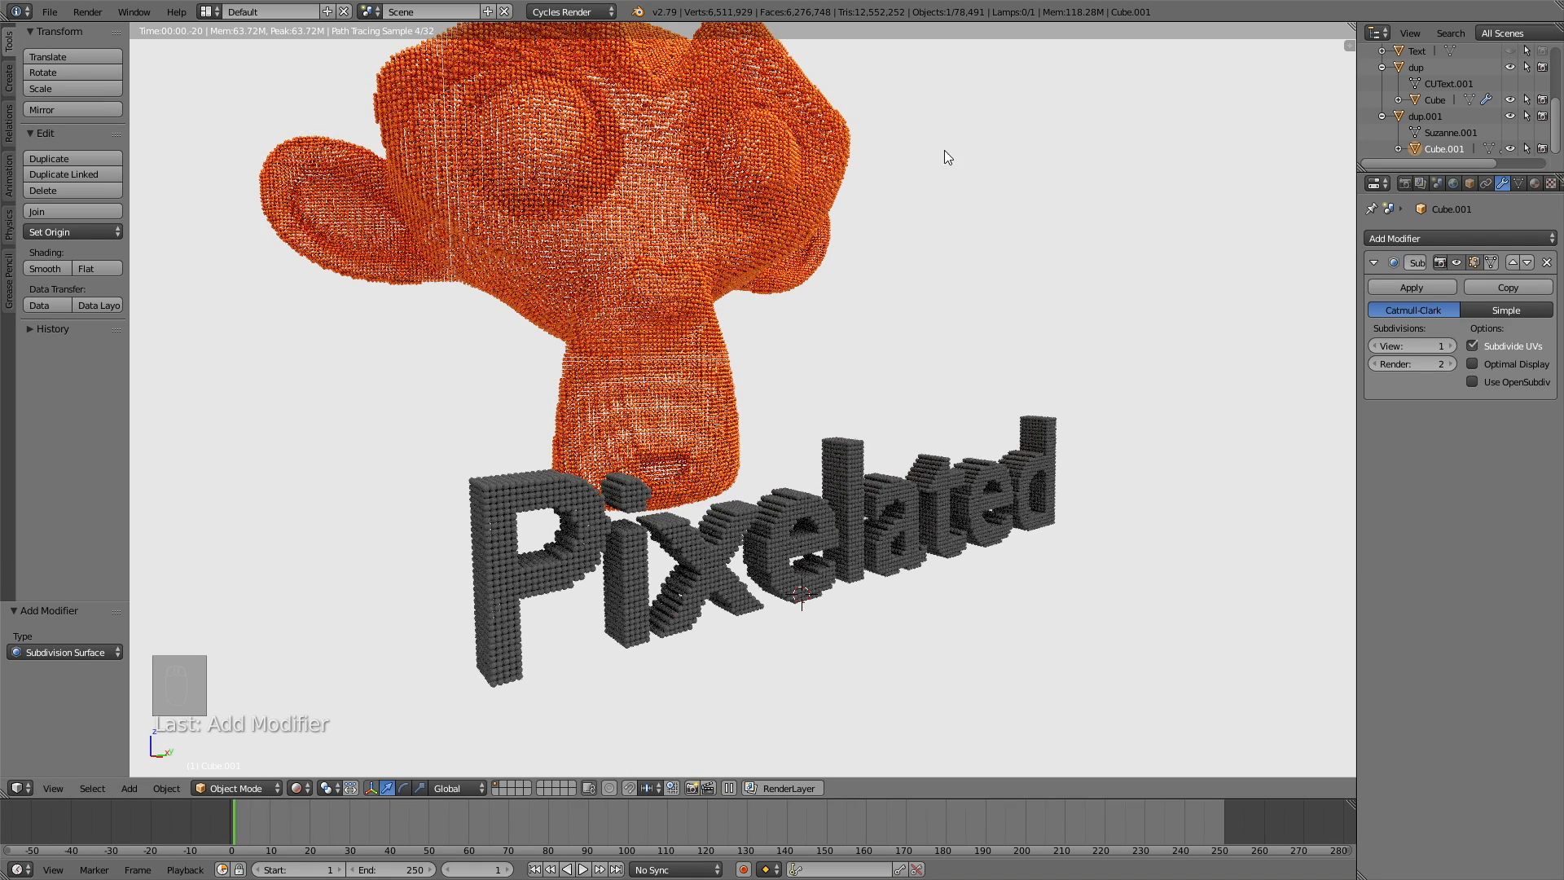
key(shift+z)
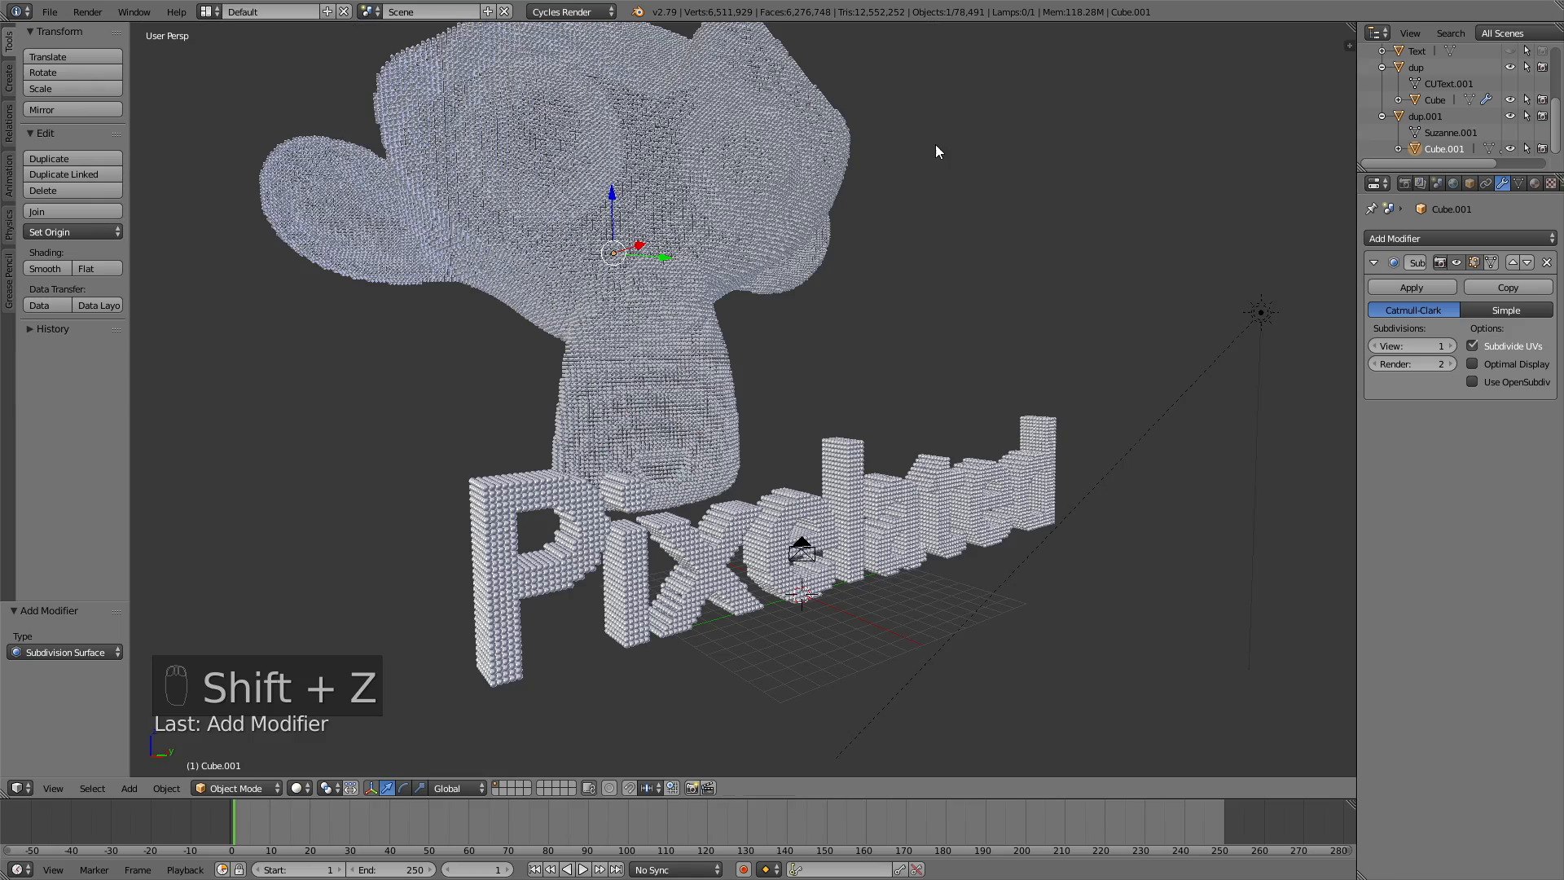
key(s)
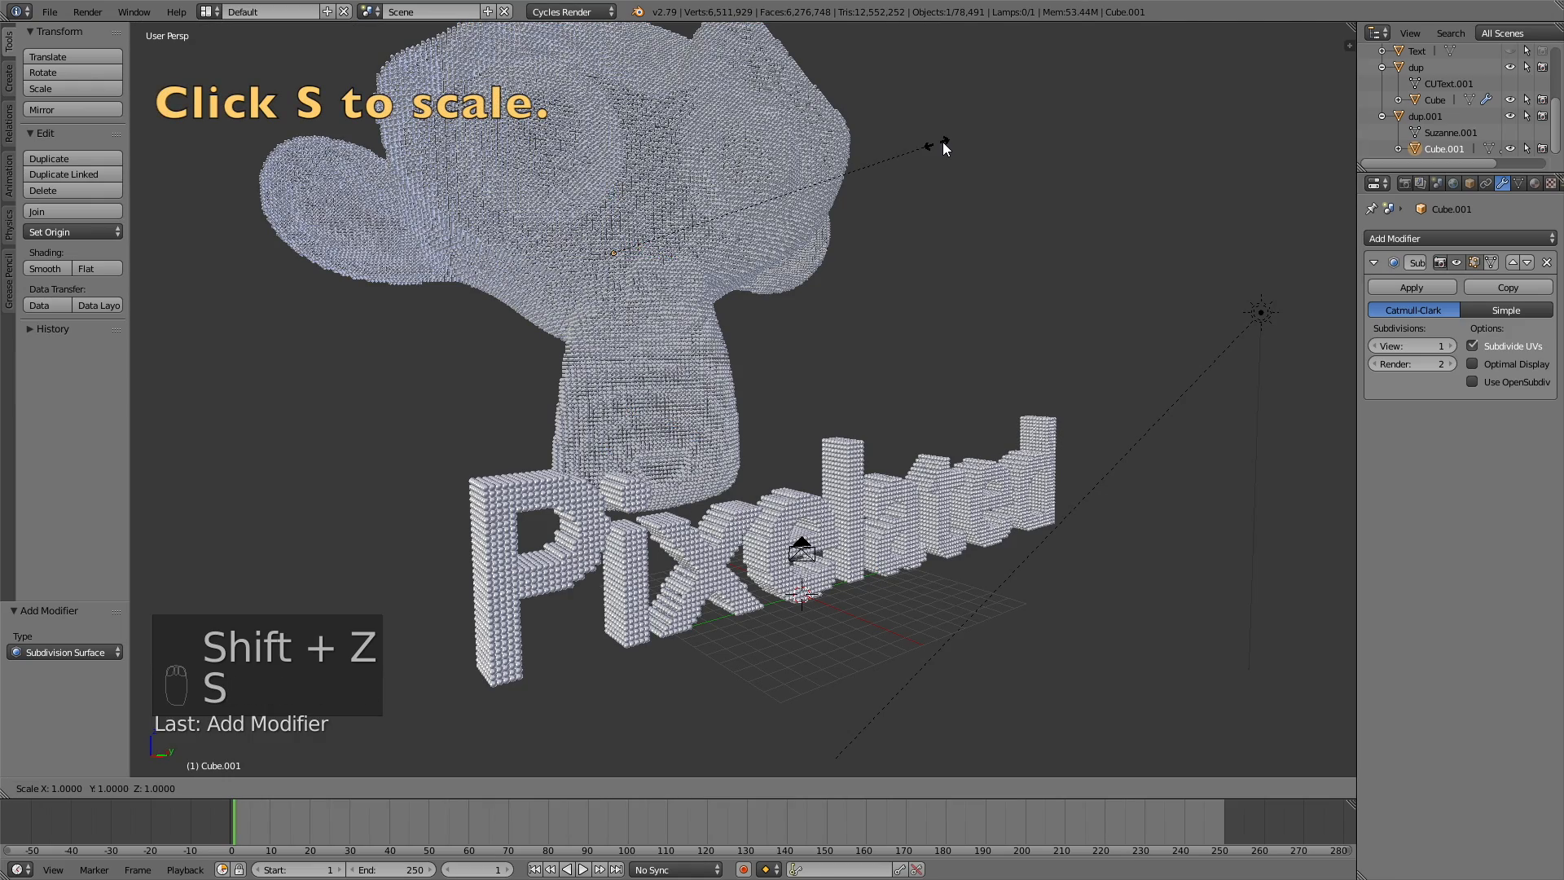
key(s)
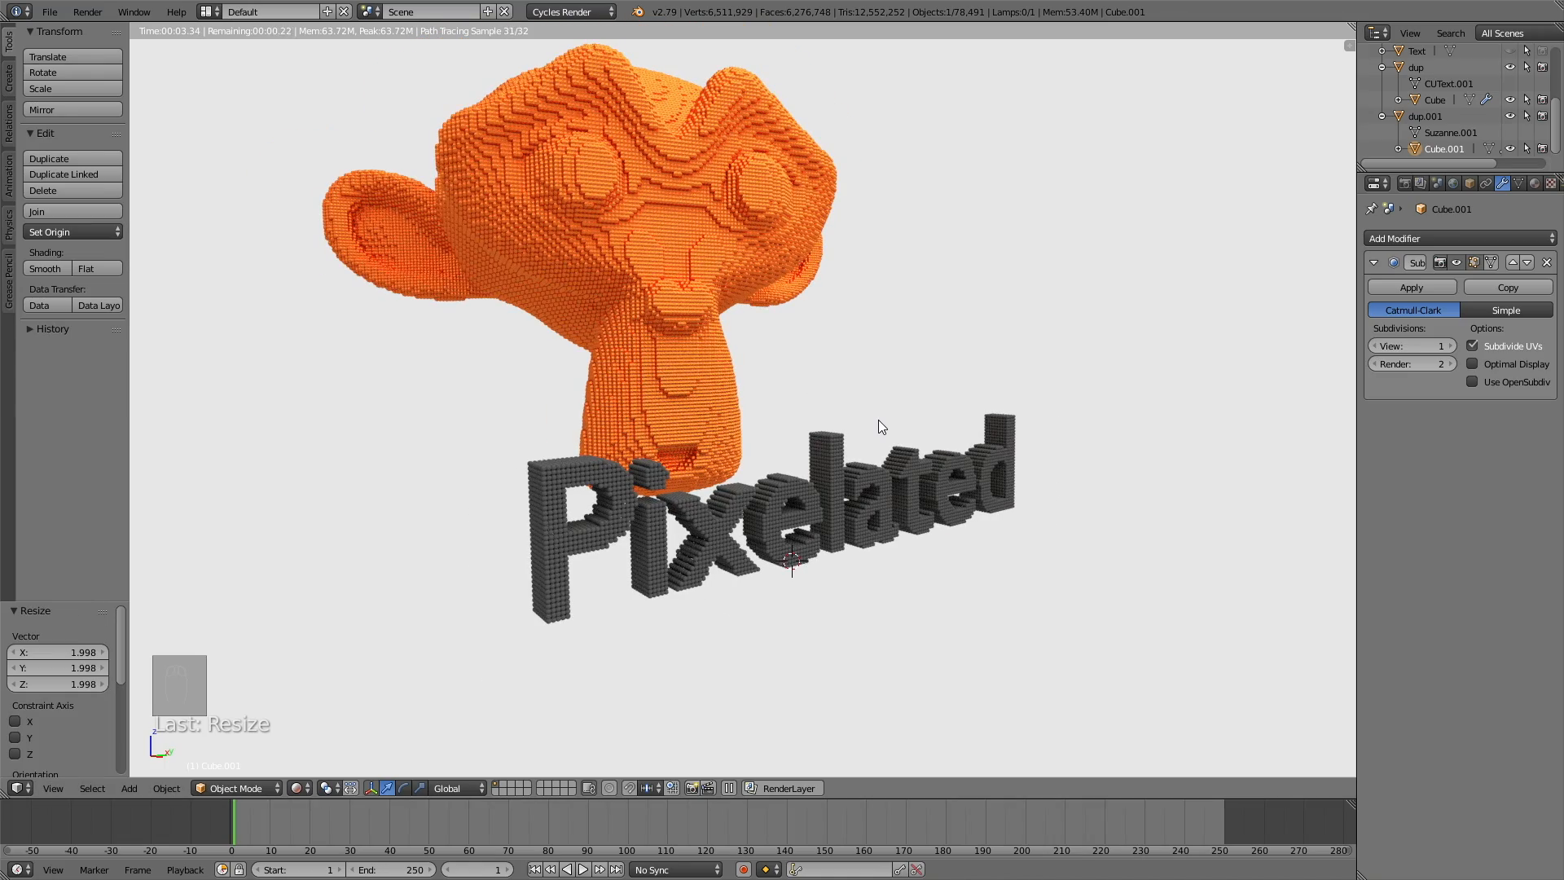
click(1548, 262)
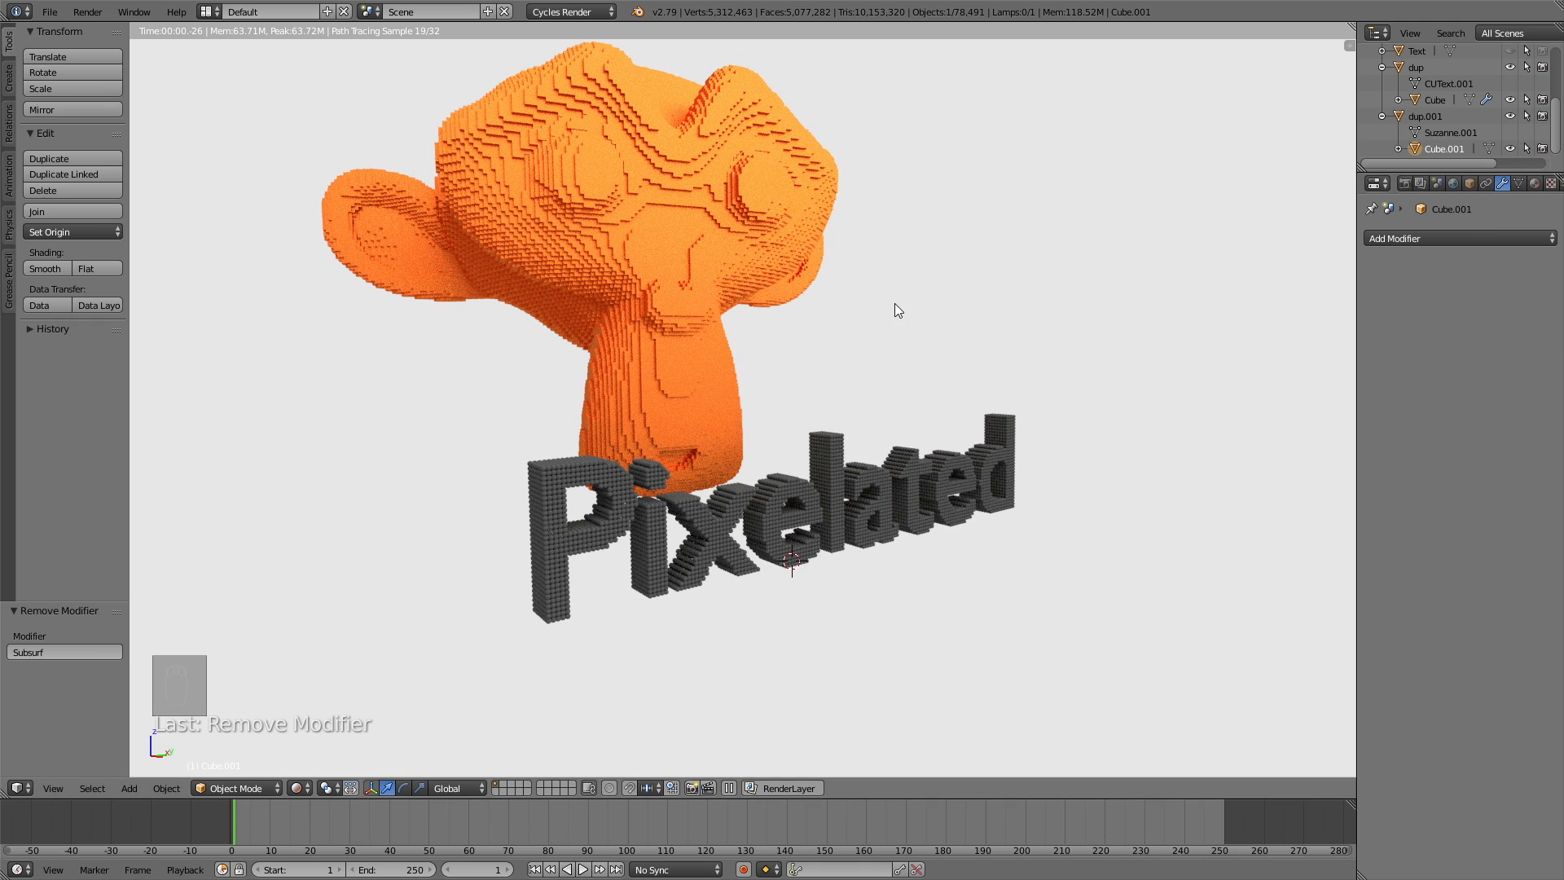
key(shift+z)
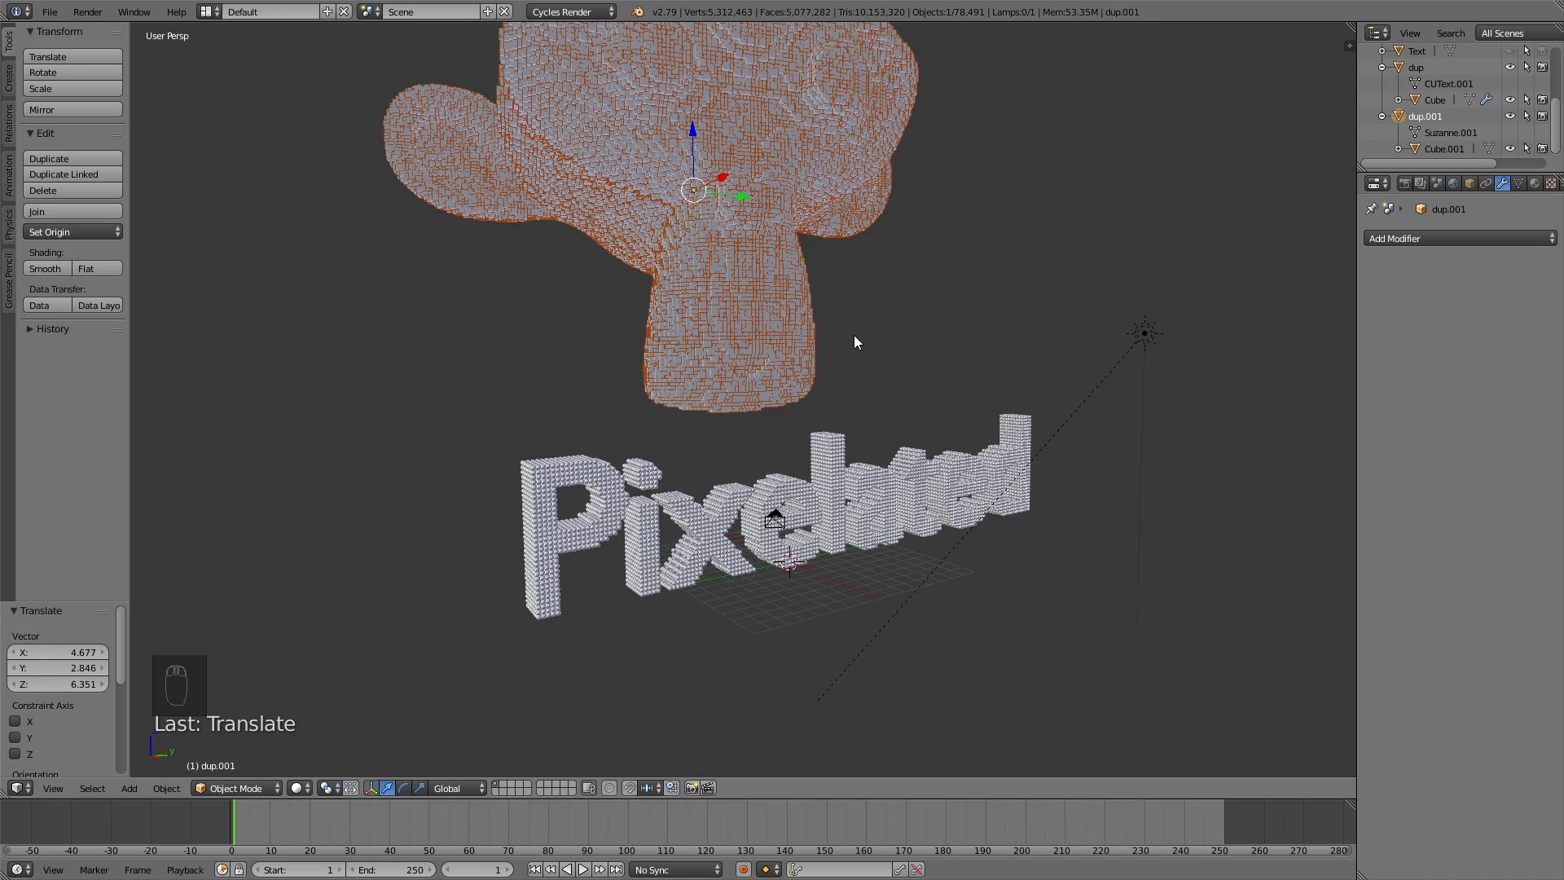
Rotate the monkey about 12.4° and fly the camera to frame it above the text
key(r)
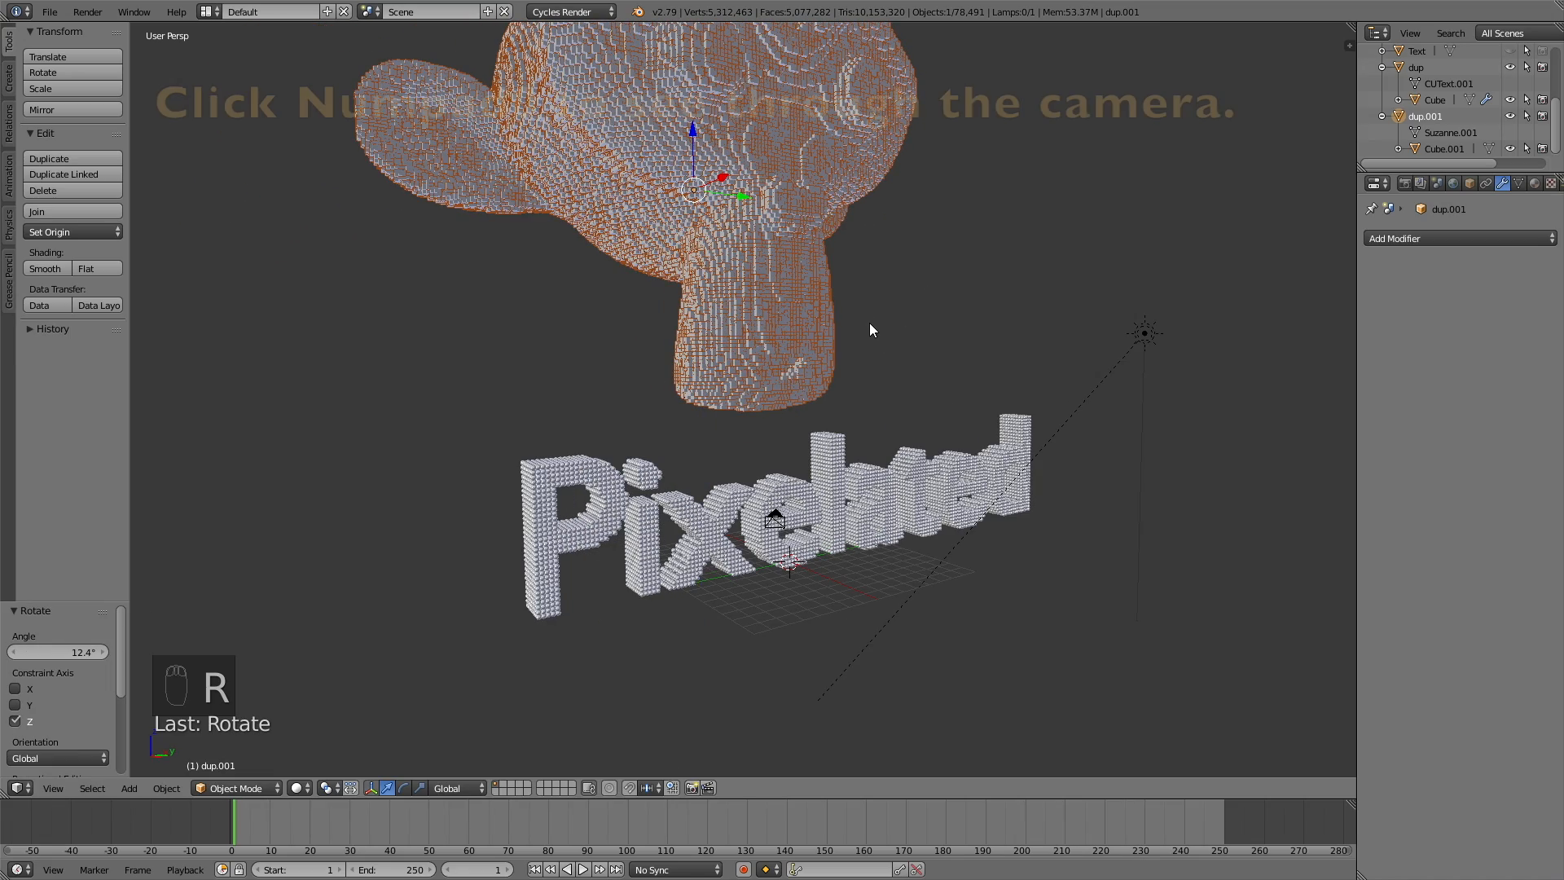
key(KP_0)
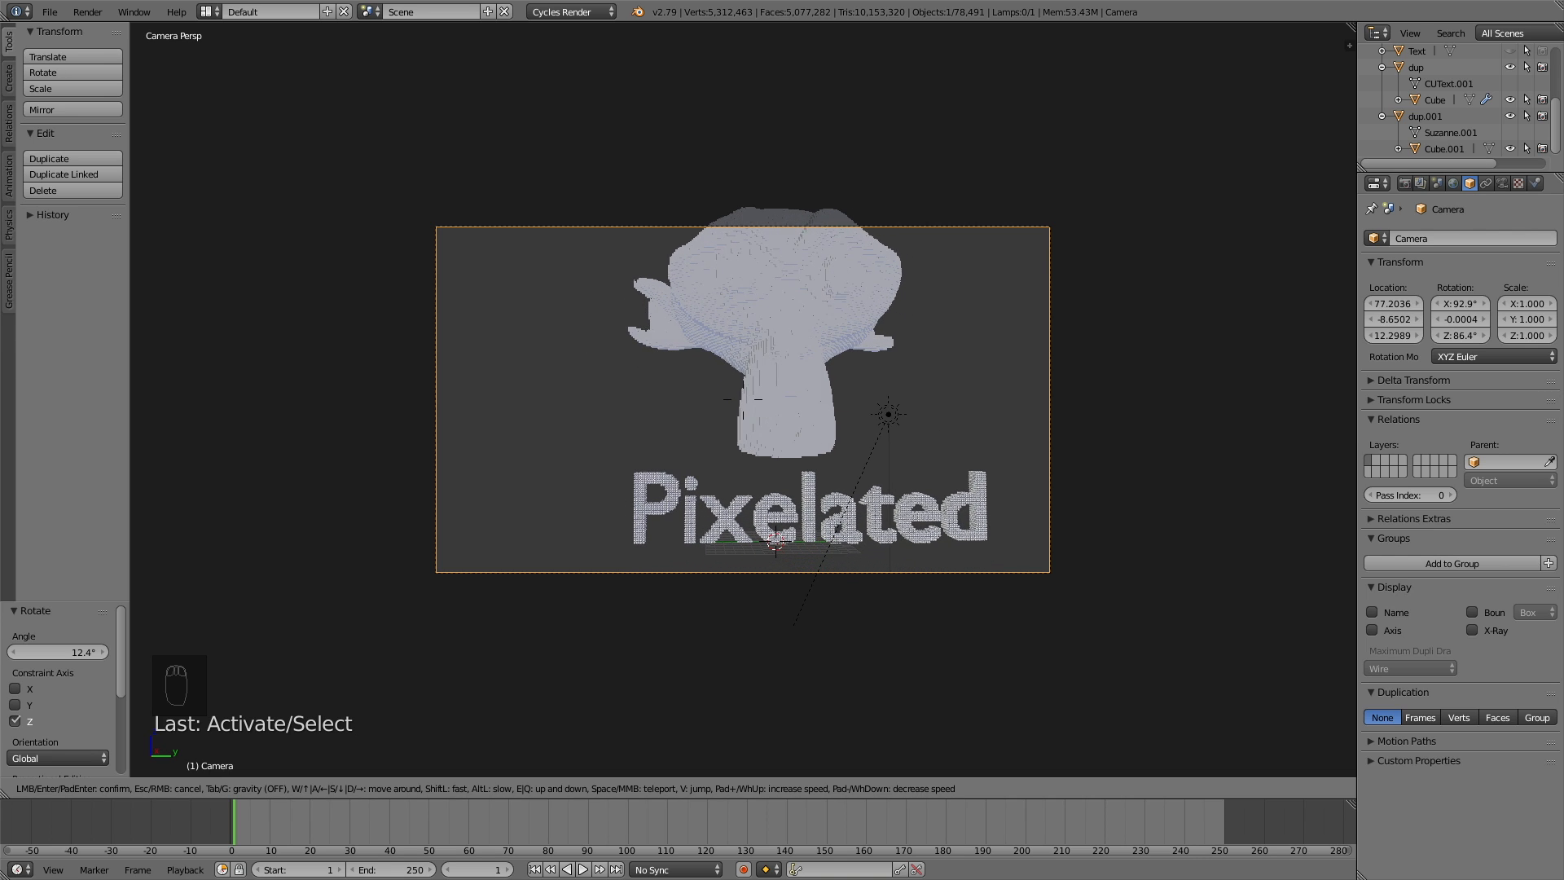
drag(888, 414, 798, 422)
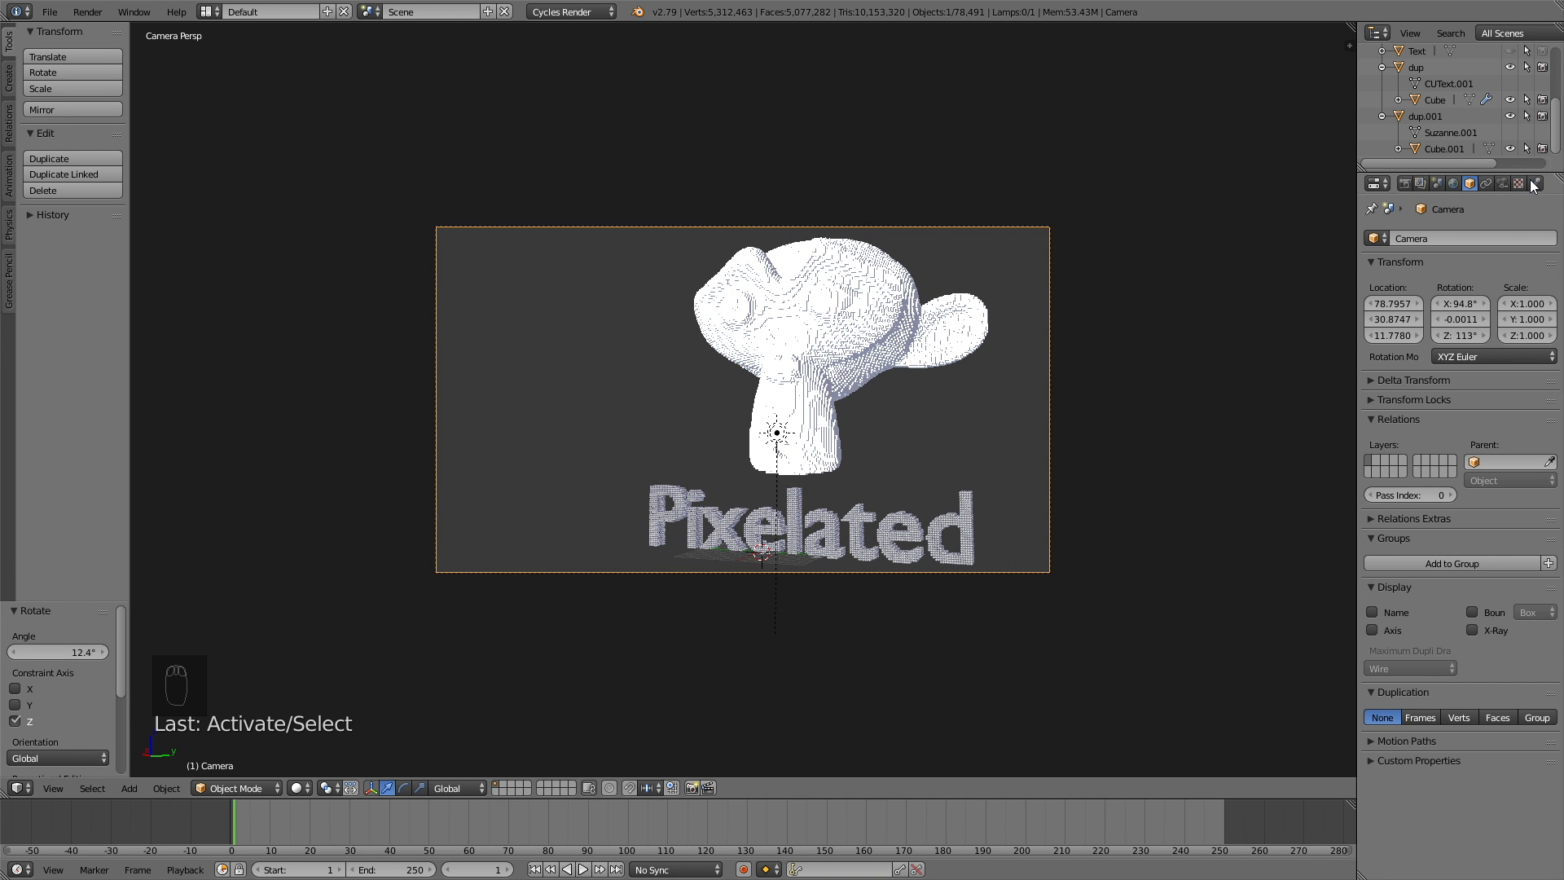
click(1516, 182)
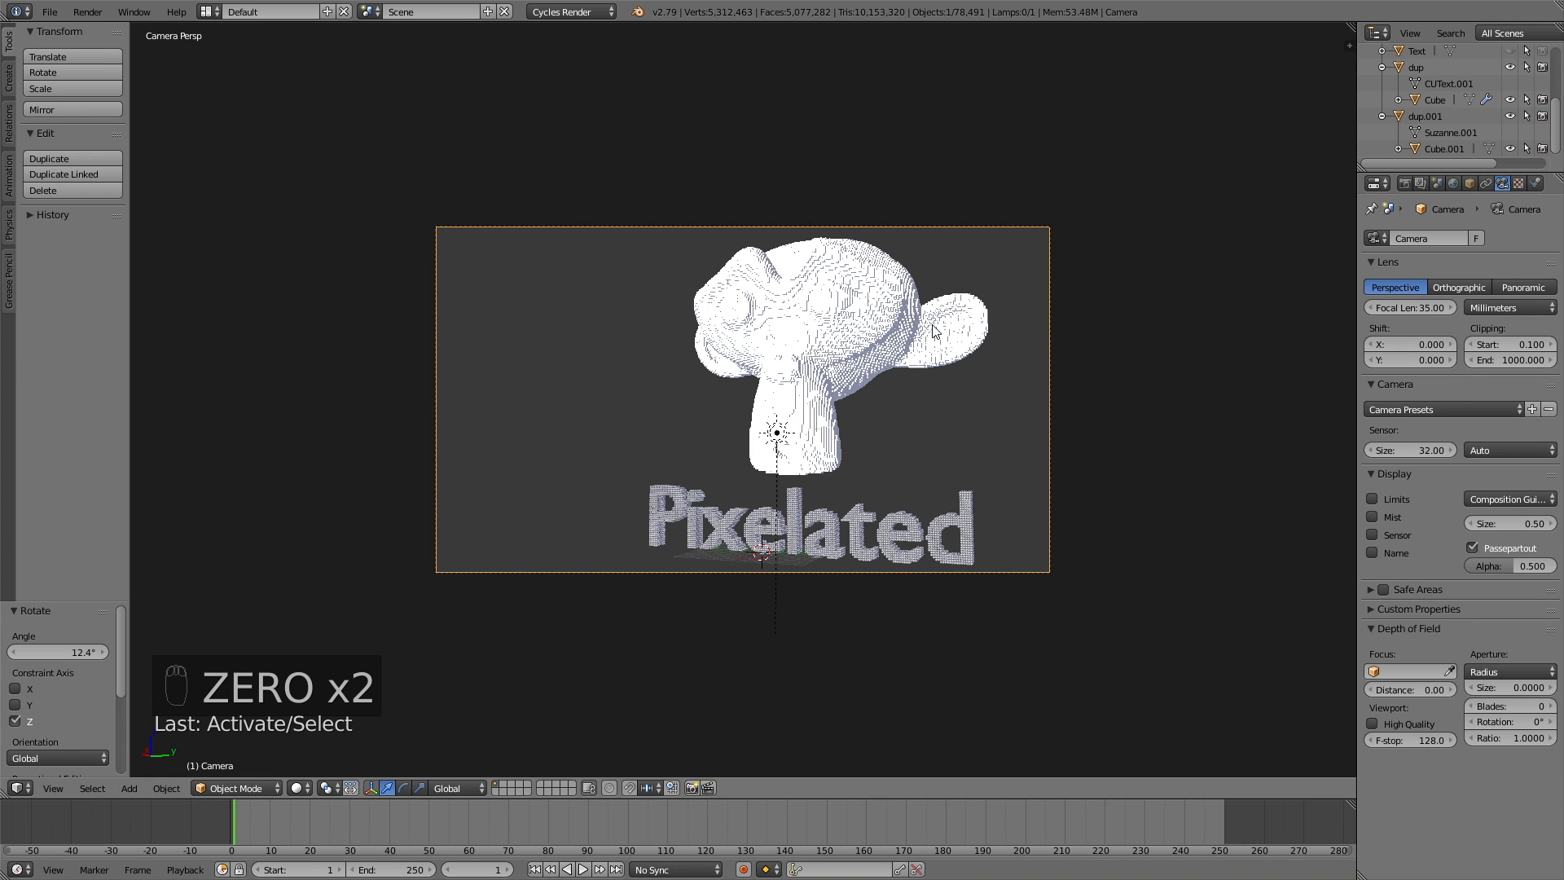
key(shift+z)
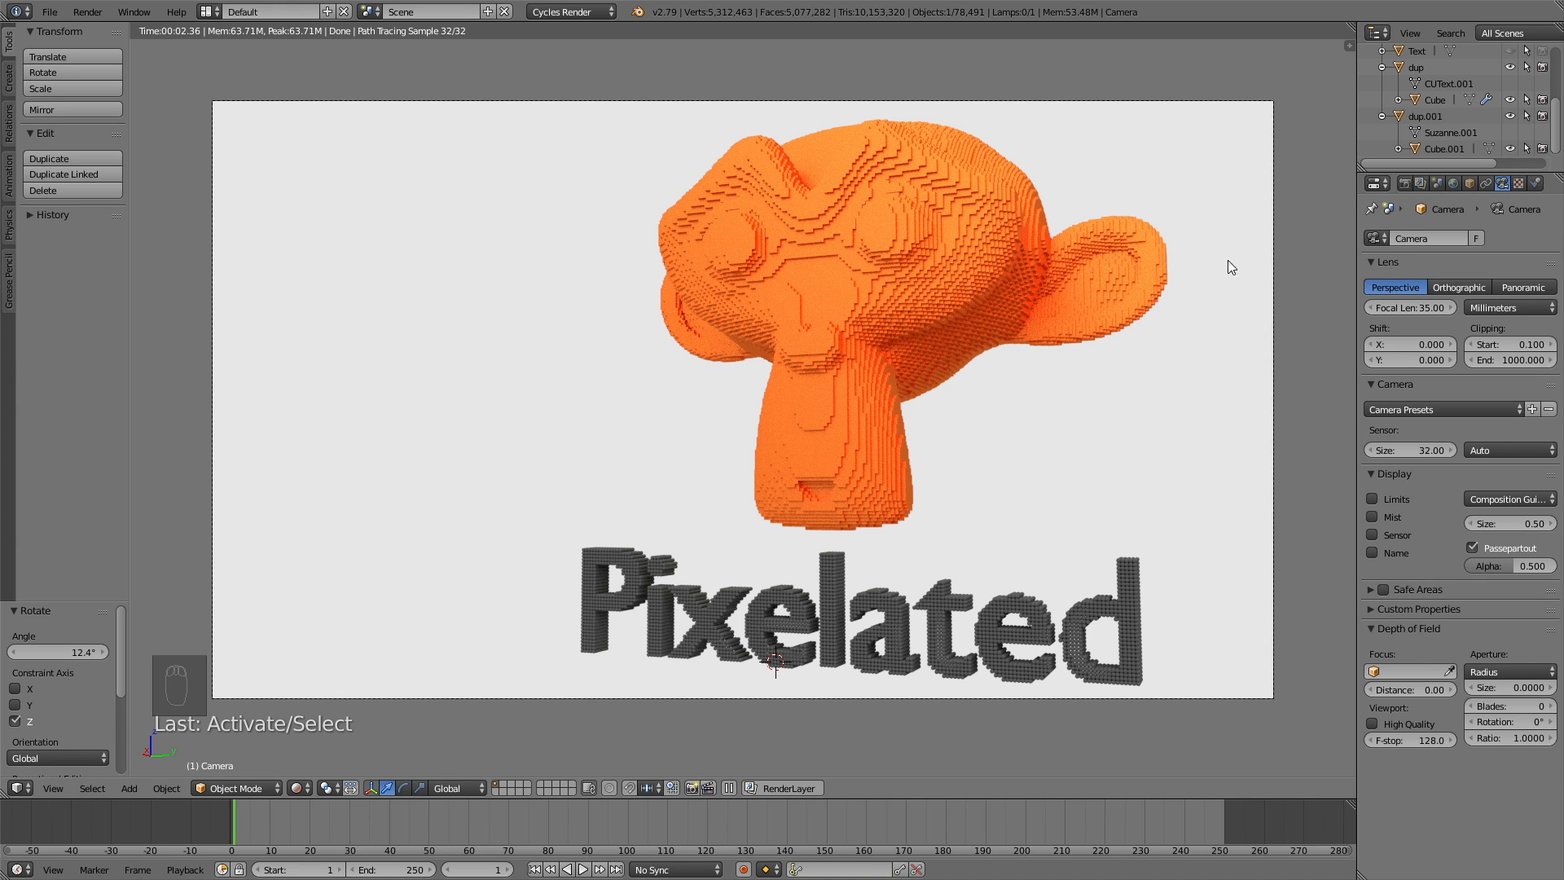
Exit the rendered camera preview and begin moving the selected object
key(shift+z)
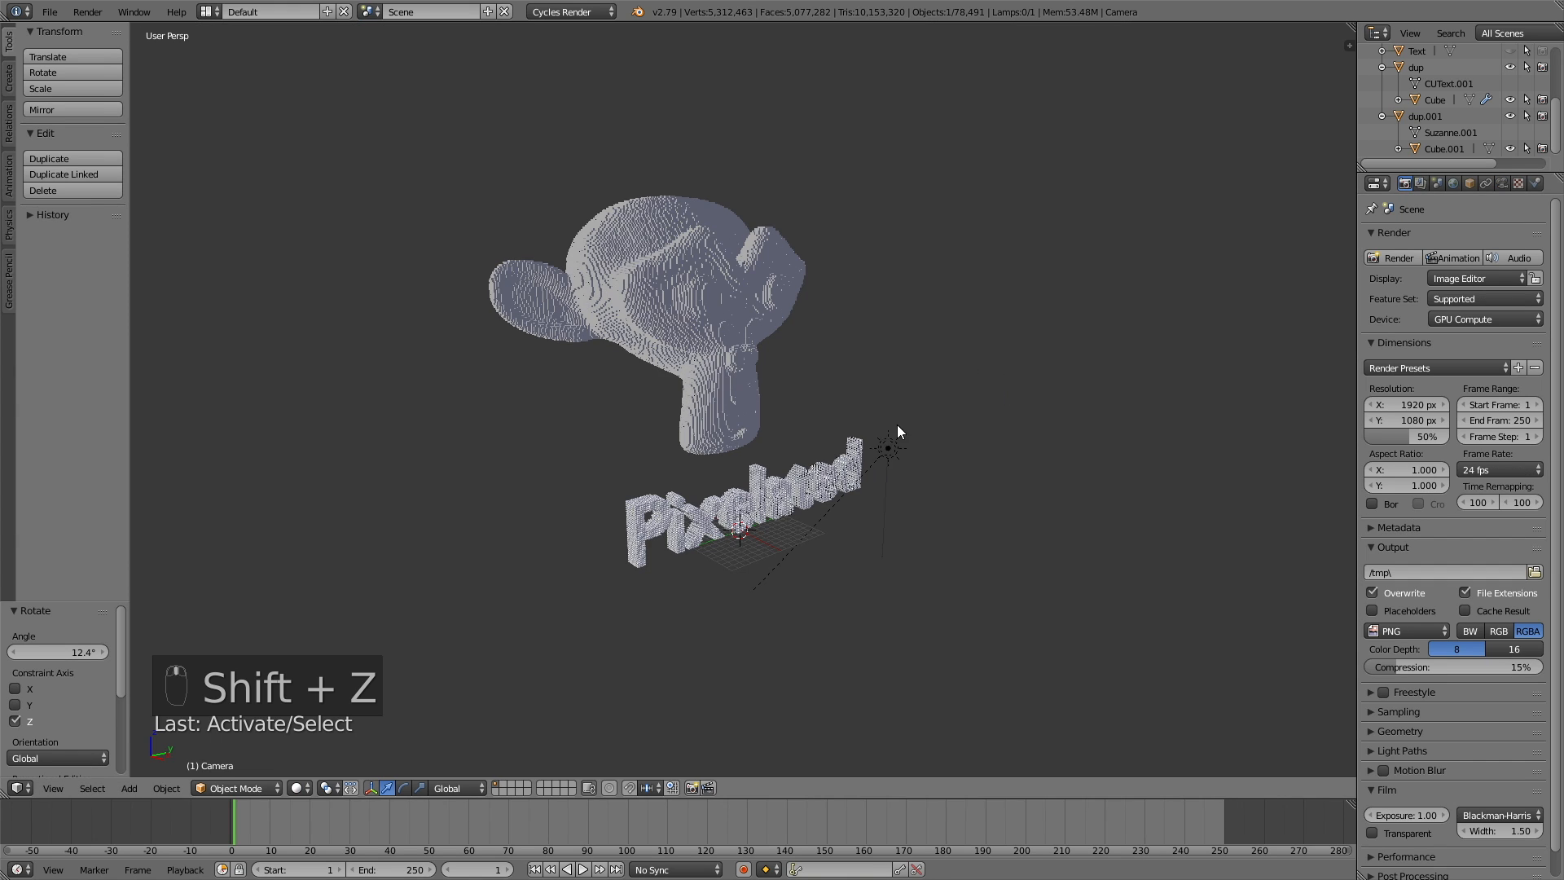
key(g)
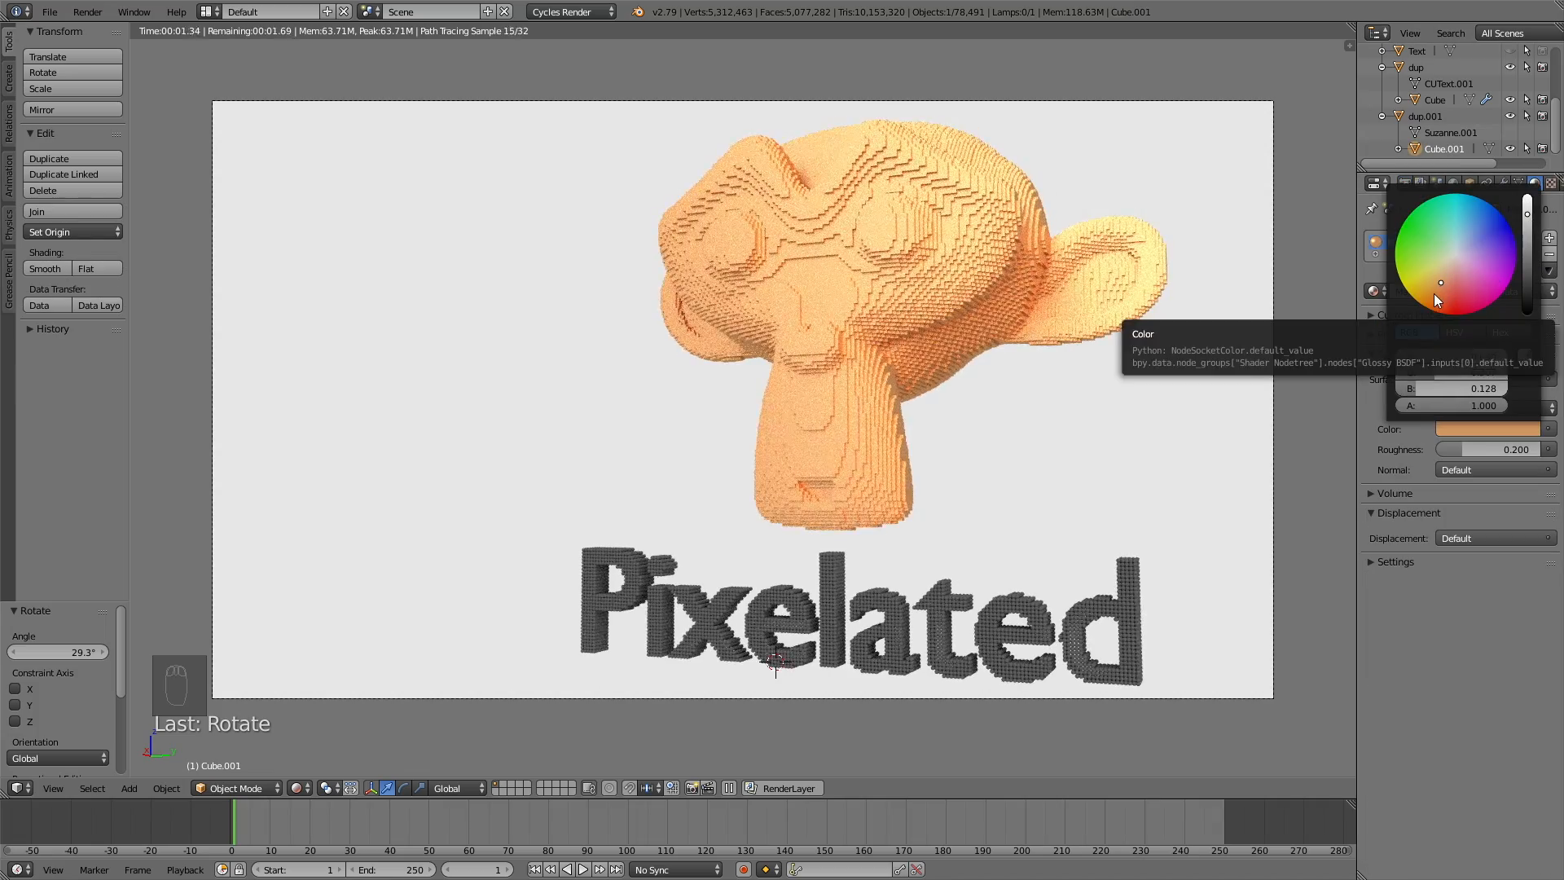
Color the monkey glossy blue and the text dark navy, then start the final render
click(1422, 297)
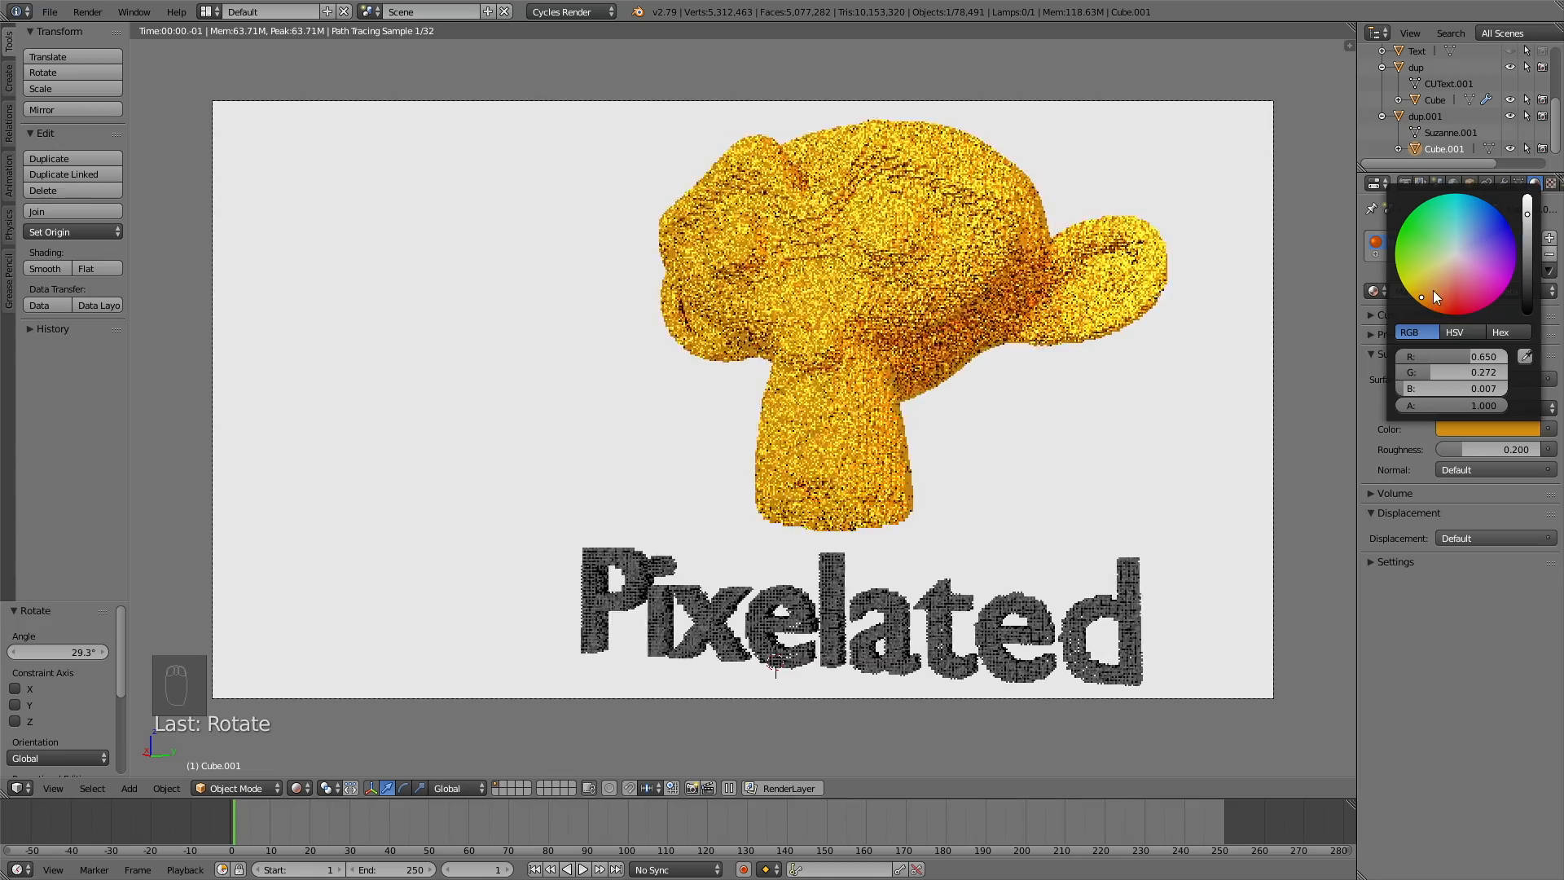
click(1454, 302)
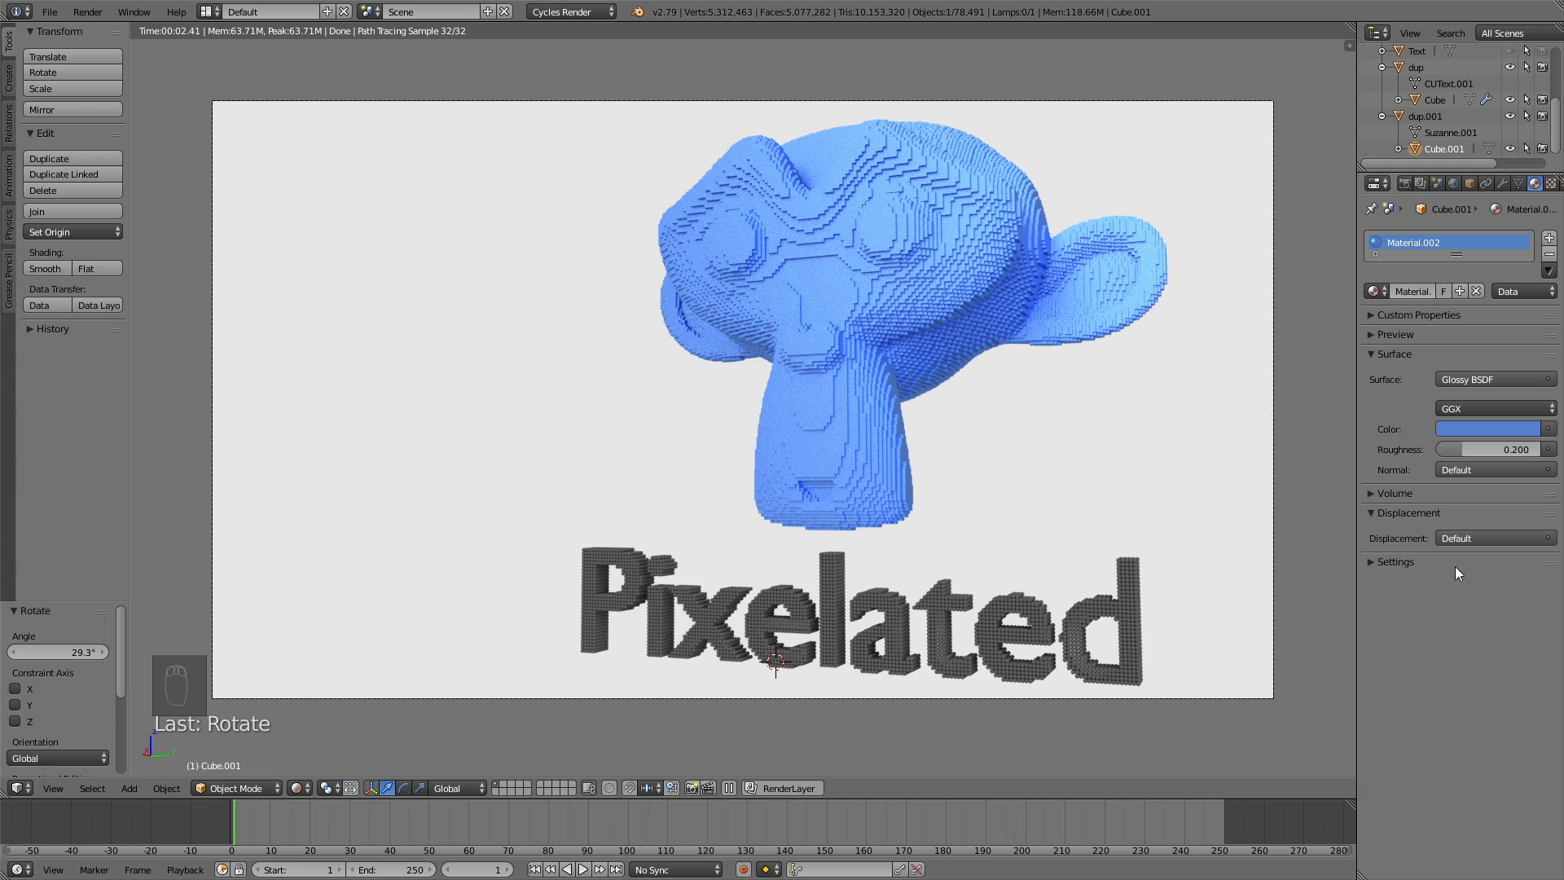
click(1493, 430)
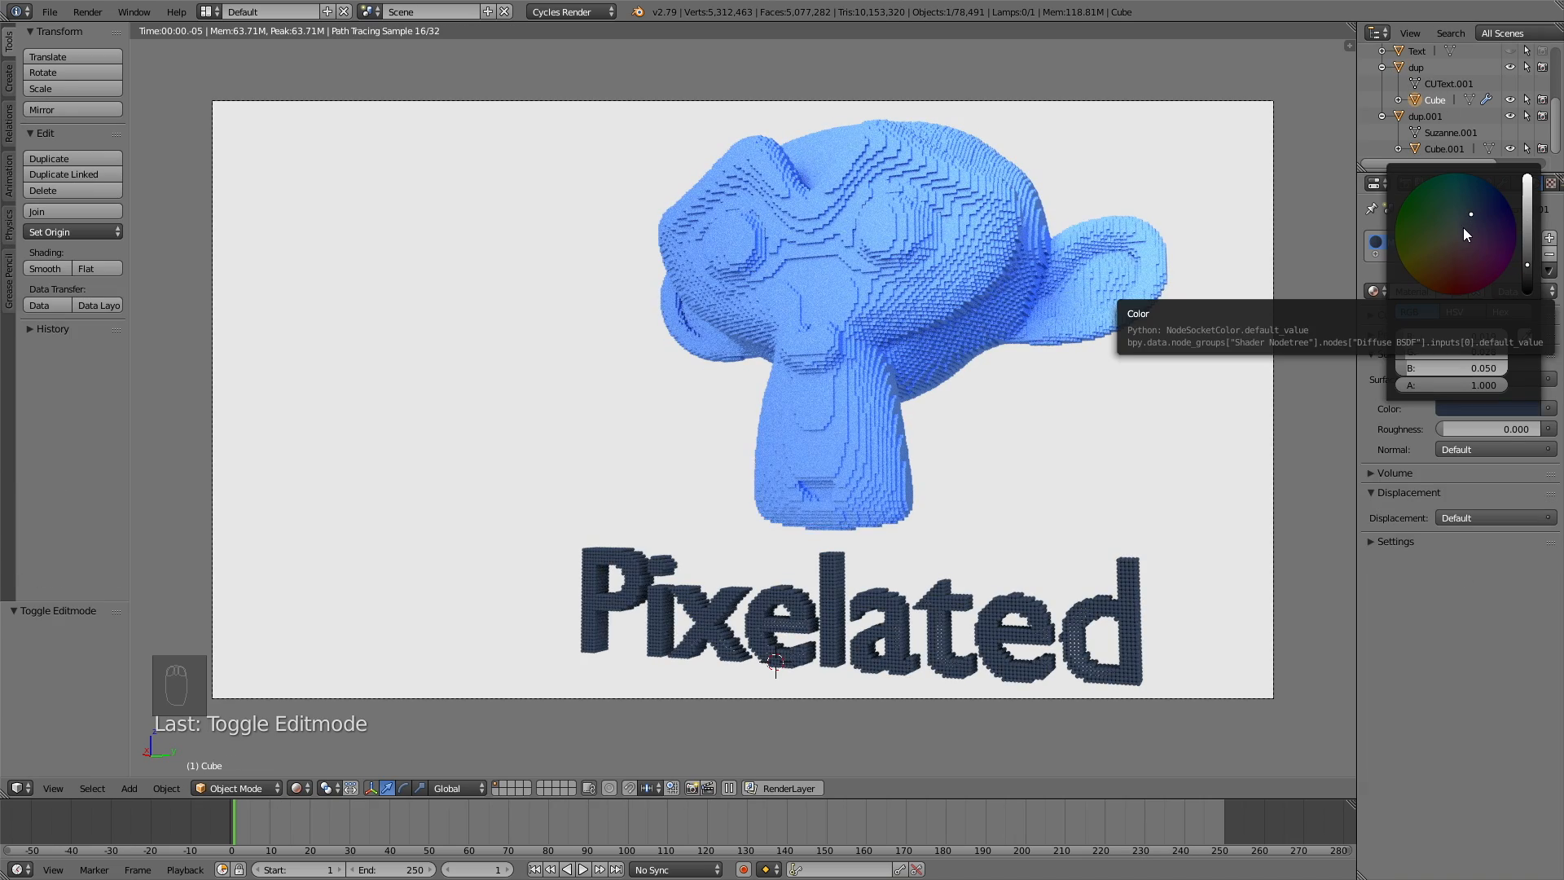
click(1377, 183)
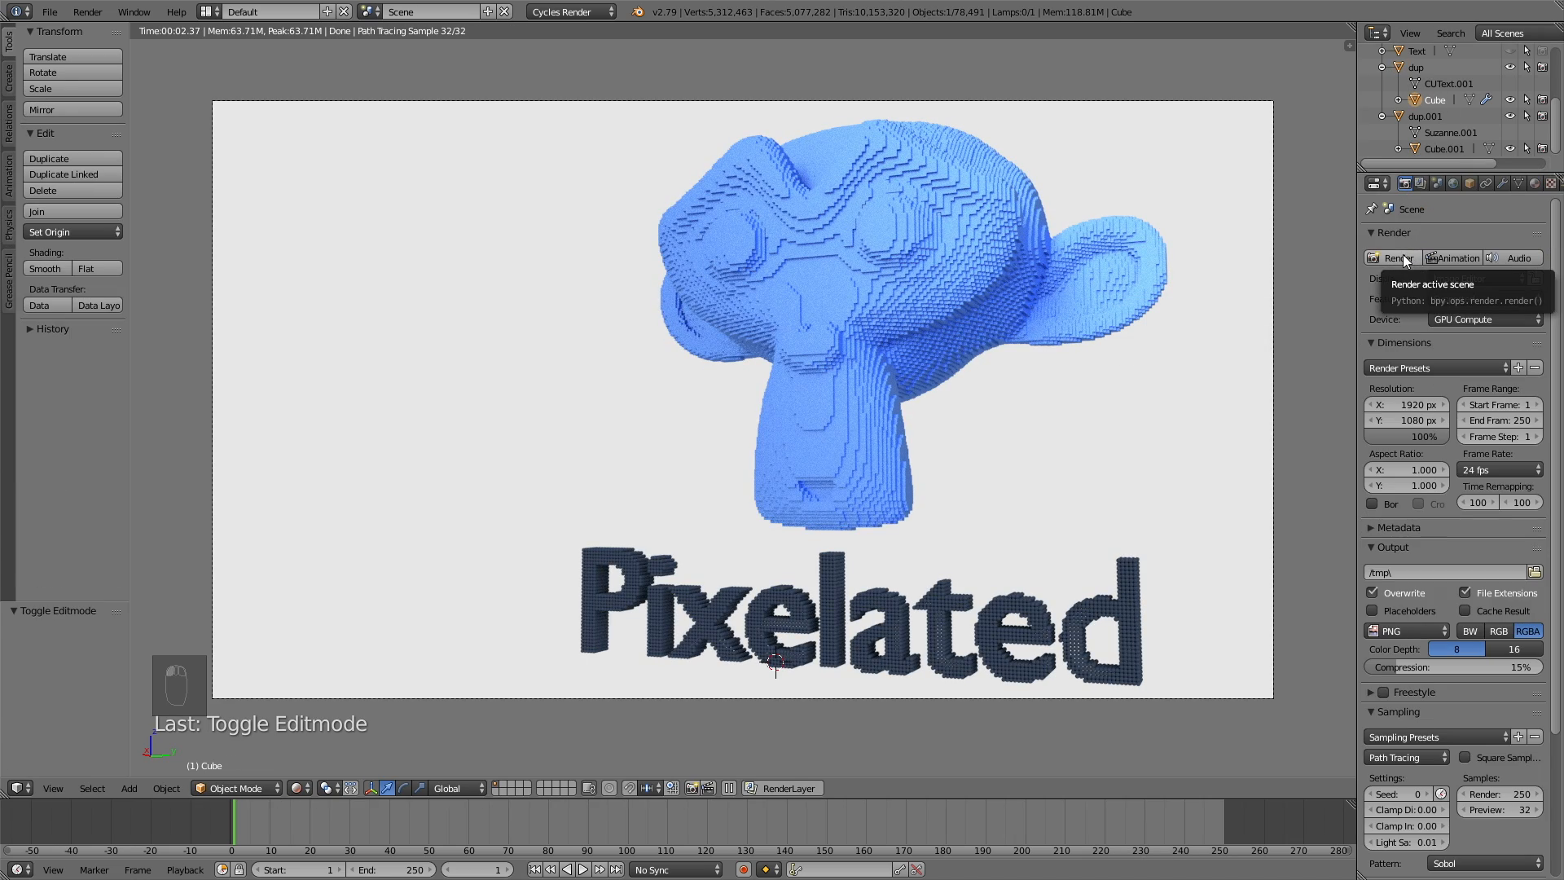
click(1396, 258)
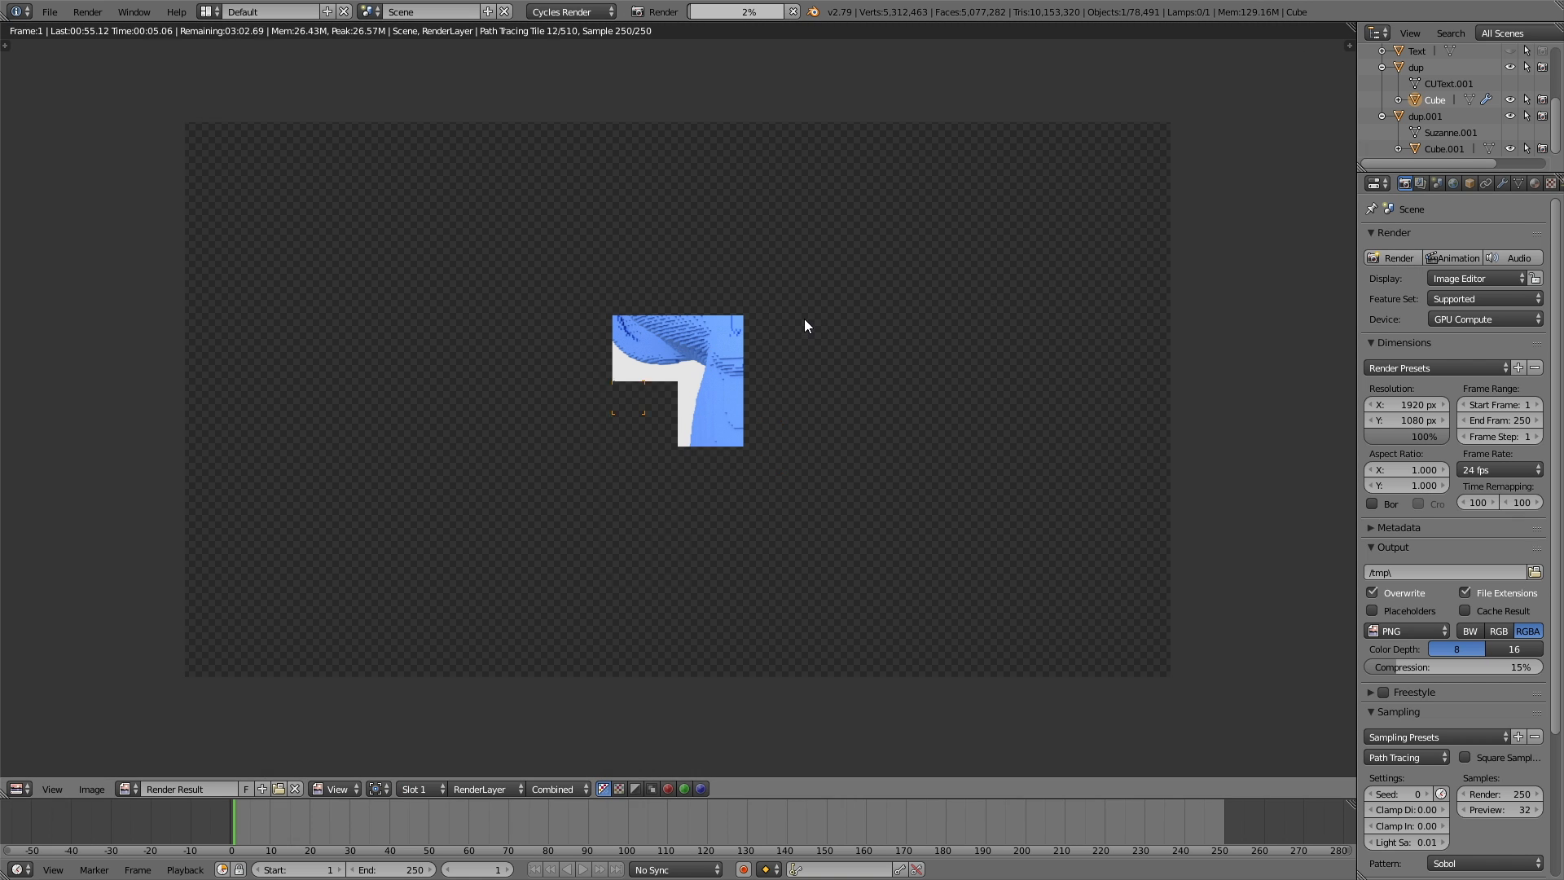